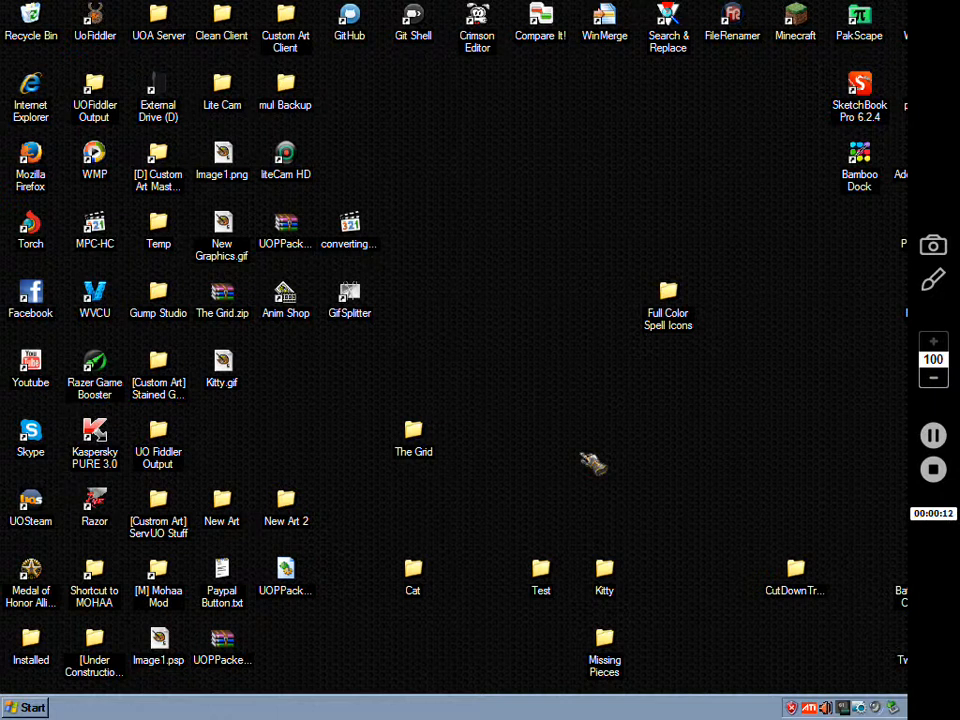
{"action": "mouse_move", "coordinate": [790, 476]}
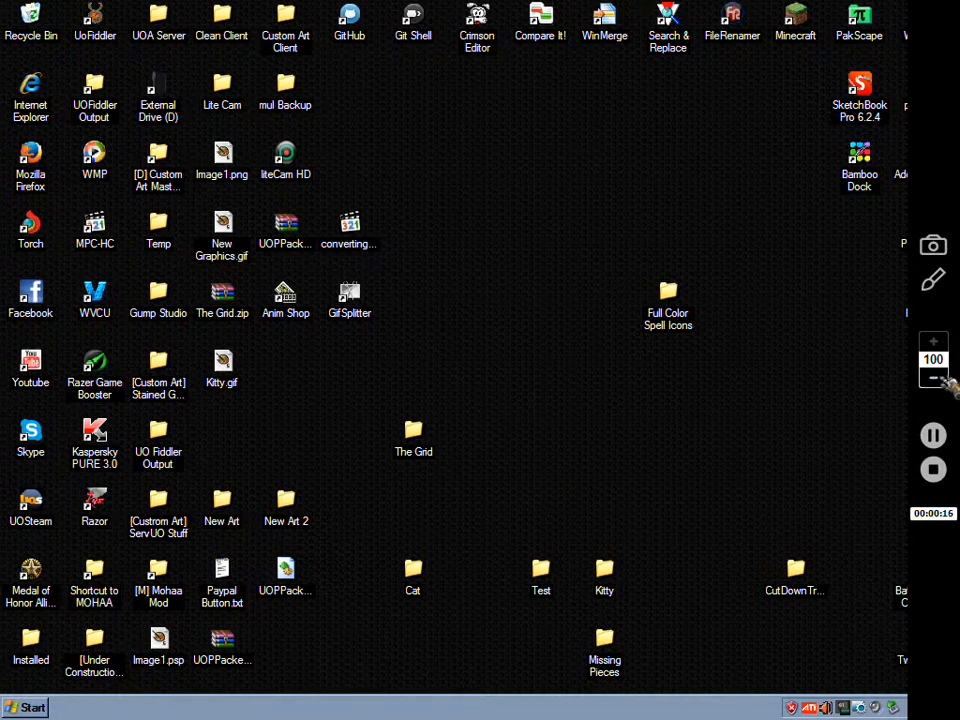
Step: Open Kitty.gif in Animation Shop and inspect its four frames in the Frames strip
{"action": "left_click", "coordinate": [932, 378]}
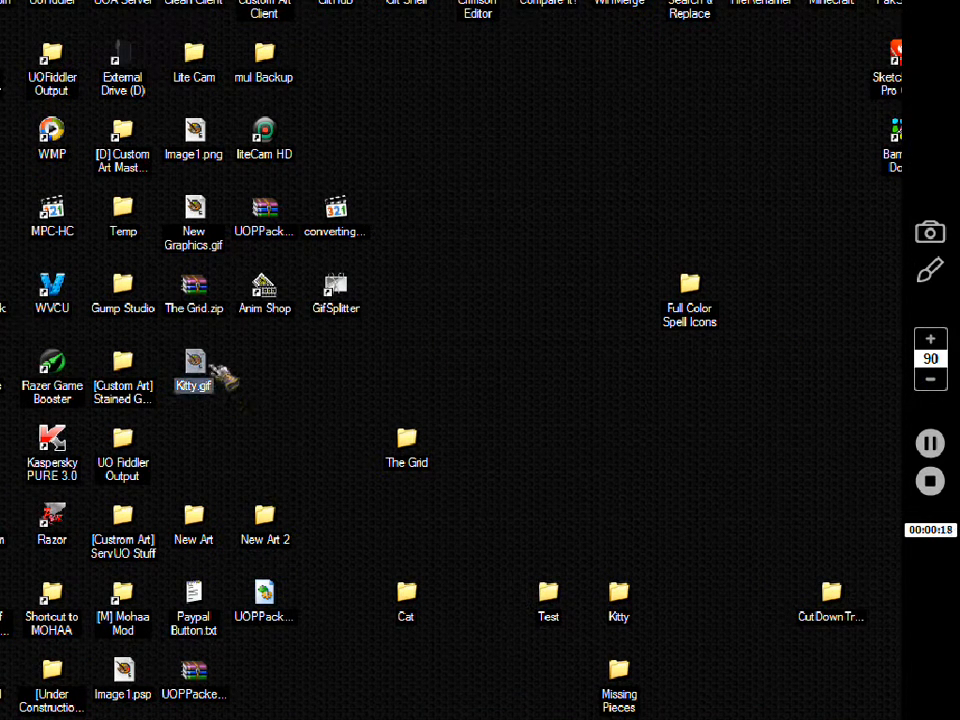
{"action": "double_click", "coordinate": [192, 370]}
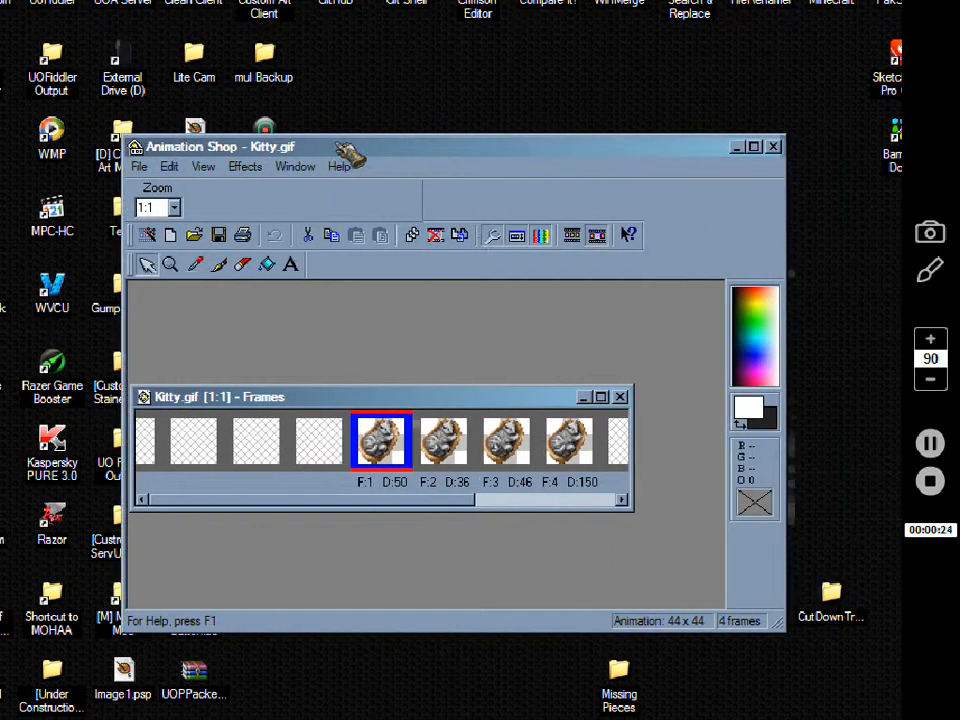
{"action": "mouse_move", "coordinate": [736, 444]}
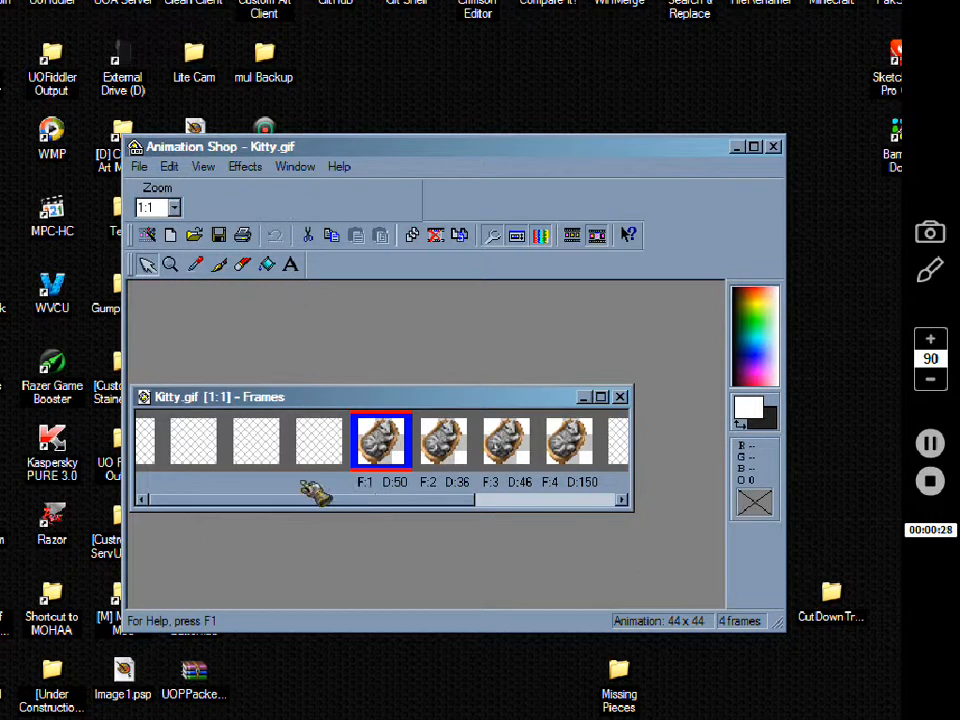
{"action": "left_click", "coordinate": [568, 442]}
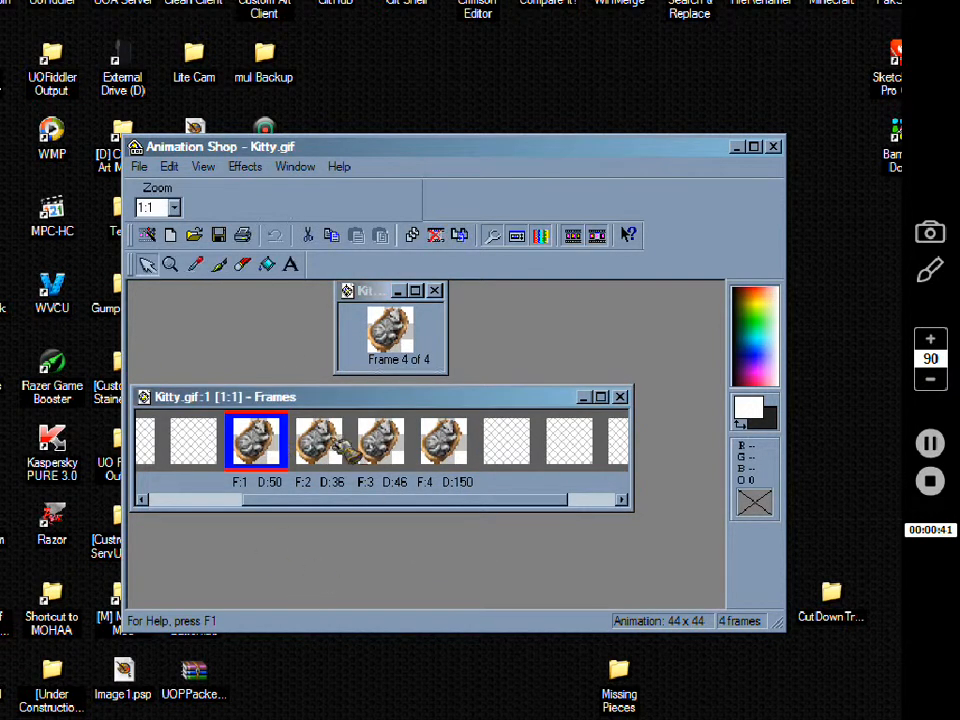
{"action": "right_click", "coordinate": [256, 440]}
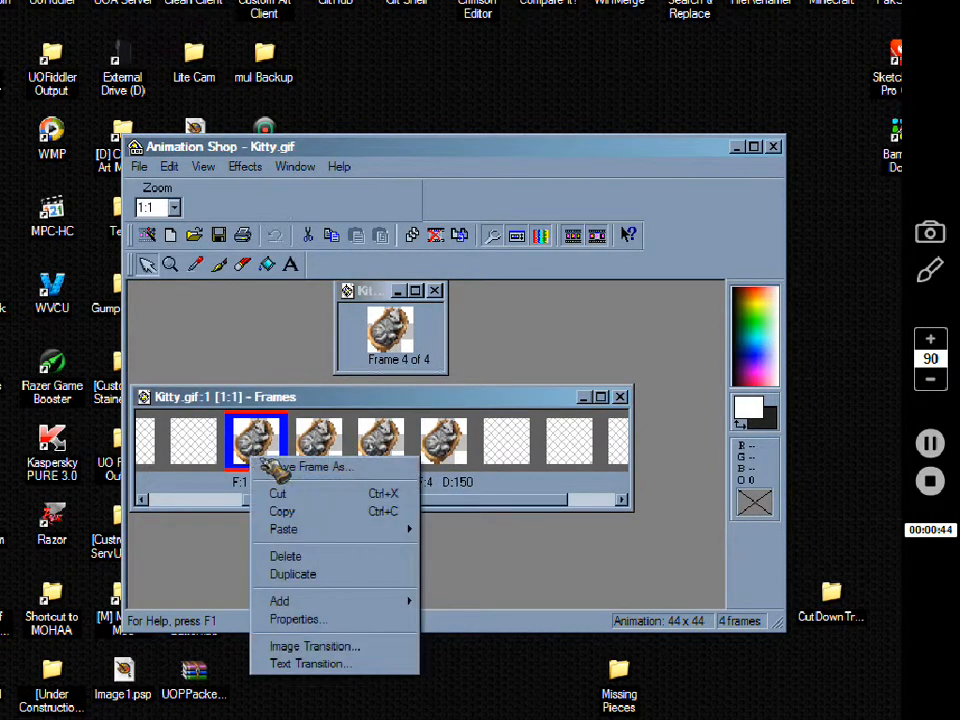
{"action": "left_click", "coordinate": [310, 466]}
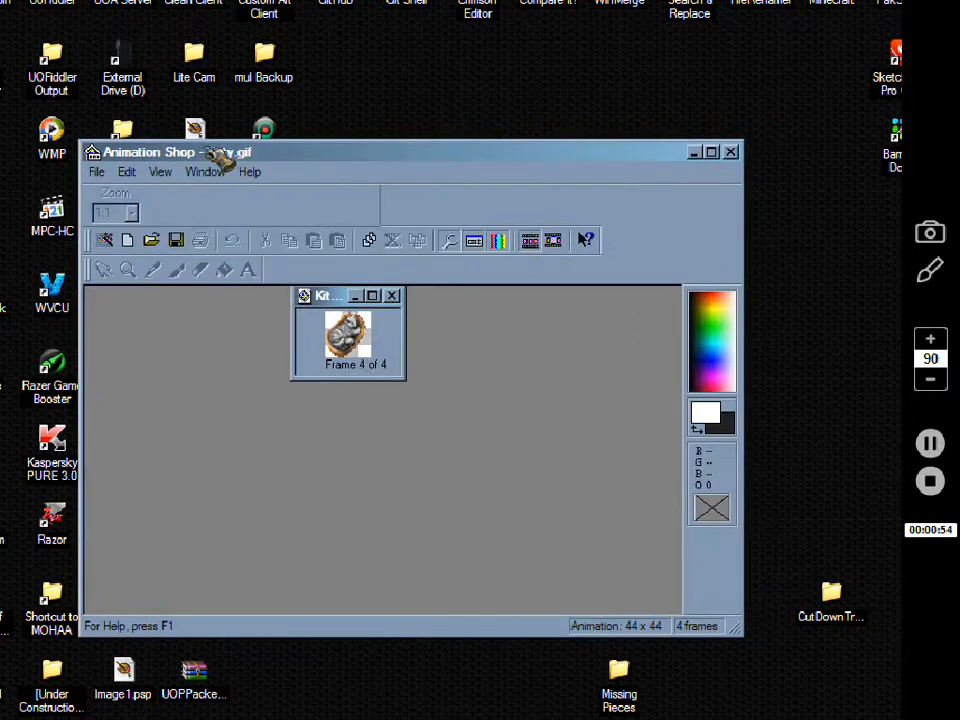
Step: Load Kitty.gif in GifSplitter with the desktop Kitty folder as the output location
{"action": "left_click", "coordinate": [392, 296]}
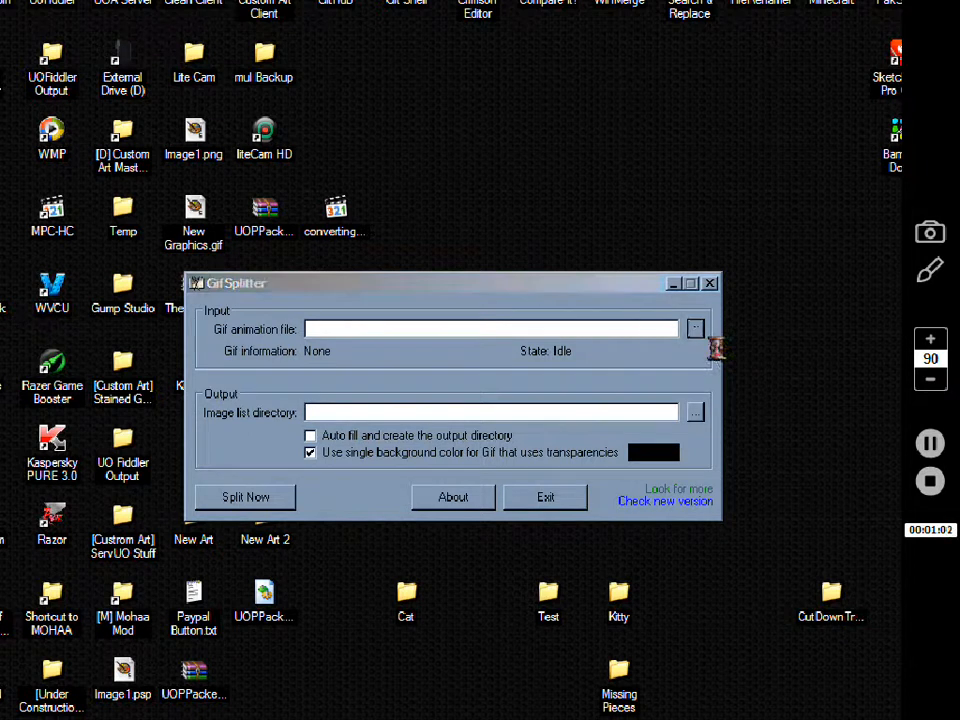
{"action": "left_click", "coordinate": [696, 328]}
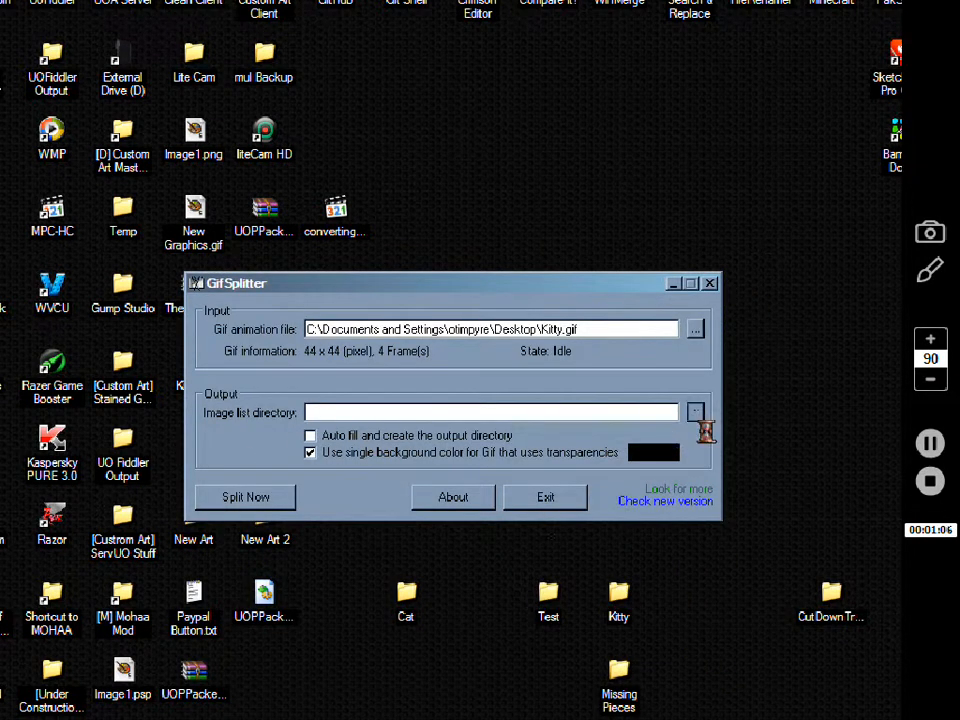
{"action": "left_click", "coordinate": [696, 412]}
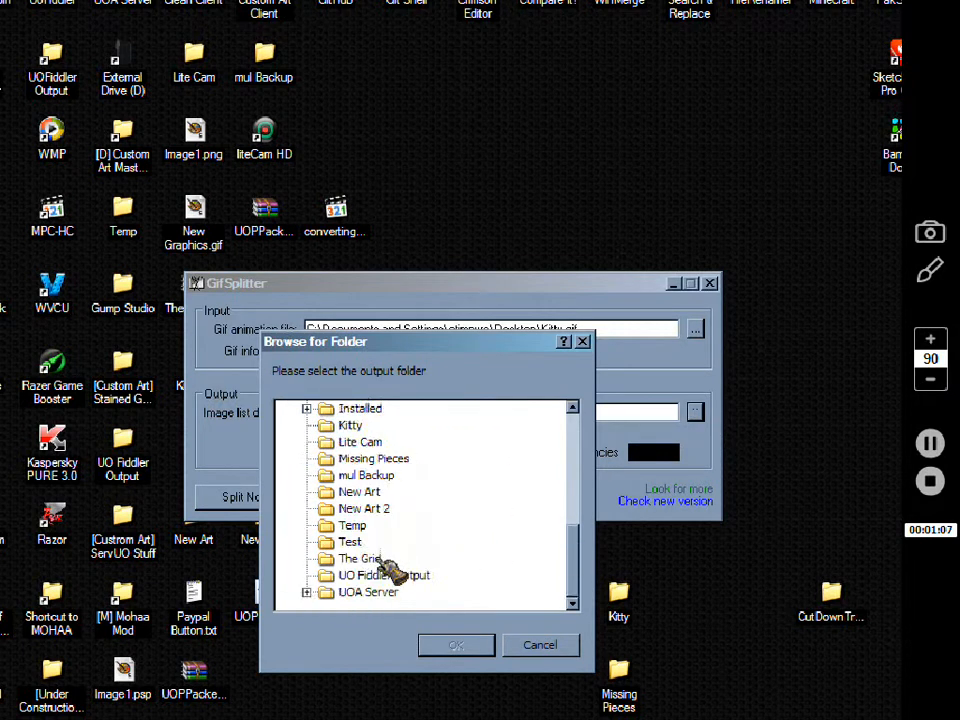
{"action": "left_click", "coordinate": [456, 644]}
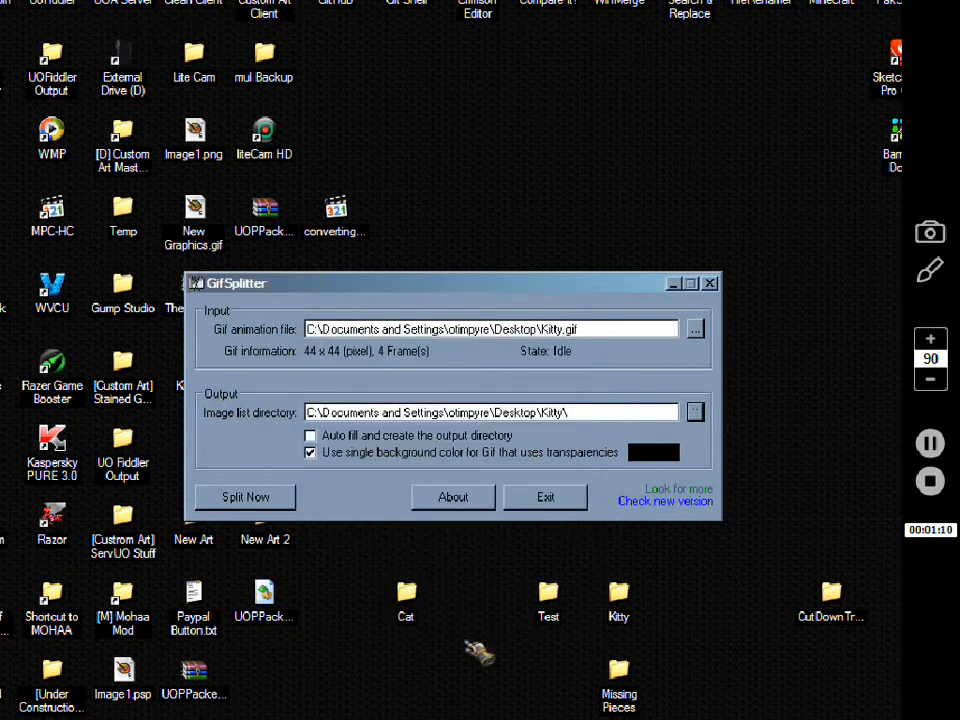
{"action": "mouse_move", "coordinate": [600, 284]}
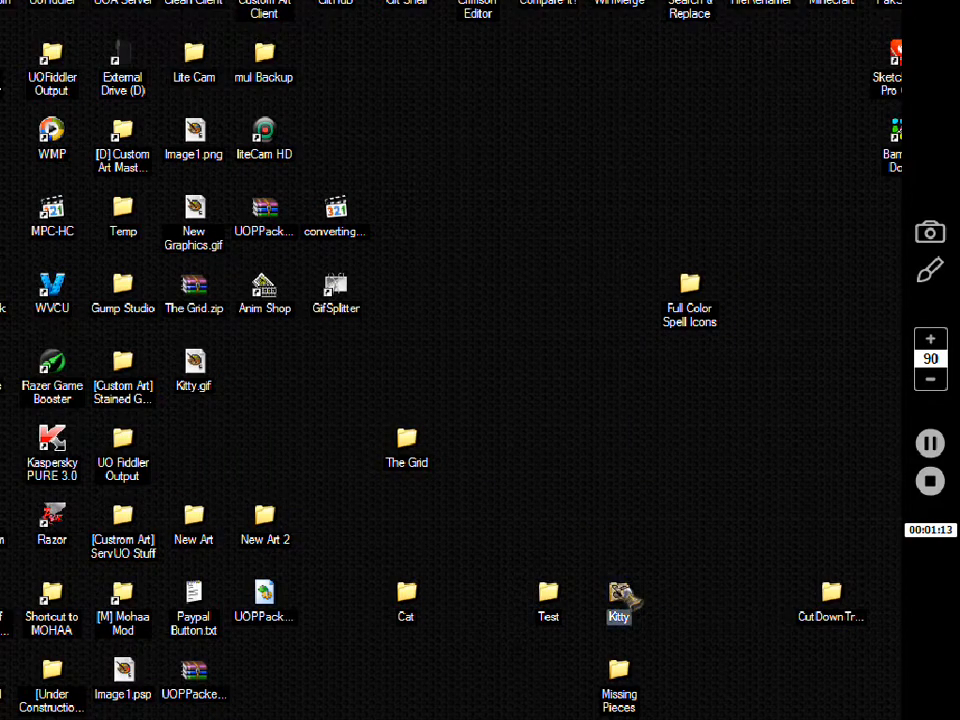
{"action": "double_click", "coordinate": [618, 600]}
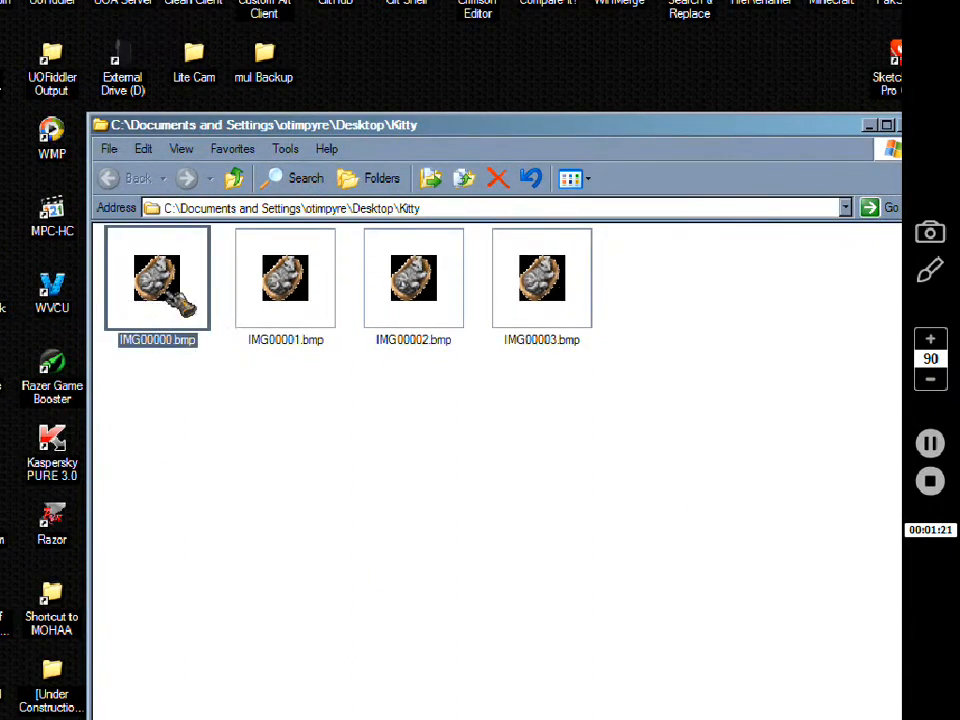
{"action": "mouse_move", "coordinate": [336, 390]}
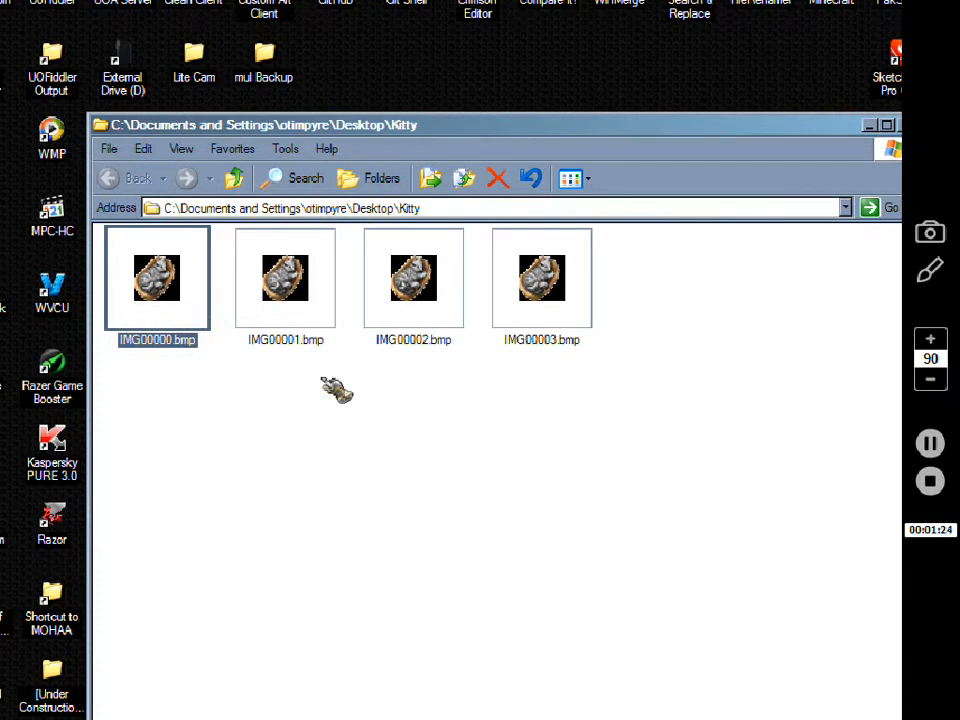
{"action": "mouse_move", "coordinate": [804, 290]}
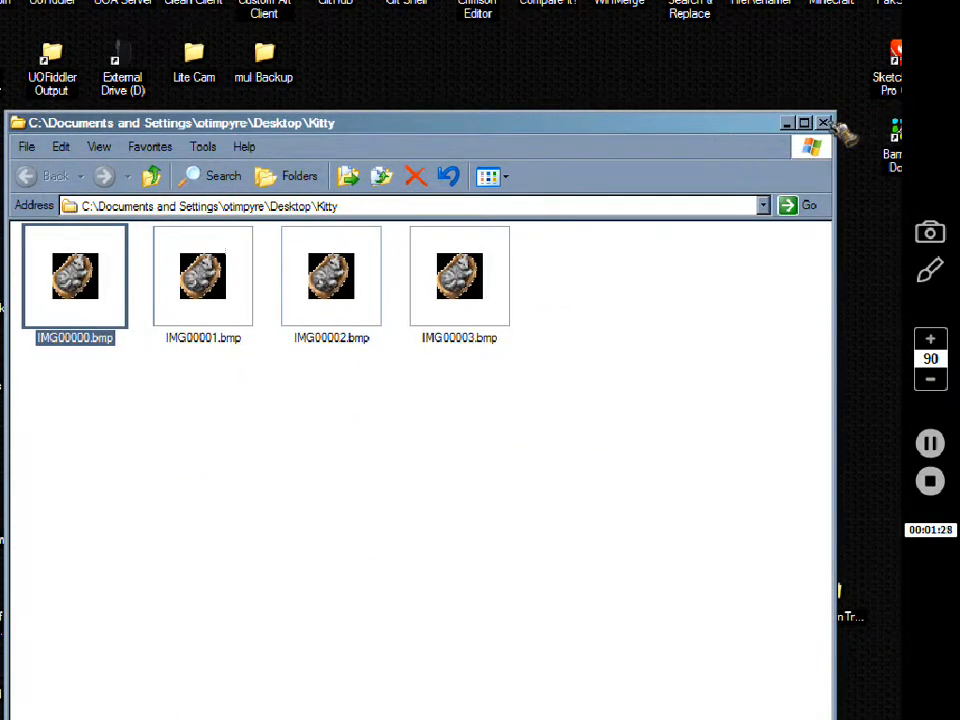
{"action": "left_click", "coordinate": [824, 122]}
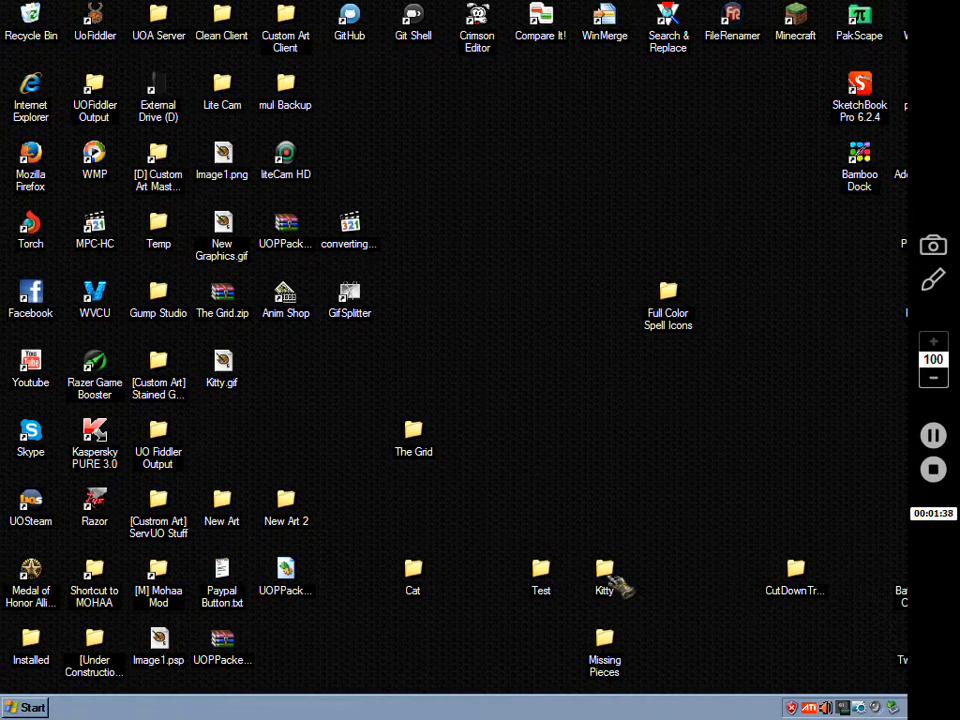
{"action": "double_click", "coordinate": [604, 570]}
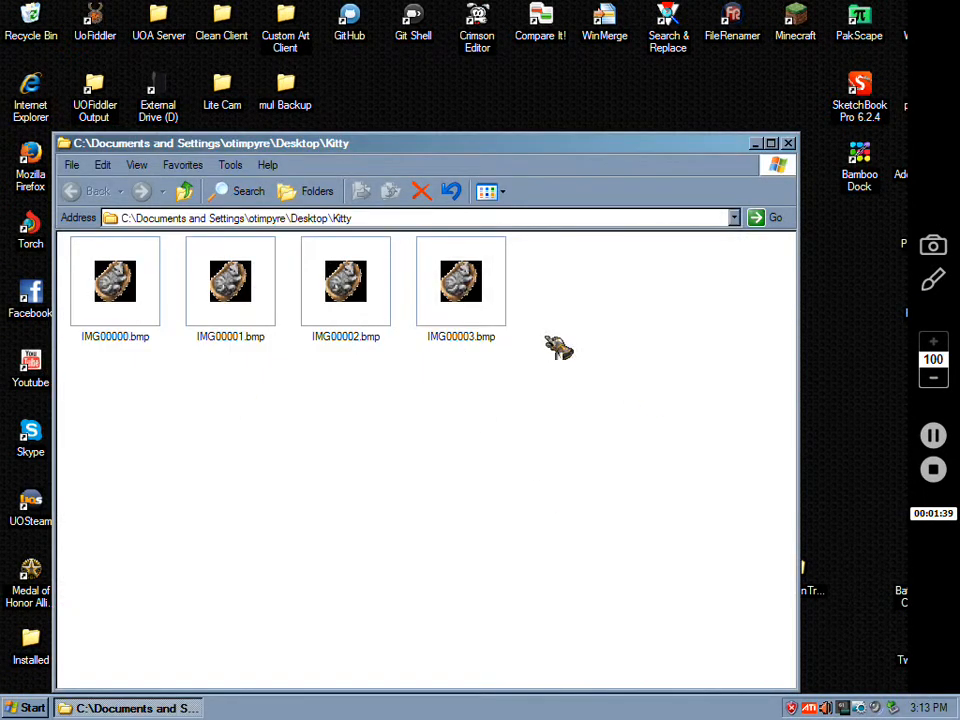
{"action": "left_click", "coordinate": [788, 142]}
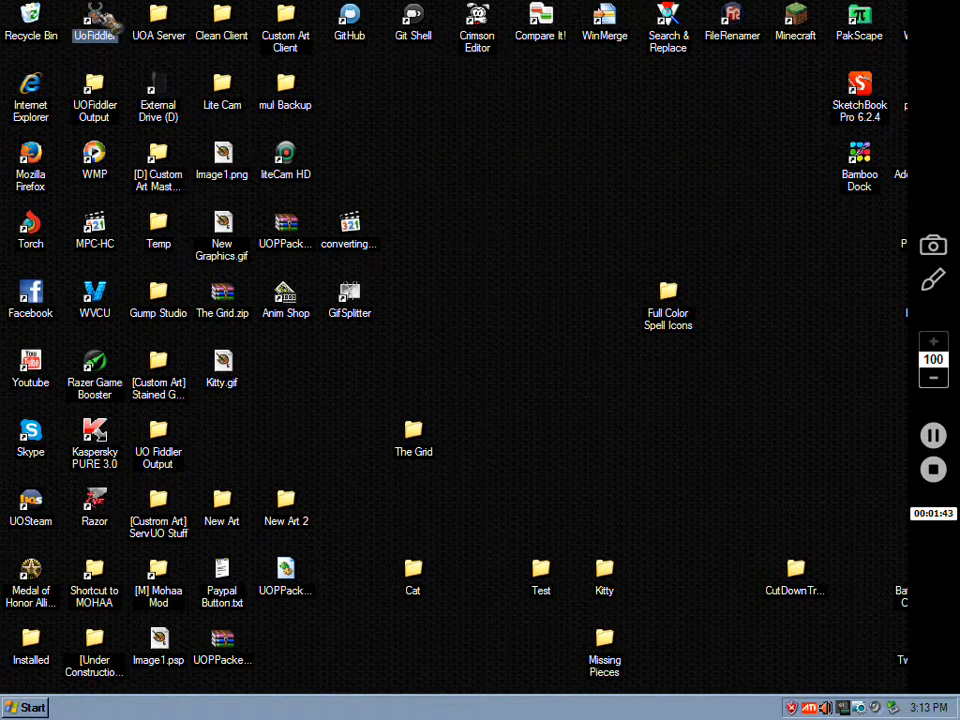
Step: Browse to D:\Electronic Arts\Ultima Online Classic and locate animdata.mul among the game files
{"action": "double_click", "coordinate": [94, 20]}
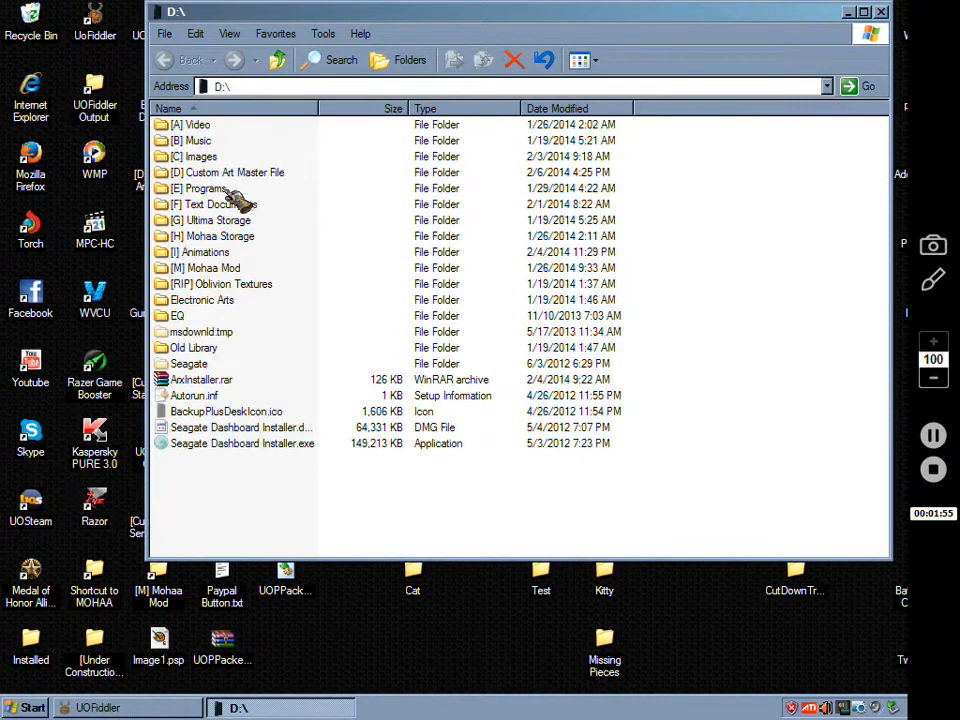
{"action": "mouse_move", "coordinate": [236, 210]}
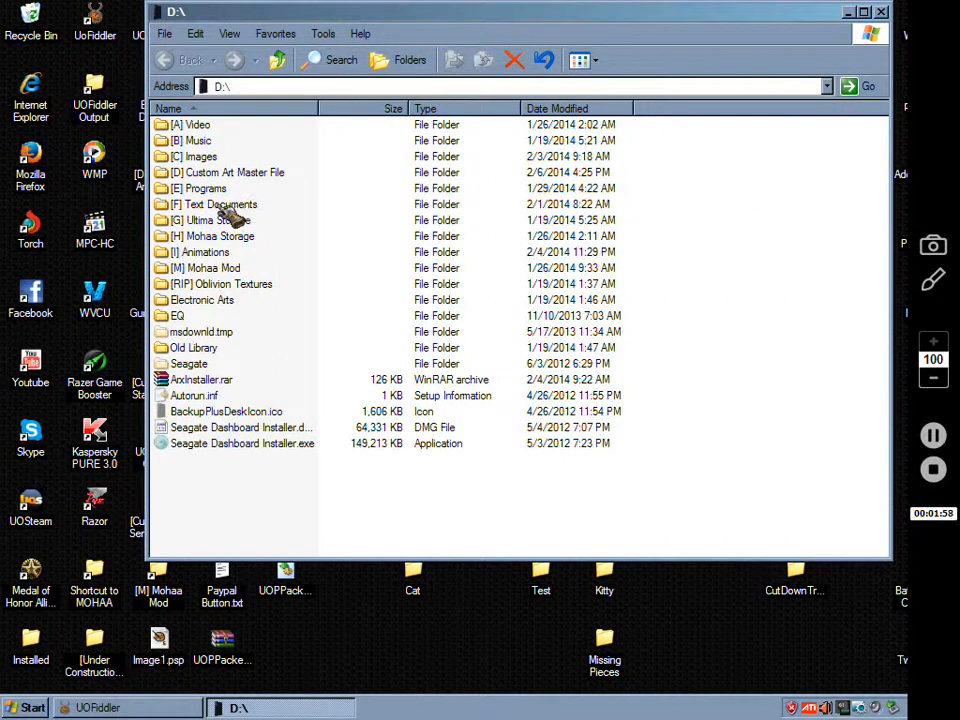
{"action": "double_click", "coordinate": [200, 300]}
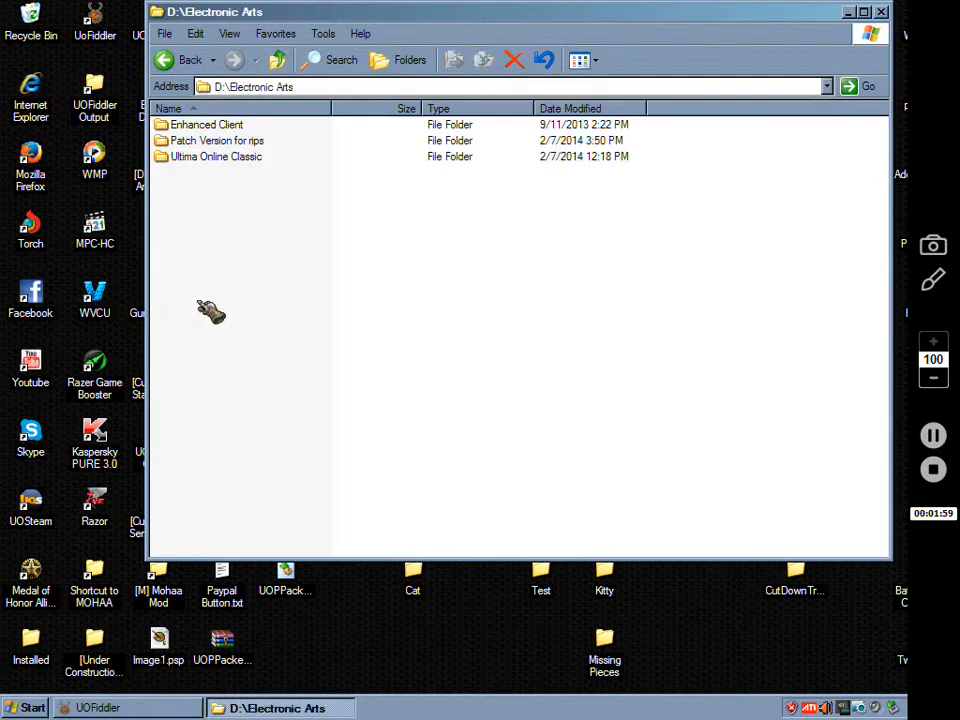
{"action": "double_click", "coordinate": [216, 156]}
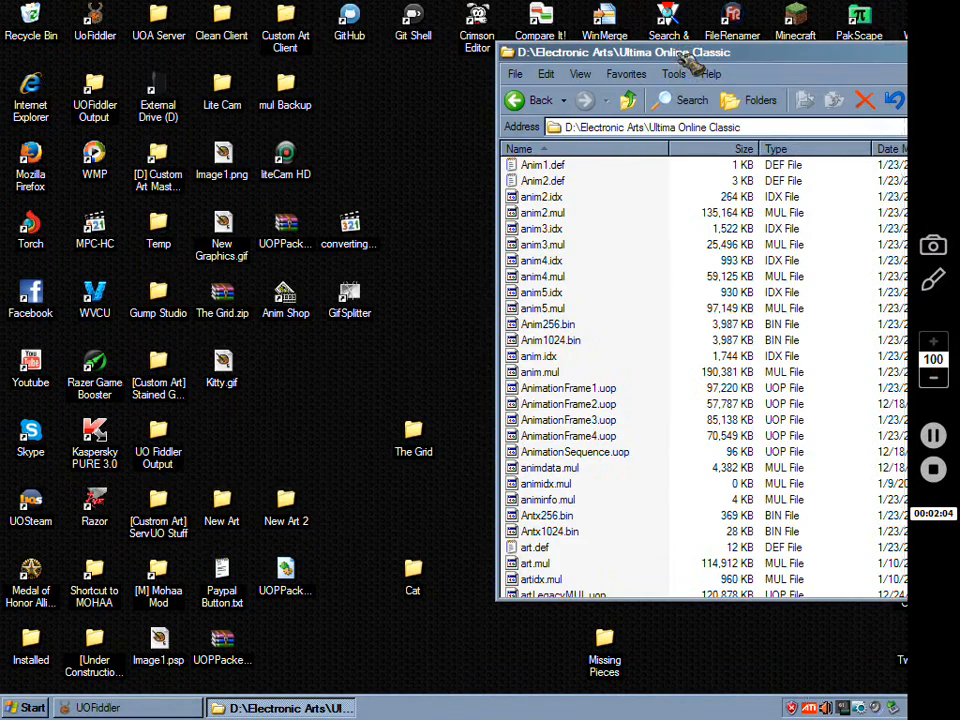
{"action": "mouse_move", "coordinate": [570, 360]}
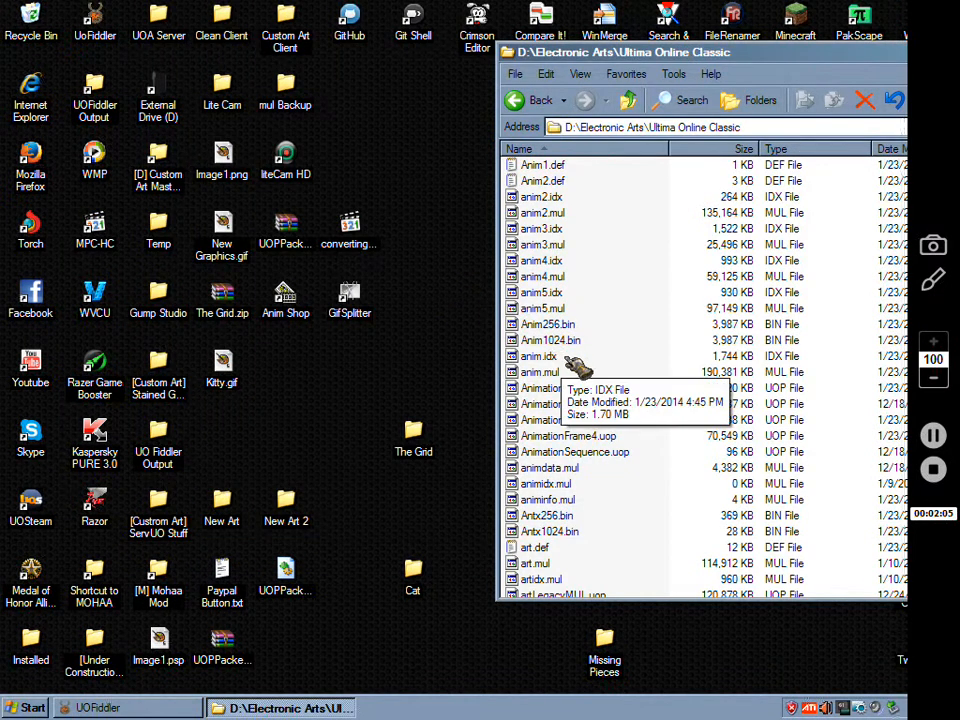
{"action": "scroll", "scroll_direction": "down", "scroll_amount": 3}
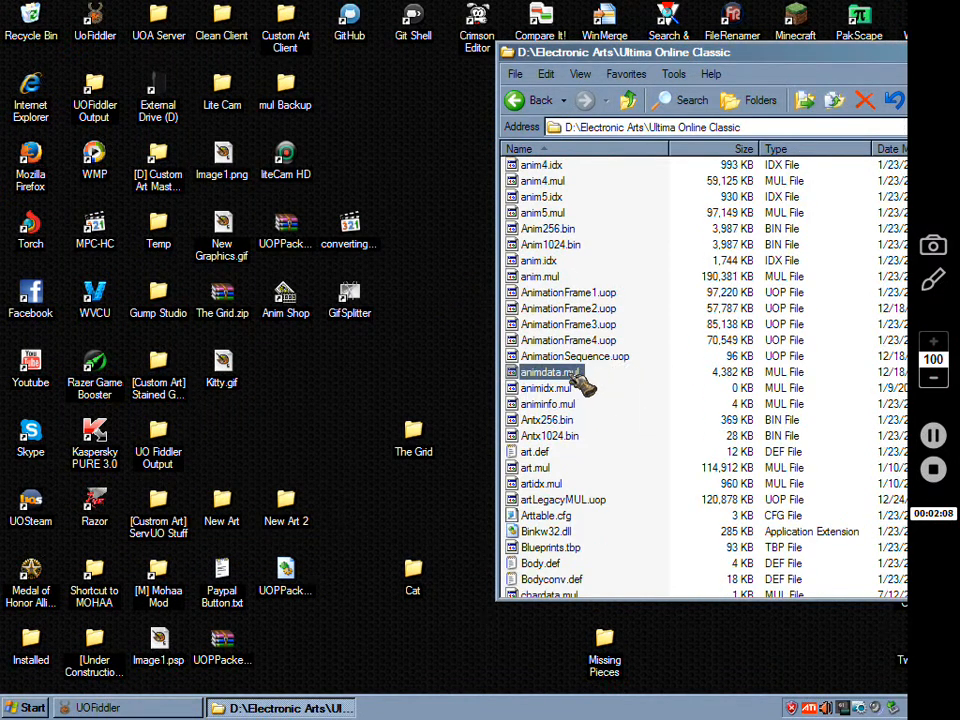
{"action": "right_click", "coordinate": [544, 372]}
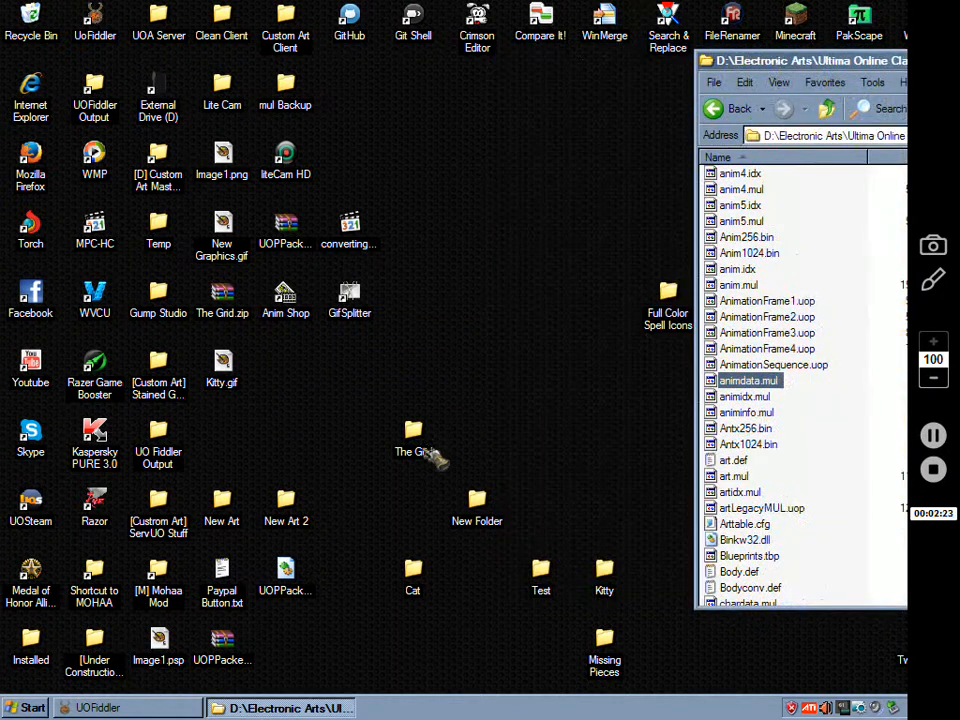
Step: Delete the empty New Folder, then copy a .mul file from the client folder
{"action": "key", "text": "Delete"}
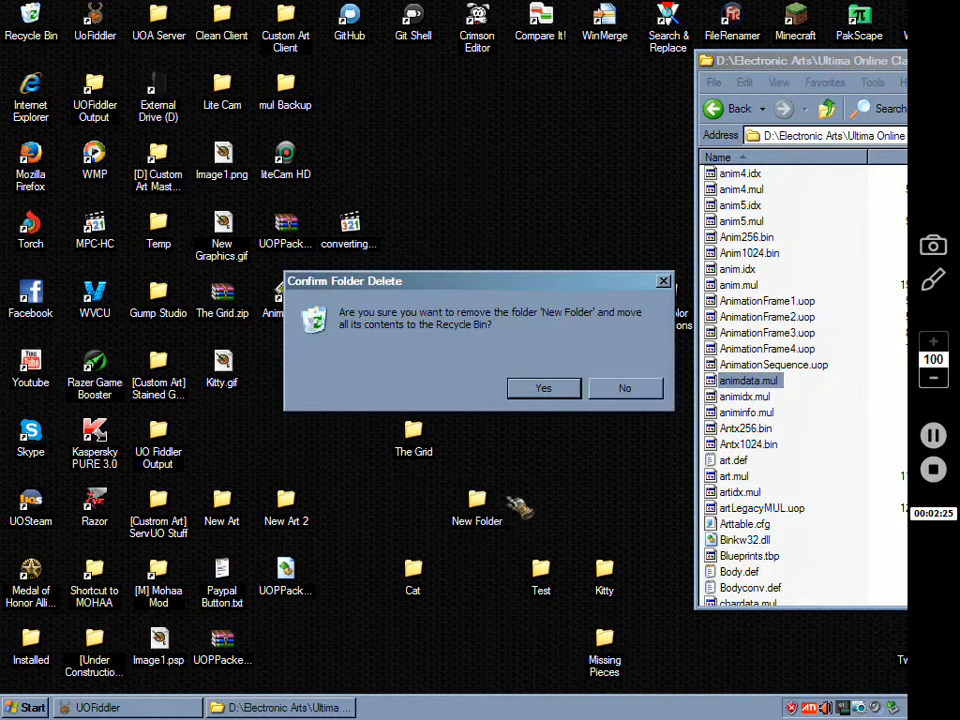
{"action": "left_click", "coordinate": [544, 388]}
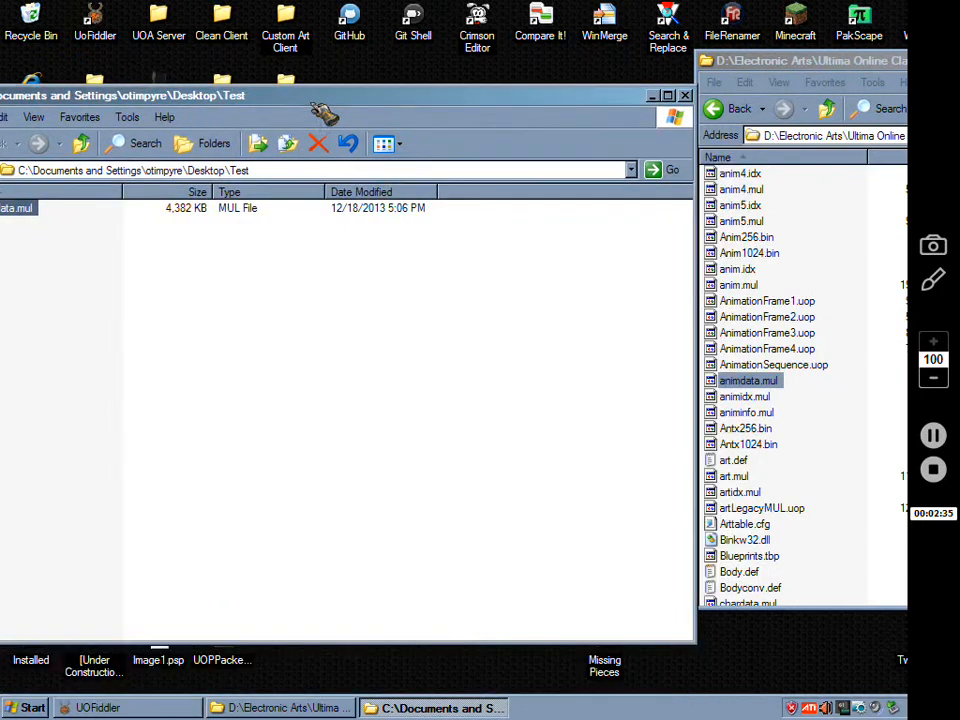
{"action": "left_click", "coordinate": [734, 476]}
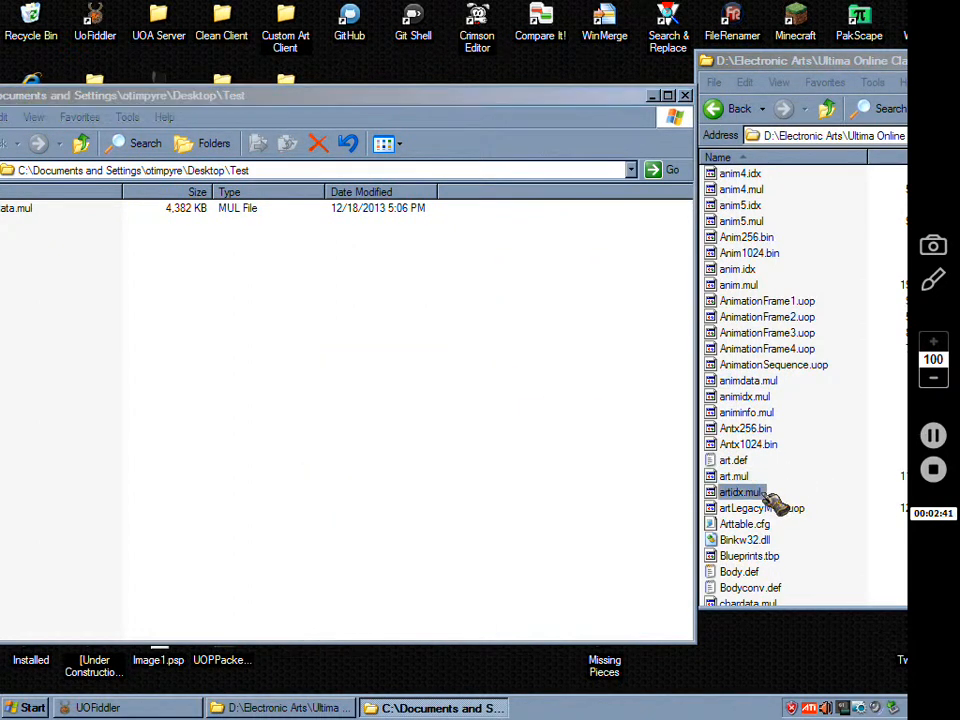
{"action": "right_click", "coordinate": [740, 492]}
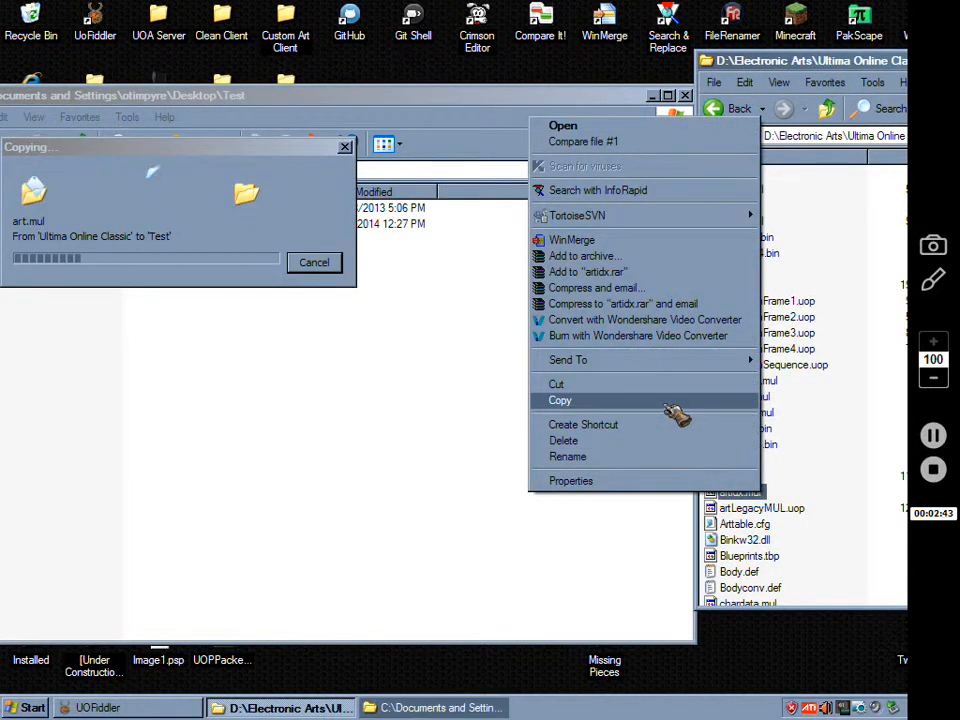
{"action": "left_click", "coordinate": [560, 400]}
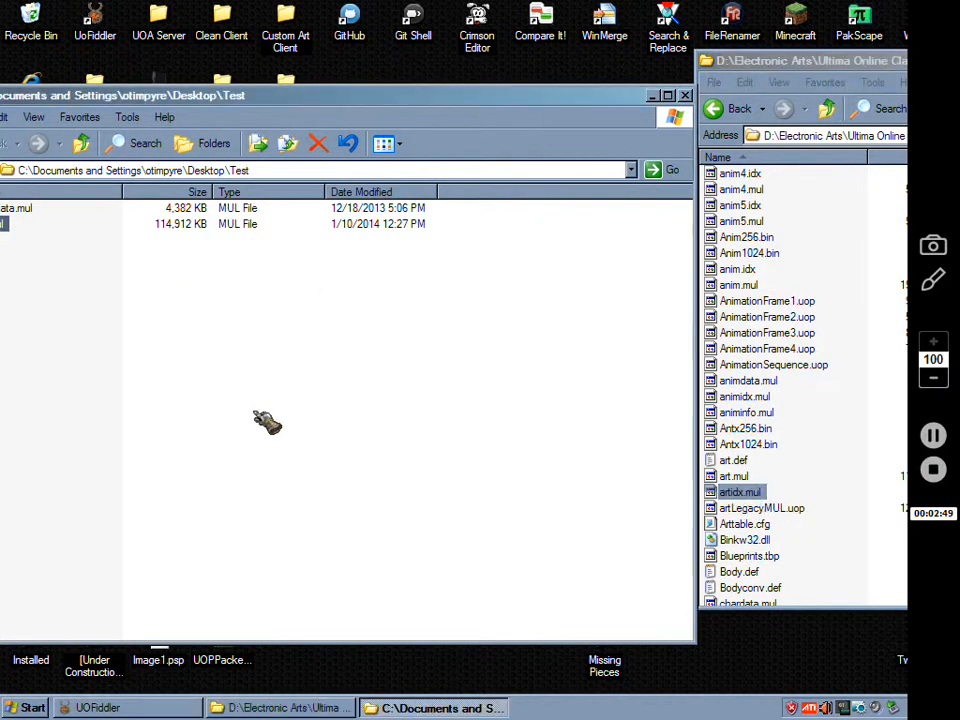
{"action": "mouse_move", "coordinate": [378, 548]}
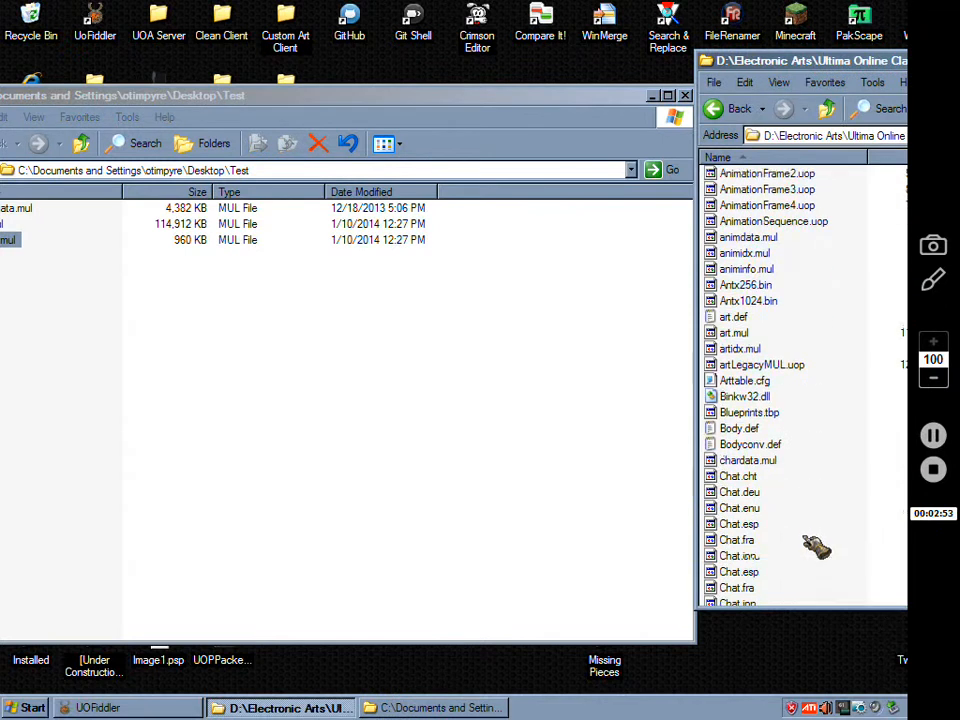
Step: Paste tiledata.mul into the desktop Test folder beside animdata, art and artidx
{"action": "scroll", "scroll_direction": "down", "scroll_amount": 3}
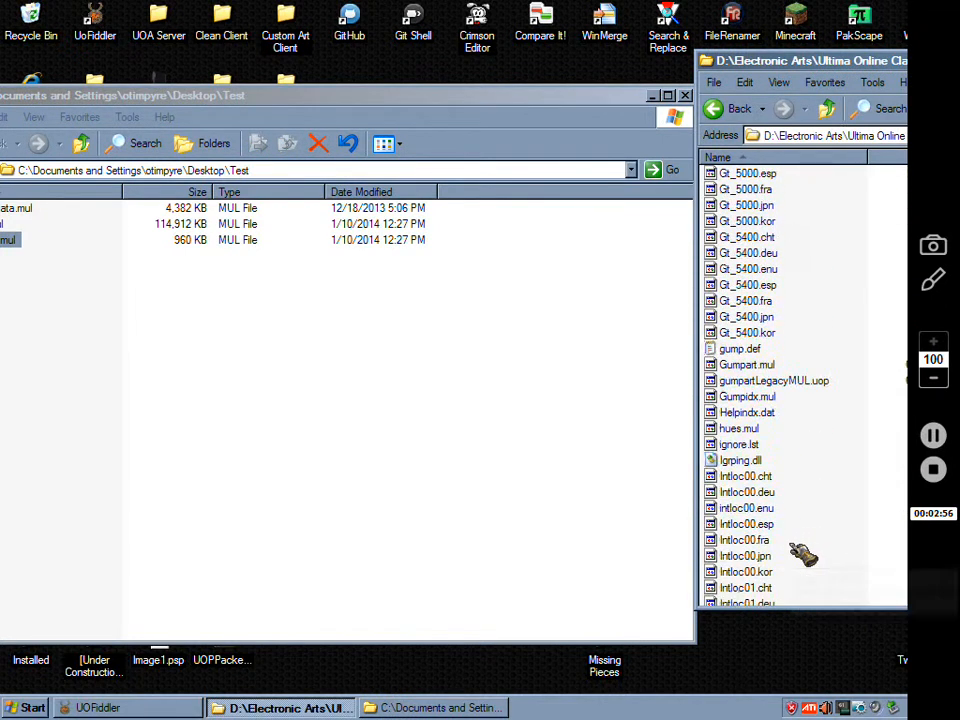
{"action": "scroll", "scroll_direction": "down", "scroll_amount": 3}
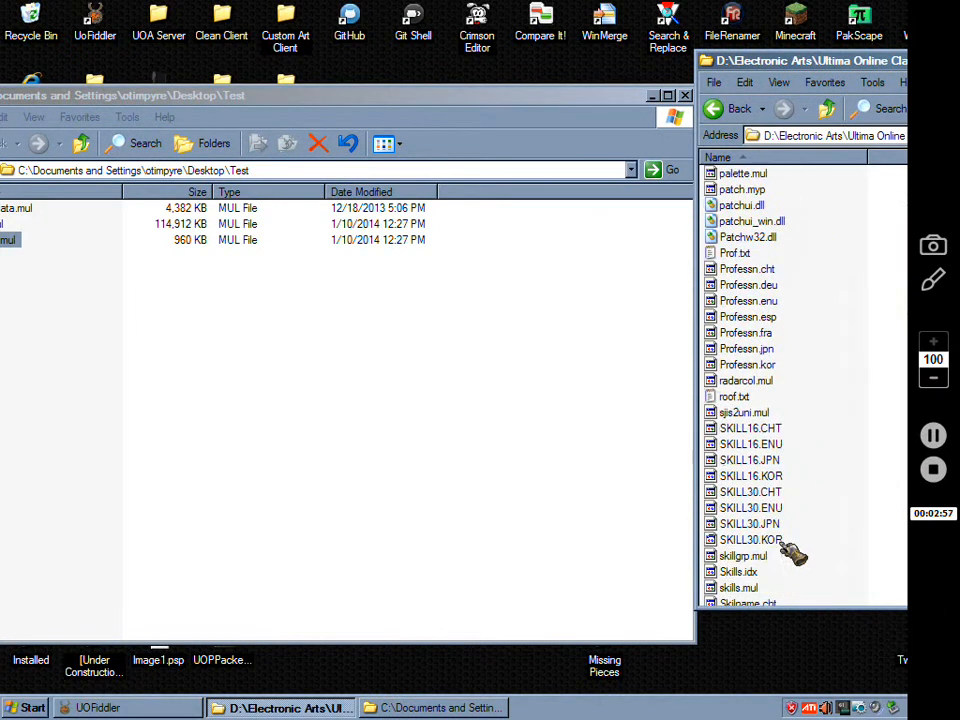
{"action": "scroll", "scroll_direction": "down", "scroll_amount": 3}
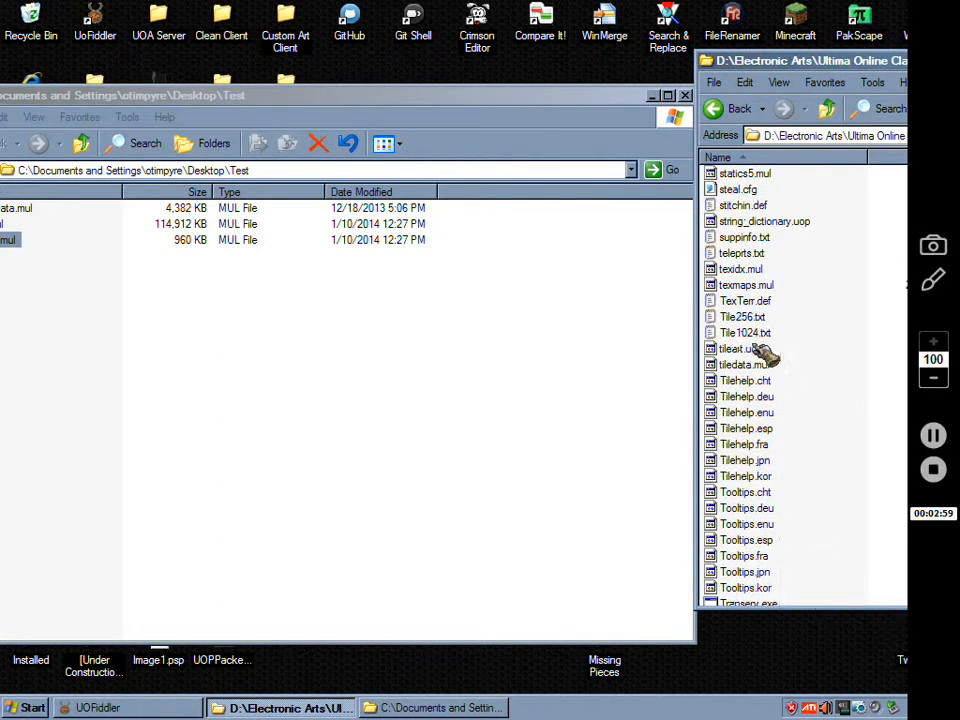
{"action": "mouse_move", "coordinate": [736, 348]}
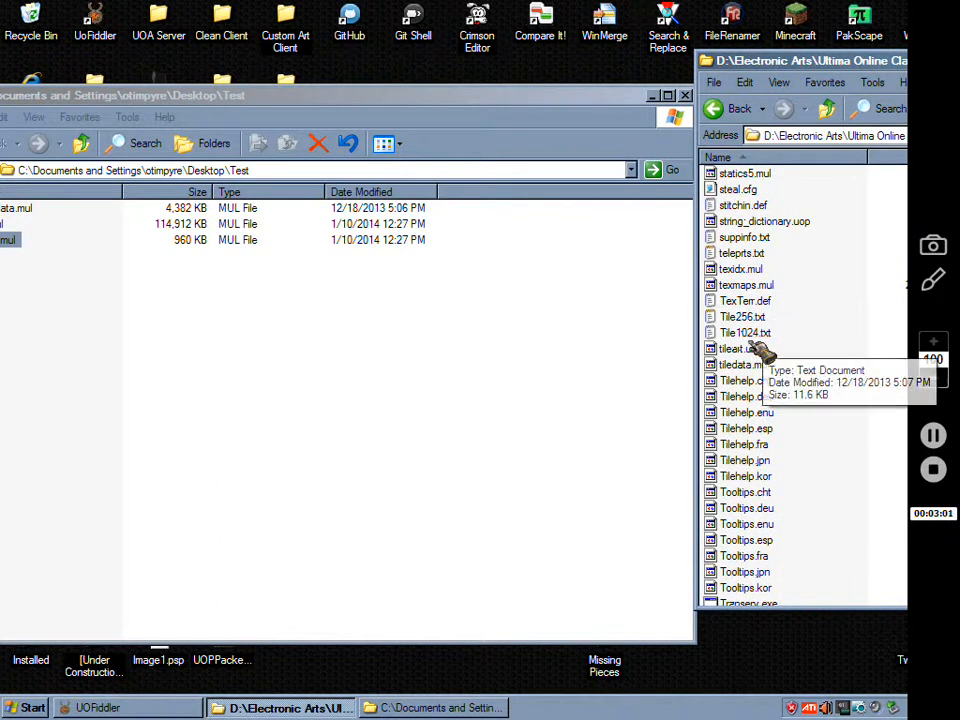
{"action": "right_click", "coordinate": [744, 348]}
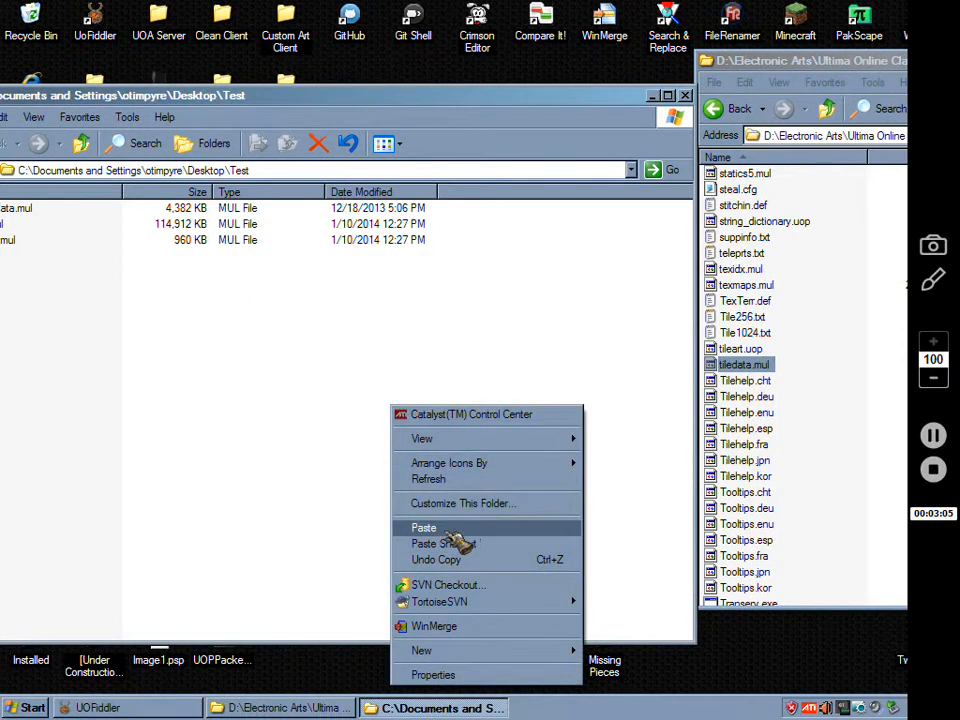
{"action": "left_click", "coordinate": [424, 528]}
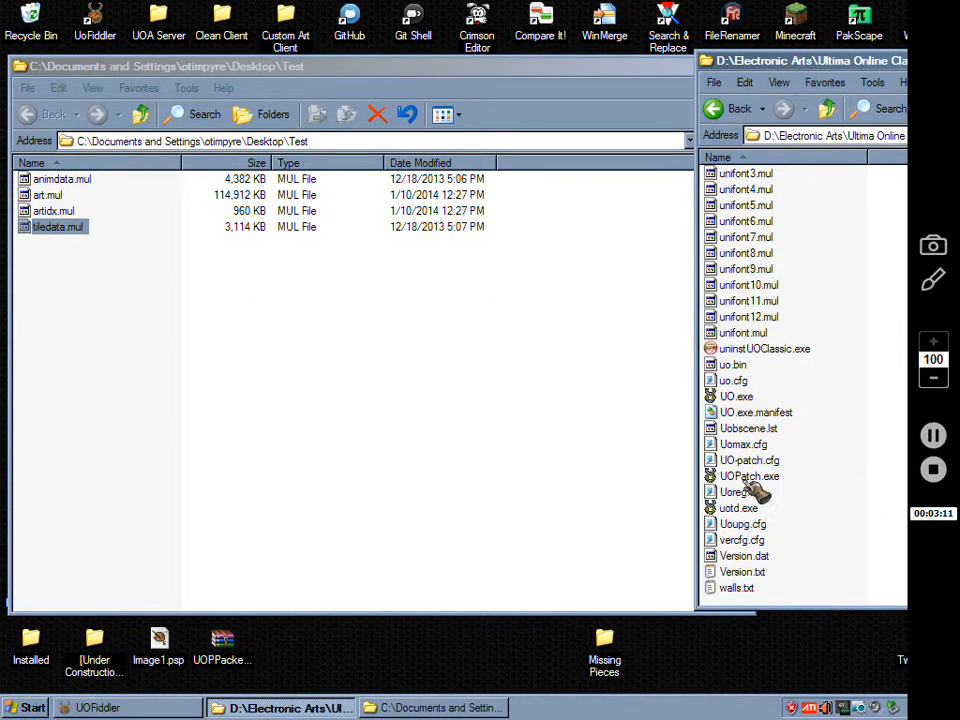
{"action": "scroll", "scroll_direction": "up", "scroll_amount": 3}
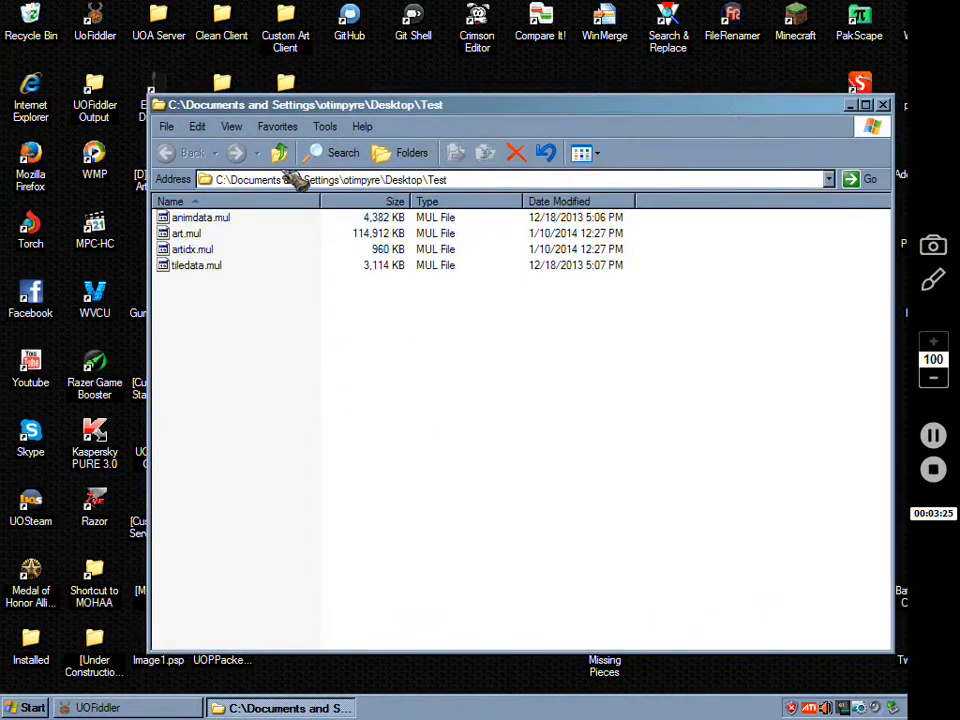
Step: Set UOFiddler's client file path manually to the desktop Test folder via Path Settings
{"action": "left_click", "coordinate": [186, 232]}
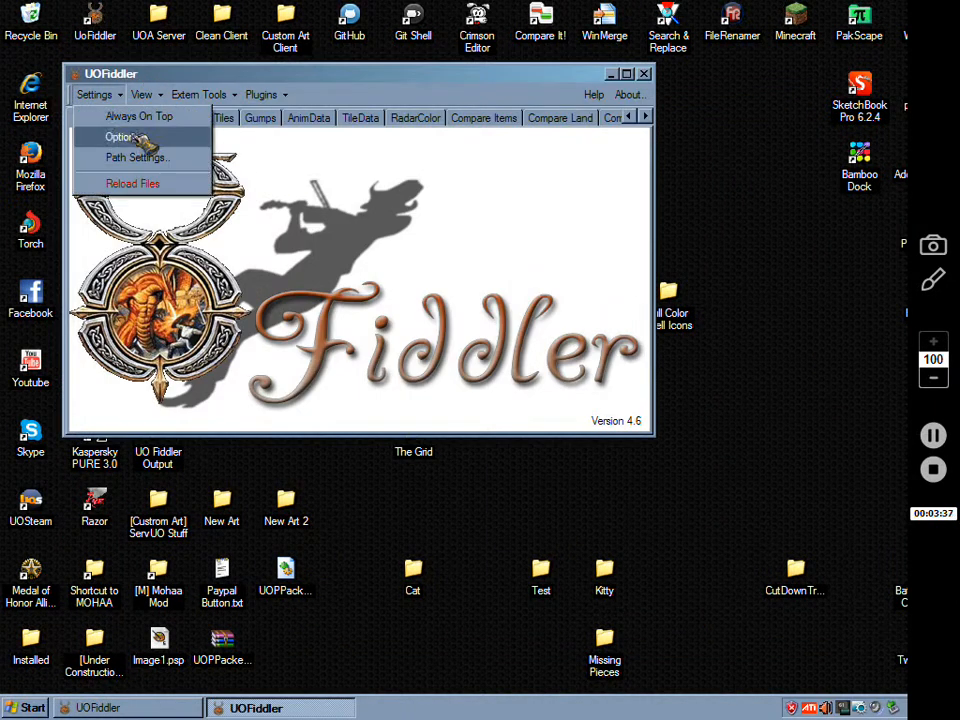
{"action": "mouse_move", "coordinate": [132, 184]}
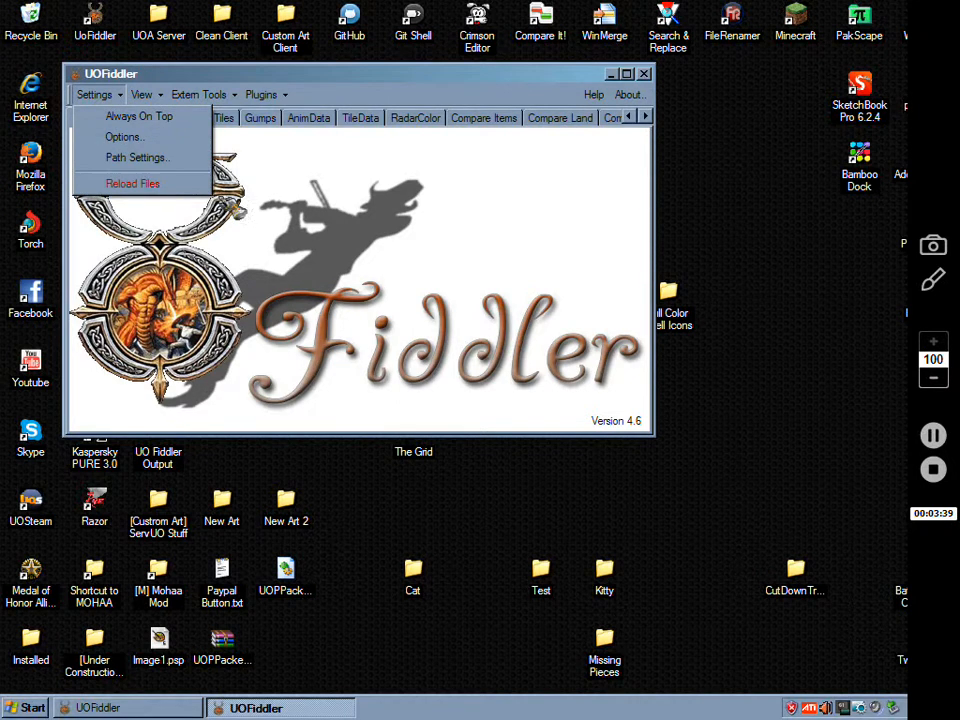
{"action": "left_click", "coordinate": [136, 156]}
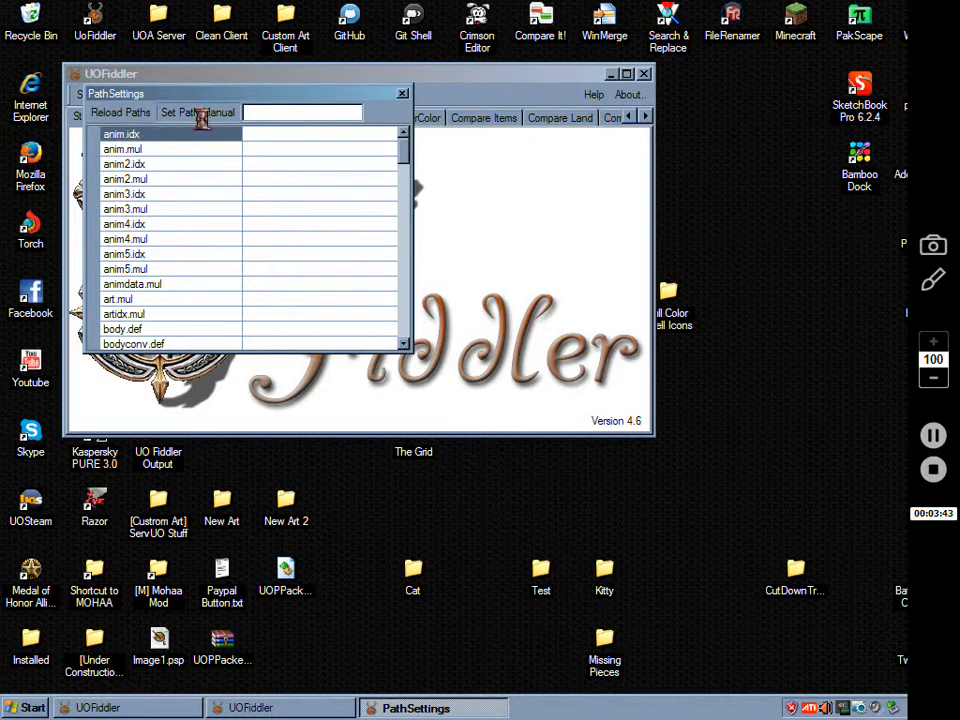
{"action": "left_click", "coordinate": [196, 112]}
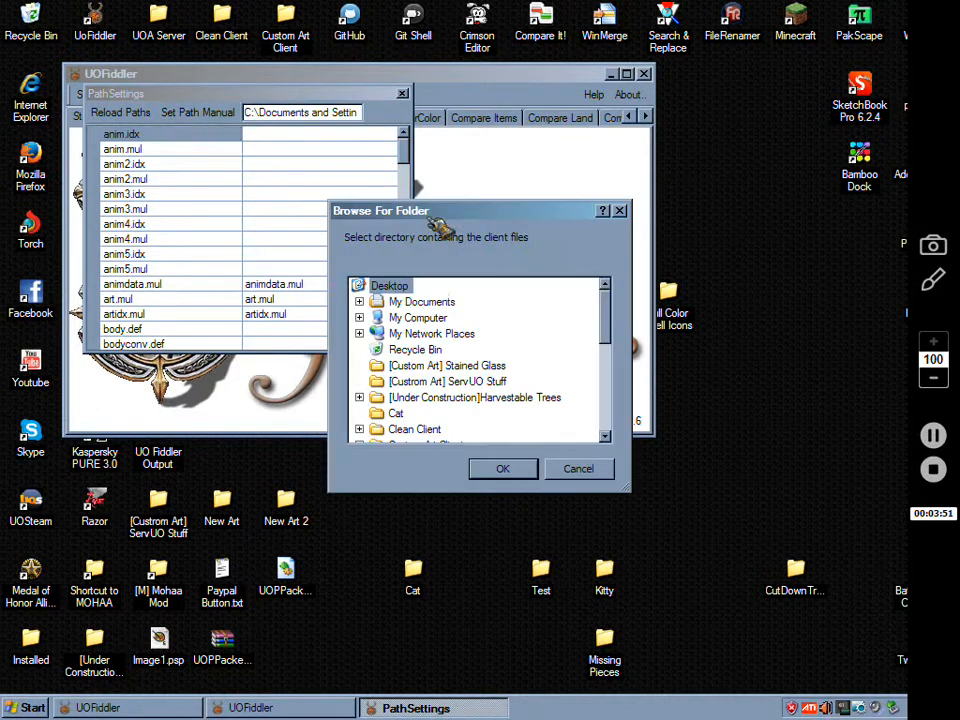
{"action": "scroll", "scroll_direction": "down", "scroll_amount": 3}
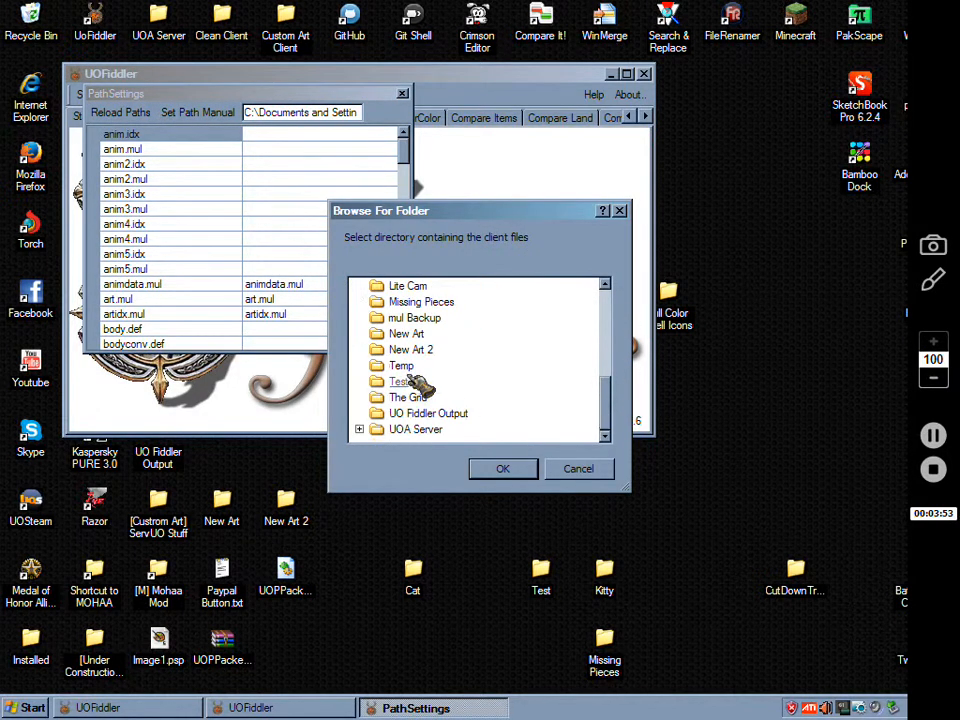
{"action": "left_click", "coordinate": [504, 468]}
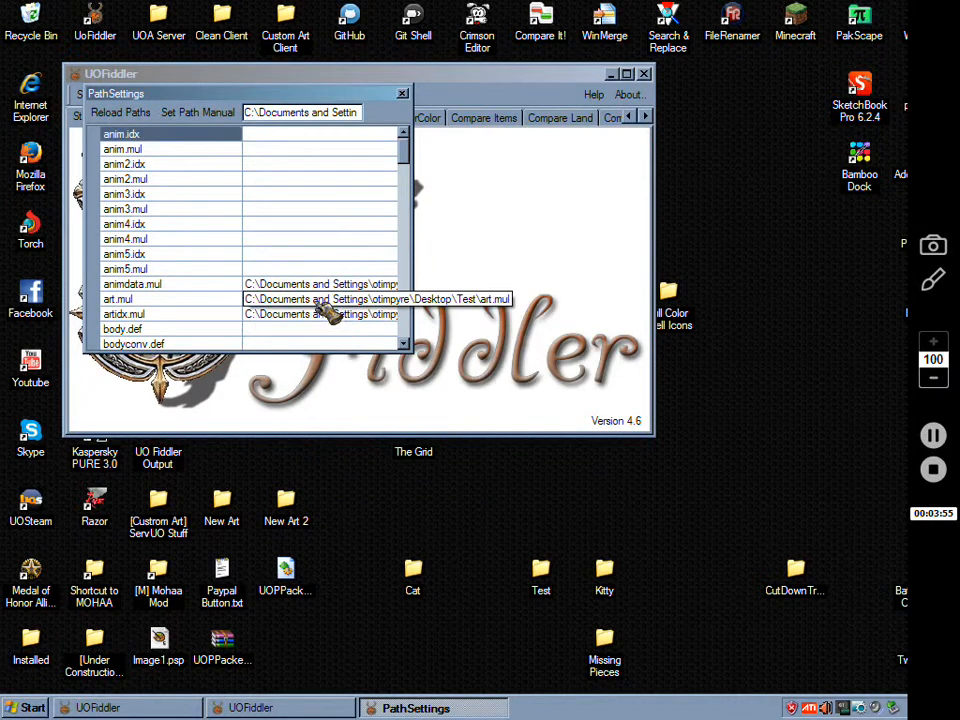
{"action": "left_click", "coordinate": [404, 94]}
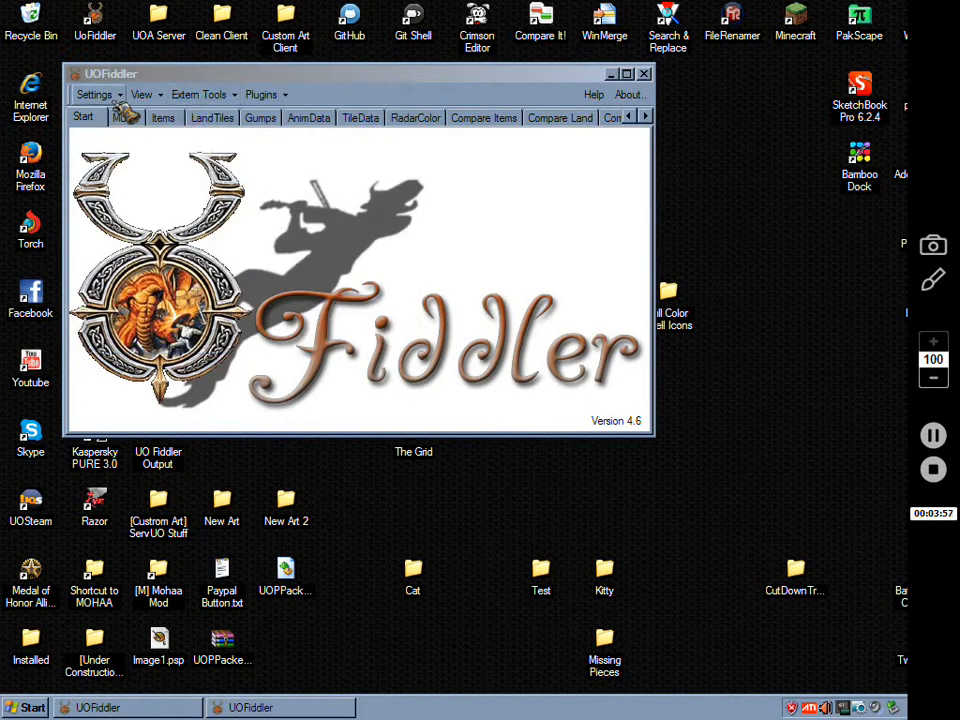
Step: Show the Items art grid maximized and locate the tent wall item, graphic 0x0237
{"action": "left_click", "coordinate": [94, 94]}
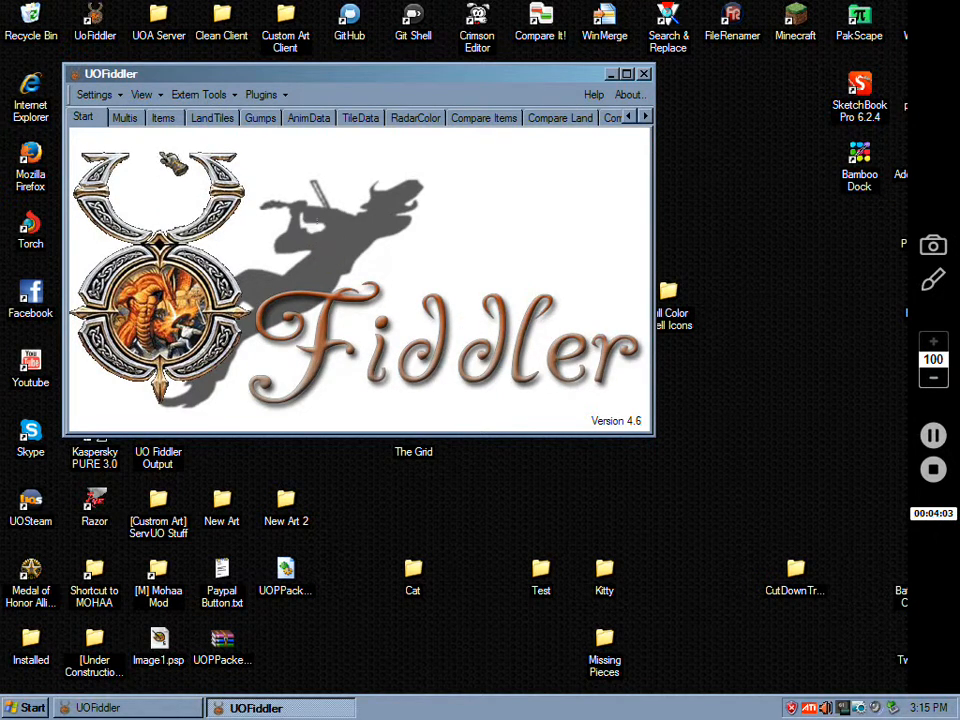
{"action": "left_click", "coordinate": [164, 116]}
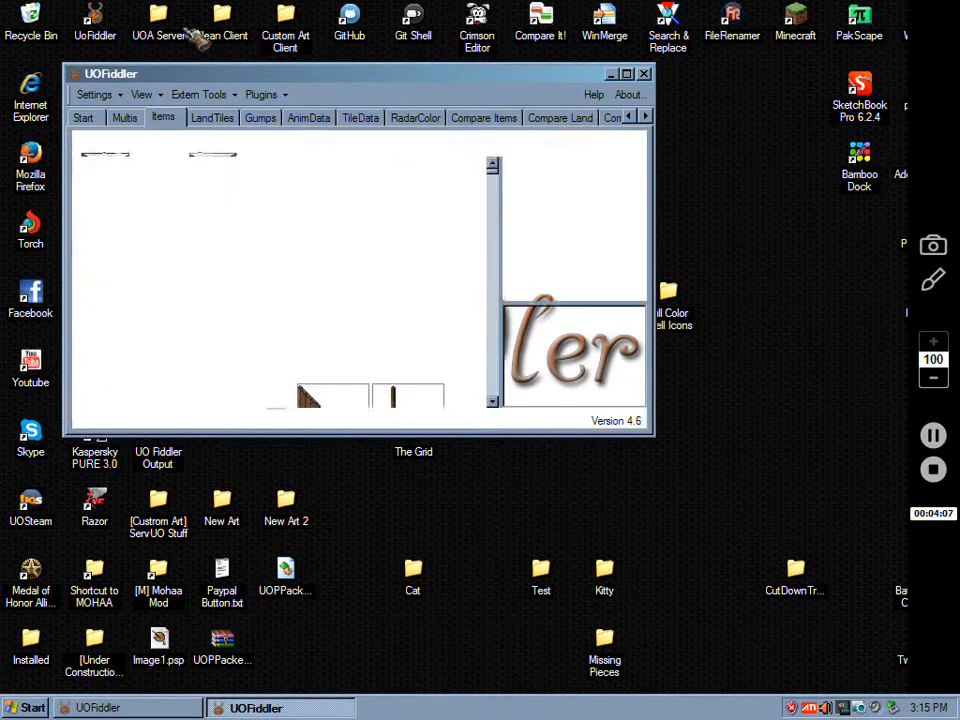
{"action": "left_click", "coordinate": [624, 72]}
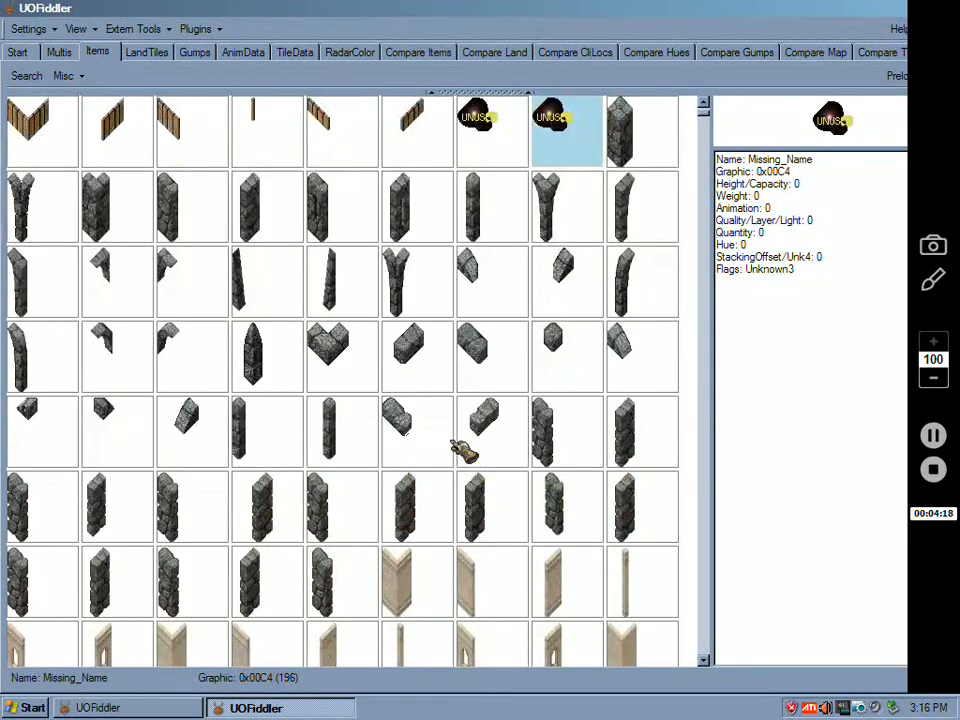
{"action": "scroll", "scroll_direction": "down", "scroll_amount": 3}
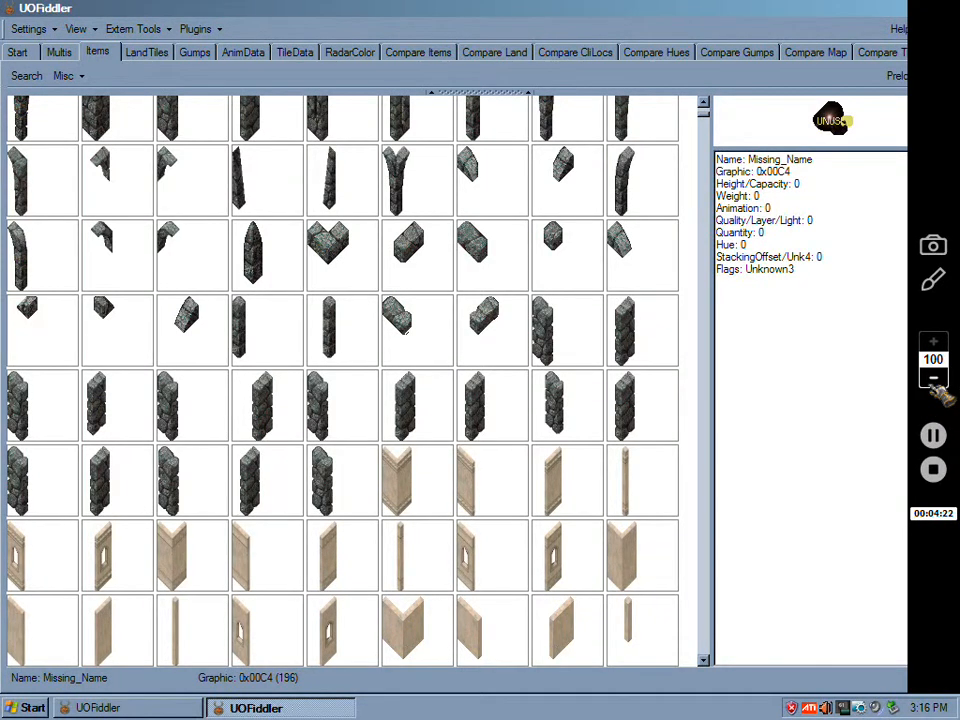
{"action": "left_click", "coordinate": [932, 378]}
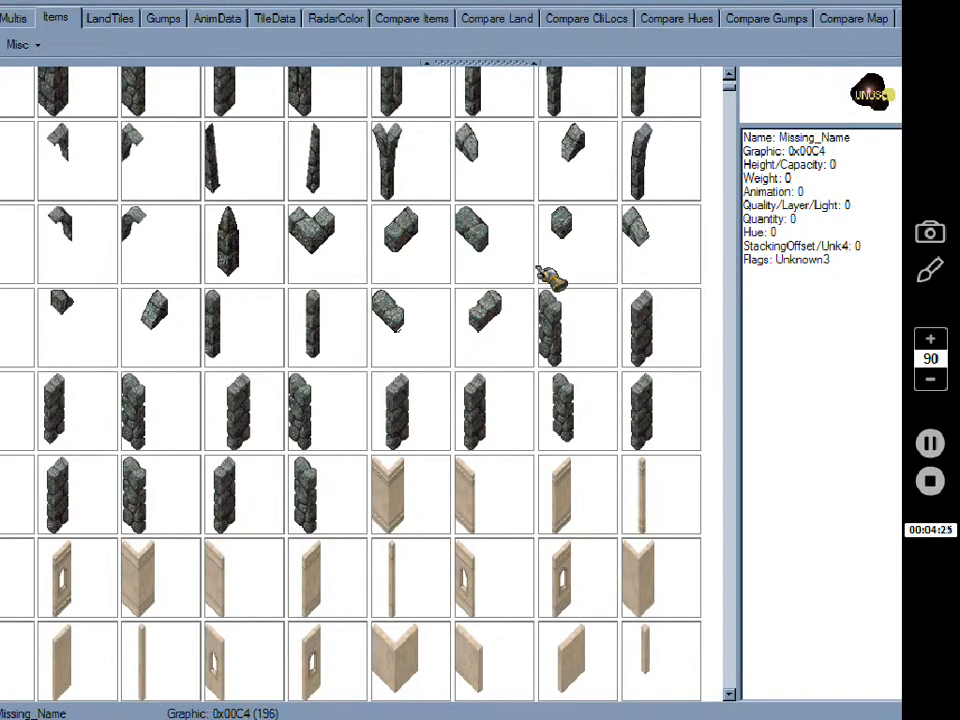
{"action": "right_click", "coordinate": [556, 284]}
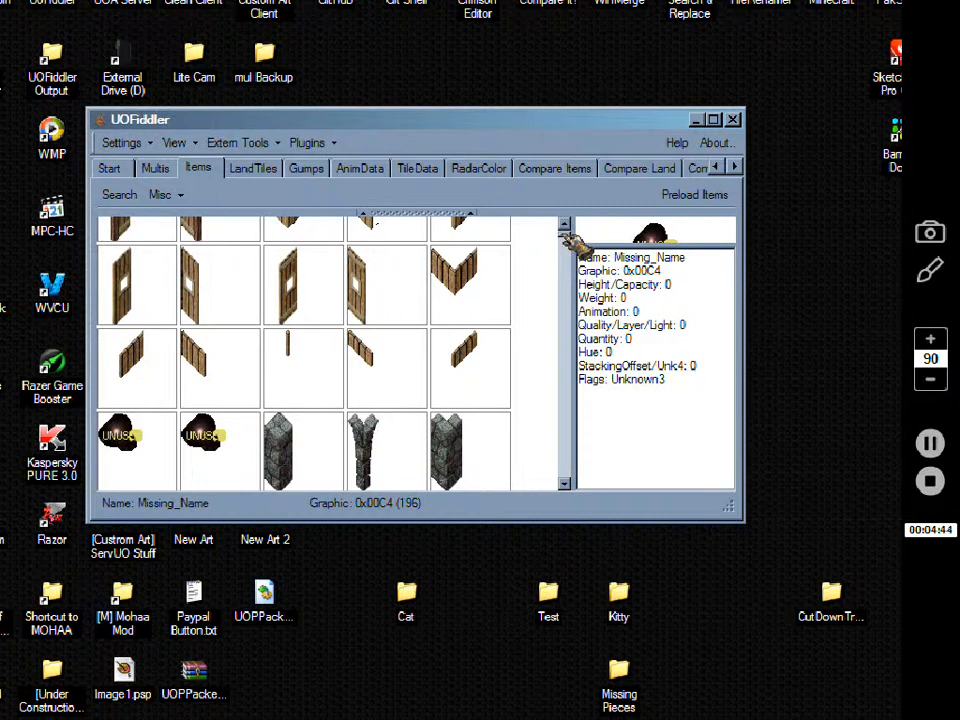
{"action": "right_click", "coordinate": [294, 350]}
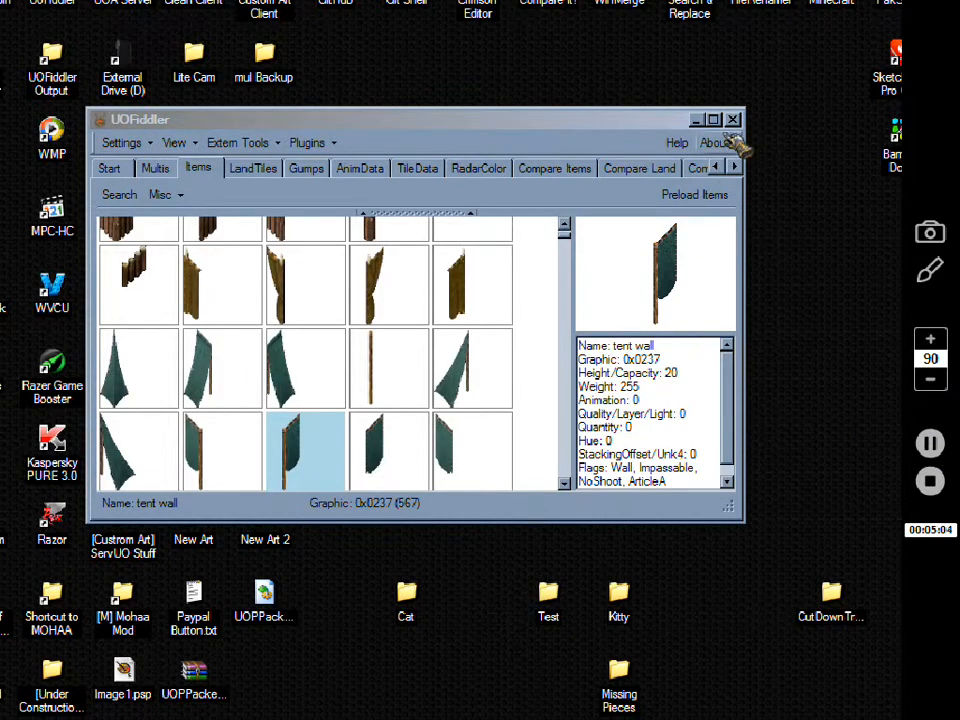
Step: Scroll the Items grid to its end and select the free slot 0xFFDB
{"action": "left_click", "coordinate": [712, 120]}
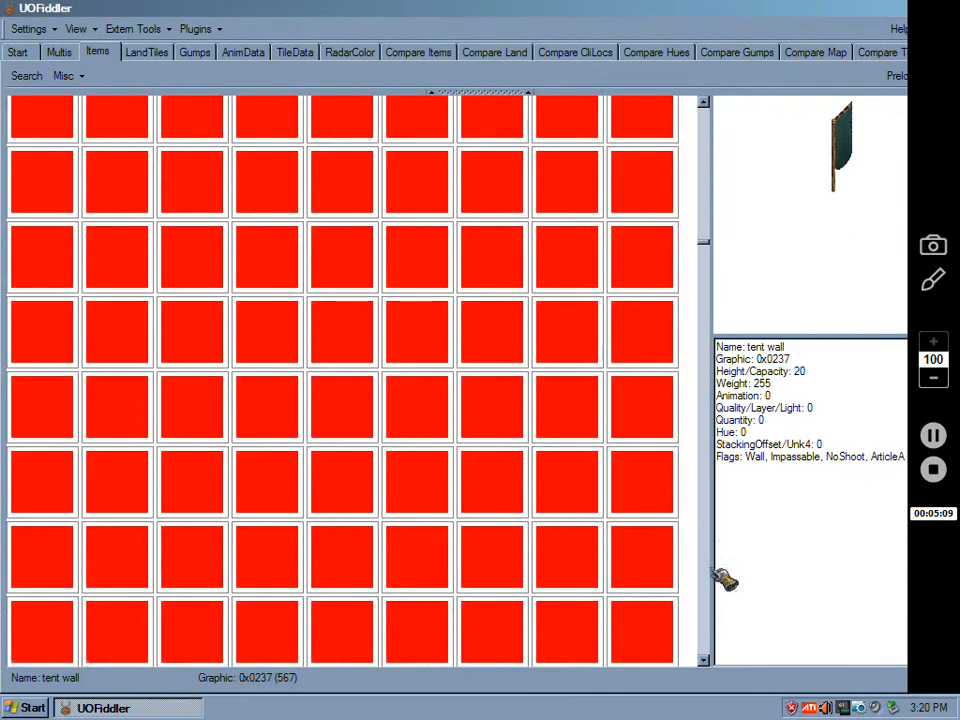
{"action": "left_click", "coordinate": [642, 568]}
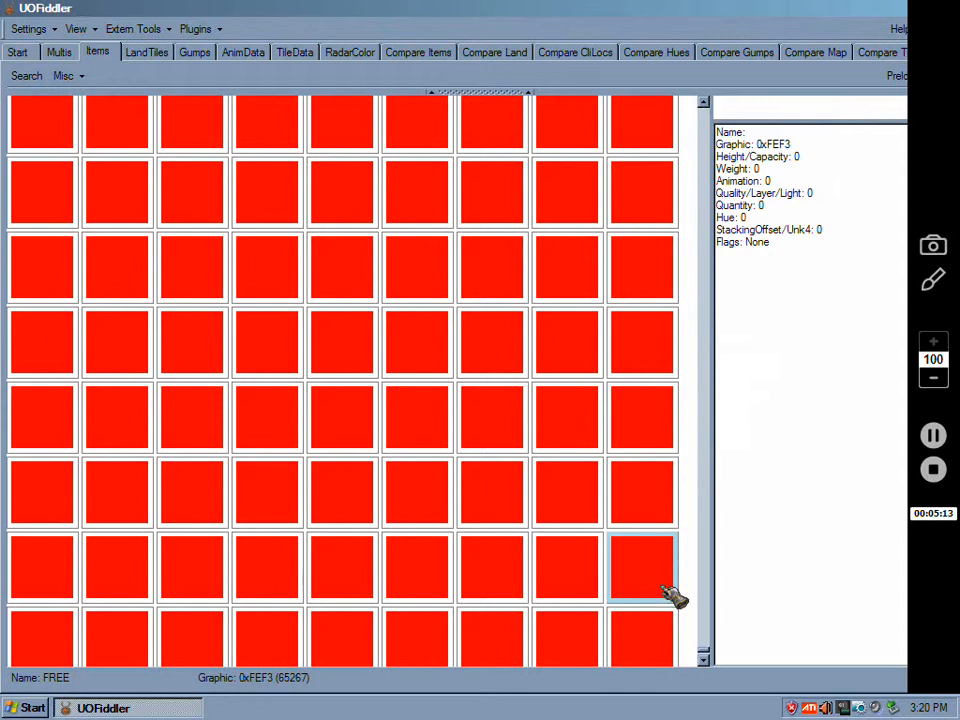
{"action": "scroll", "scroll_direction": "down", "scroll_amount": 3}
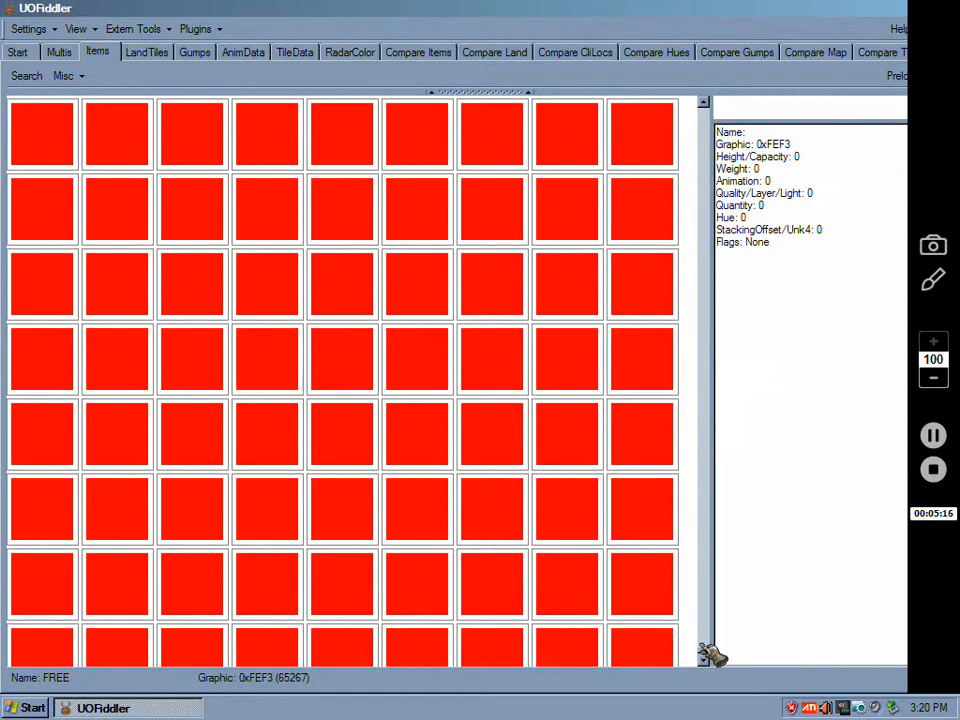
{"action": "scroll", "scroll_direction": "down", "scroll_amount": 3}
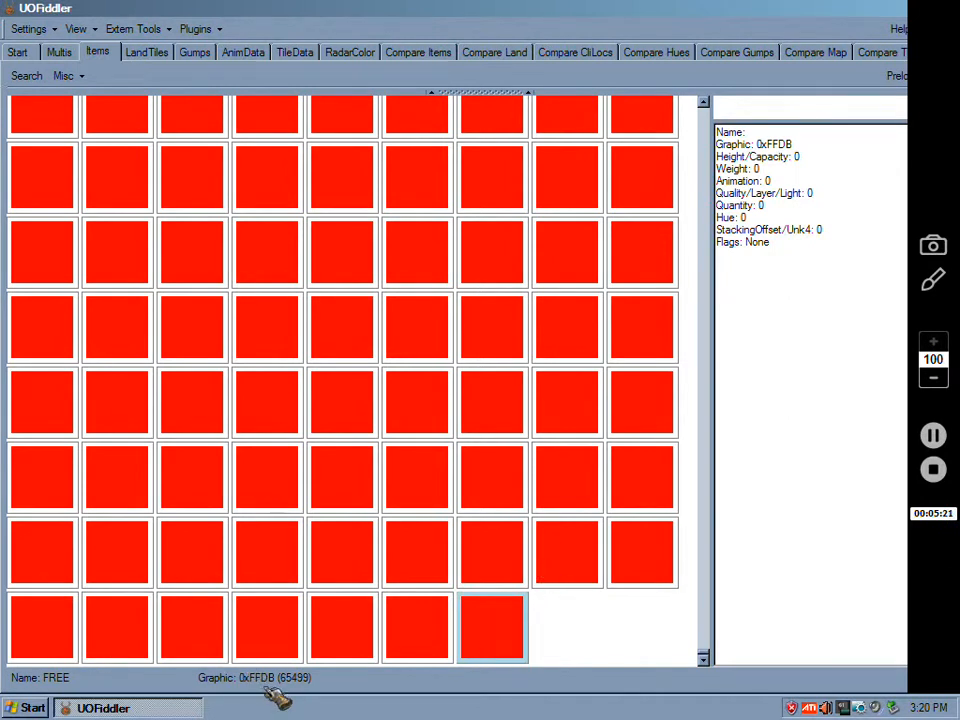
{"action": "mouse_move", "coordinate": [316, 684]}
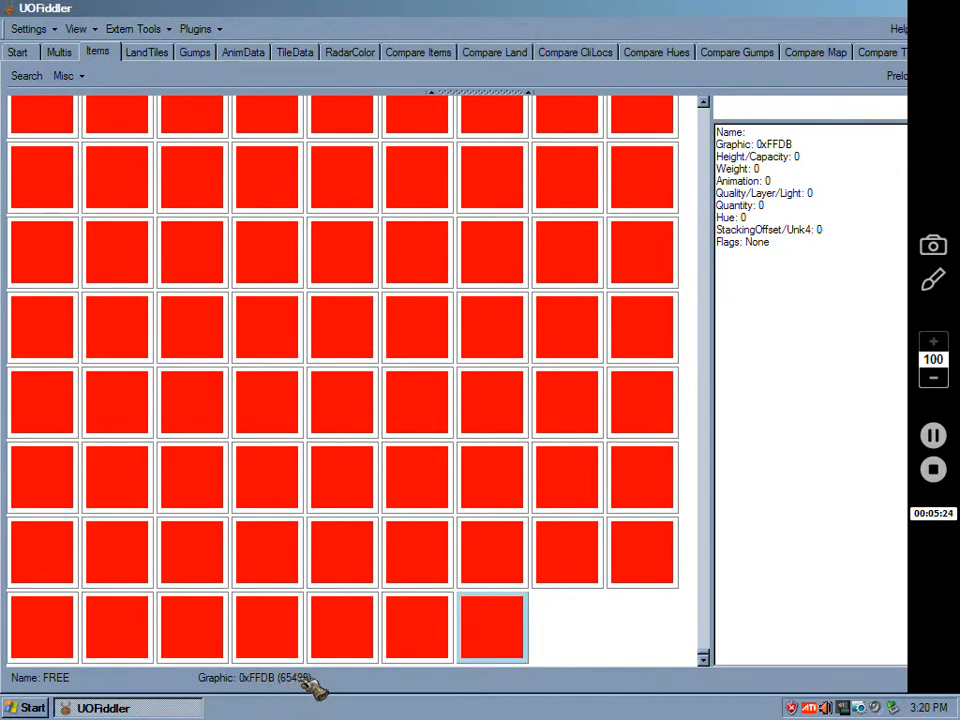
{"action": "mouse_move", "coordinate": [516, 656]}
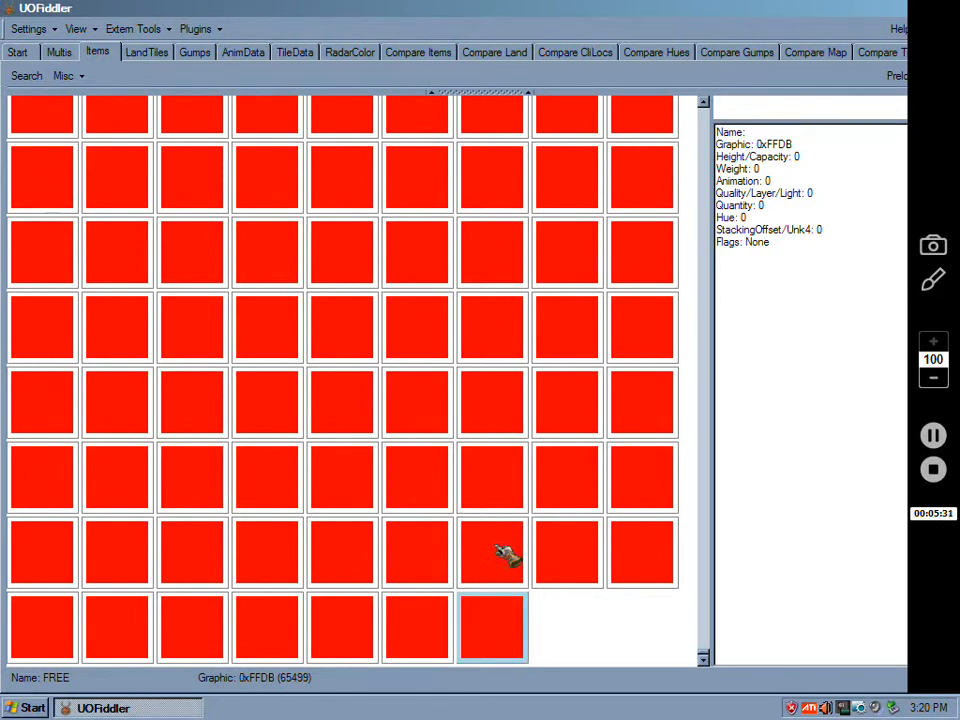
{"action": "mouse_move", "coordinate": [440, 664]}
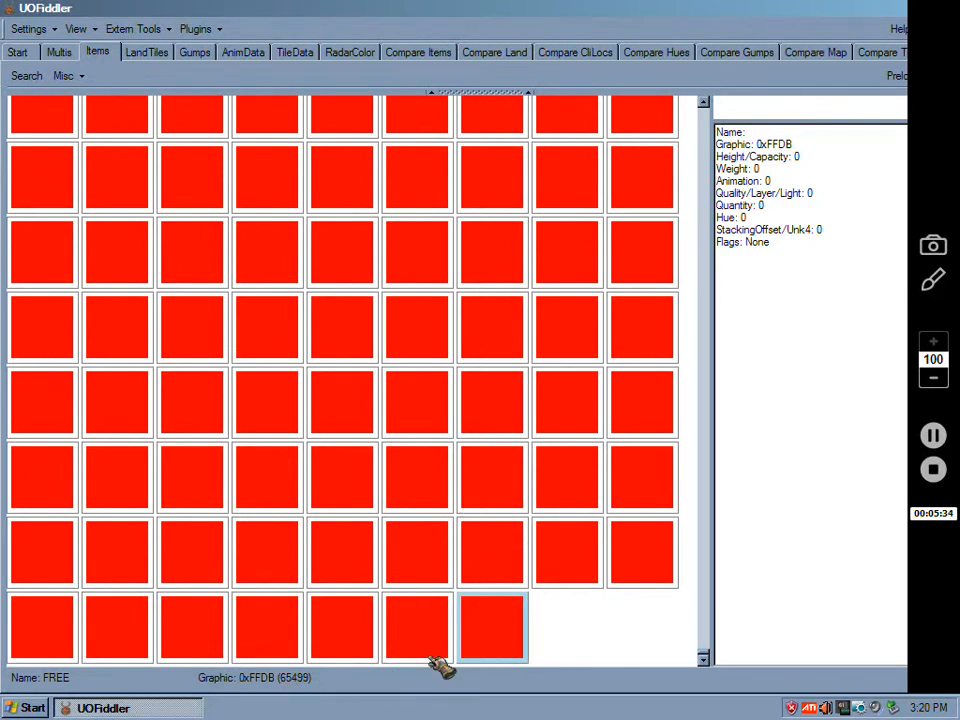
{"action": "mouse_move", "coordinate": [450, 528]}
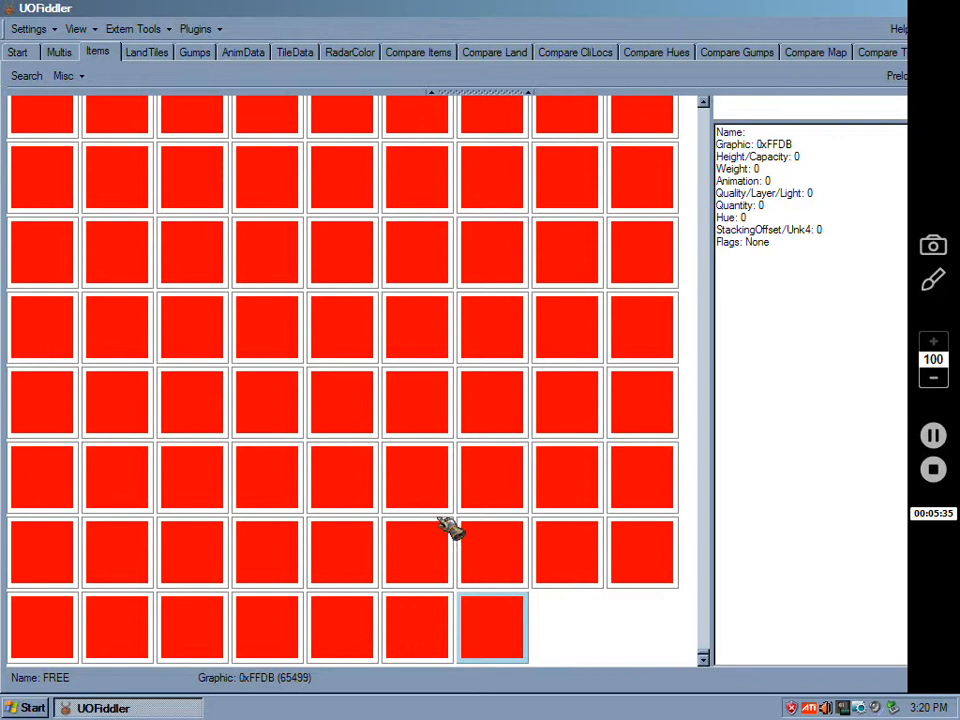
{"action": "mouse_move", "coordinate": [440, 536]}
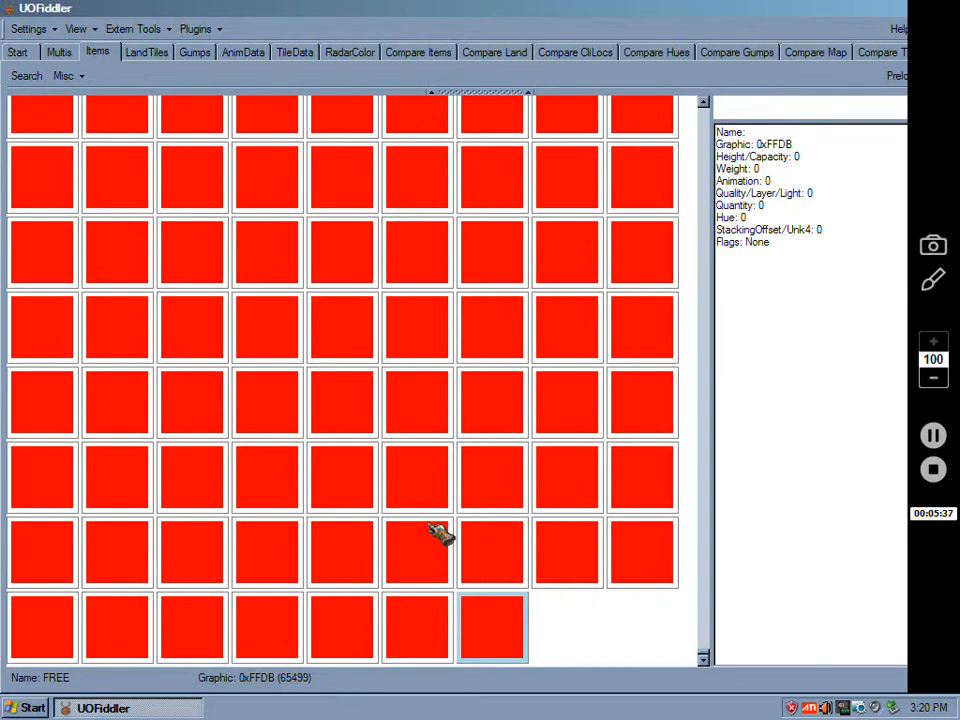
{"action": "mouse_move", "coordinate": [564, 540]}
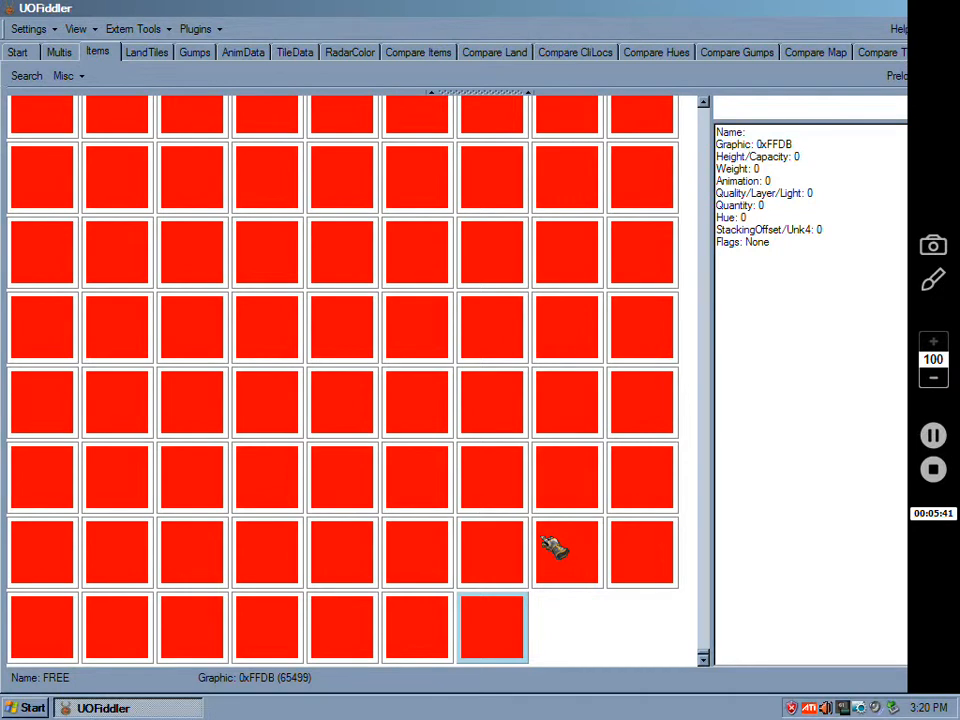
{"action": "mouse_move", "coordinate": [486, 628]}
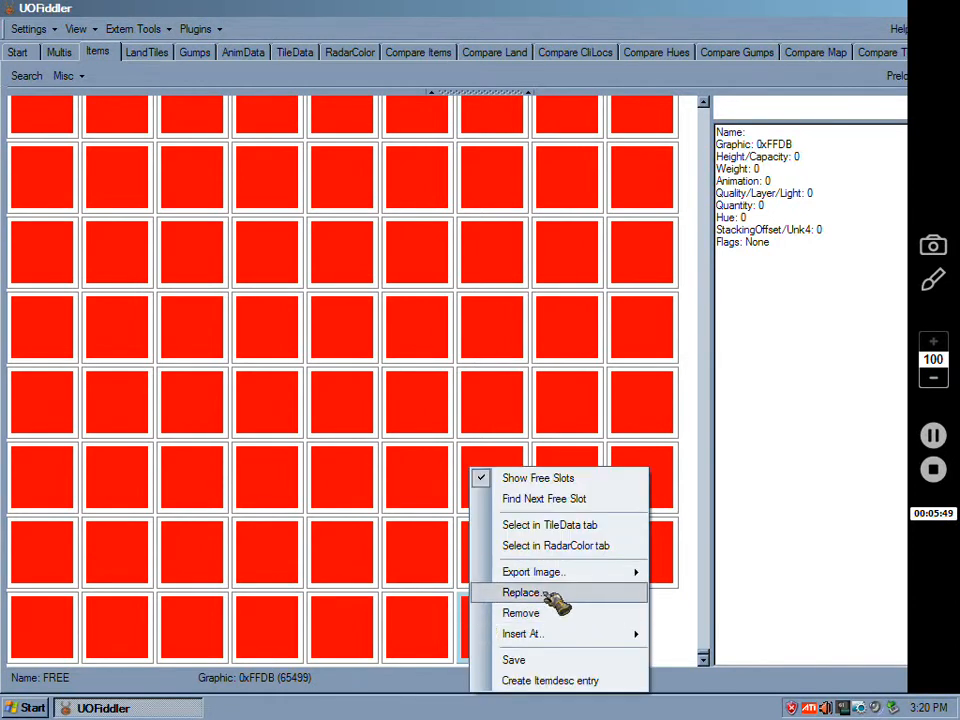
Step: Replace free slot 0xFFDB with the IMG00003.bmp Kitty frame image
{"action": "left_click", "coordinate": [524, 592]}
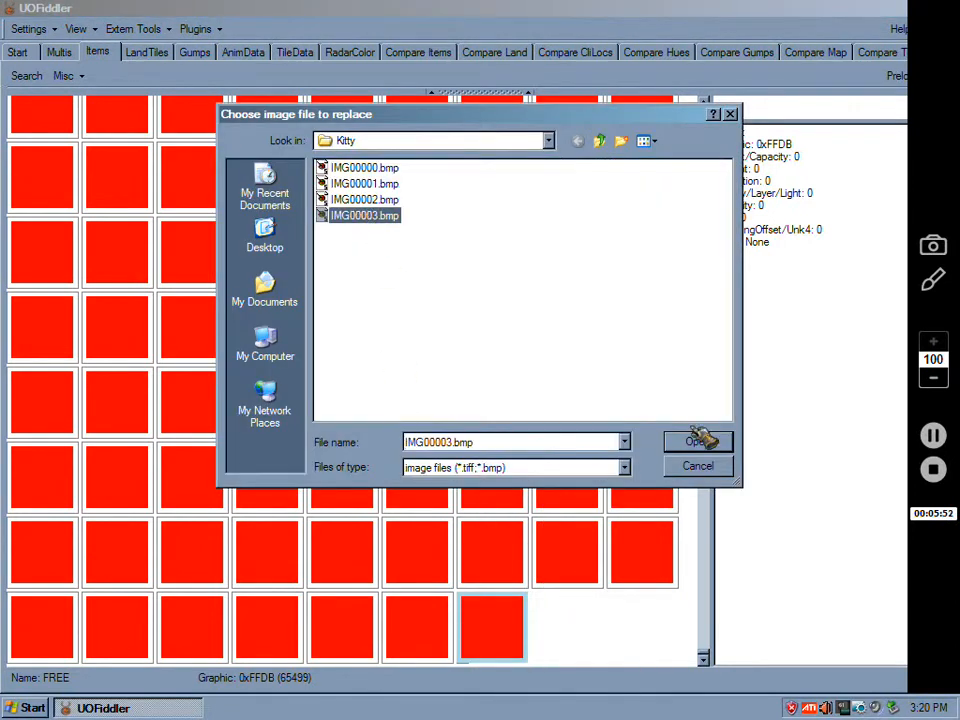
{"action": "left_click", "coordinate": [696, 442]}
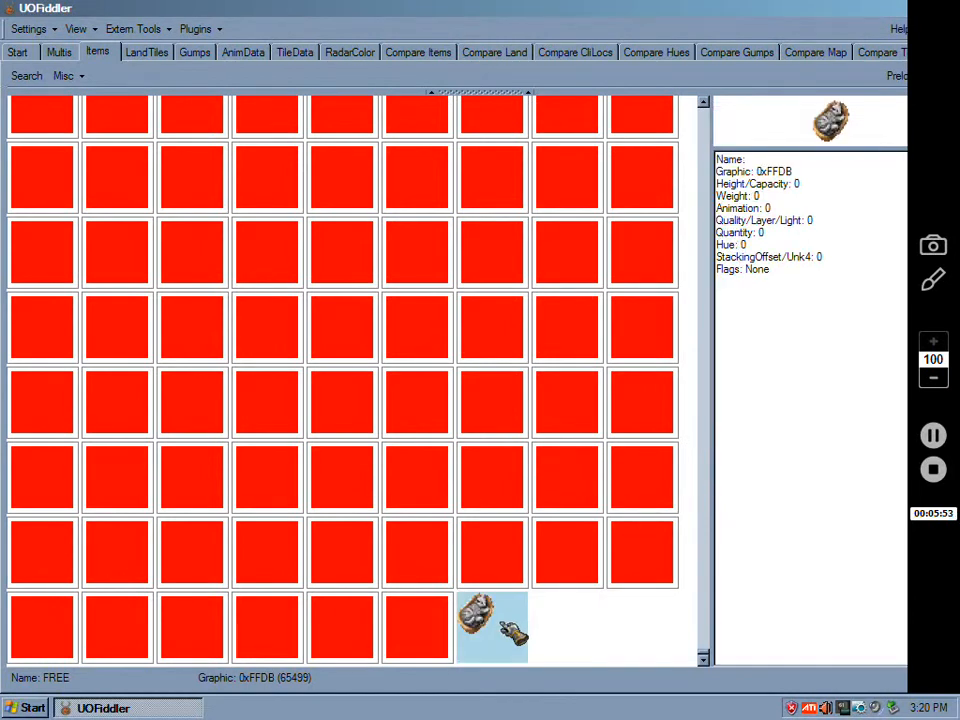
{"action": "right_click", "coordinate": [490, 624]}
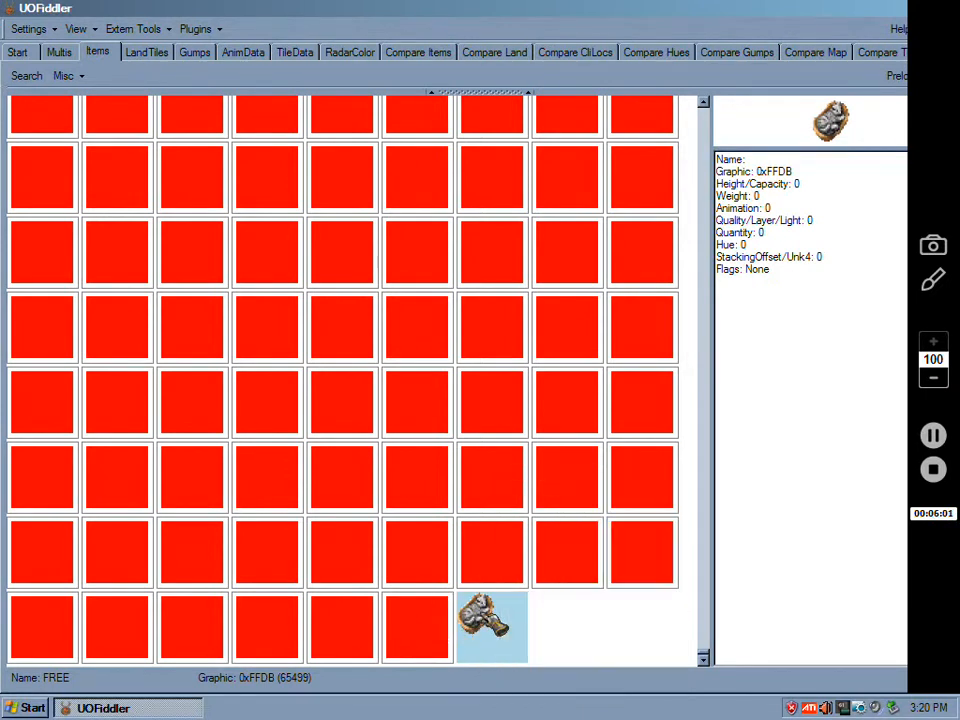
{"action": "mouse_move", "coordinate": [486, 364]}
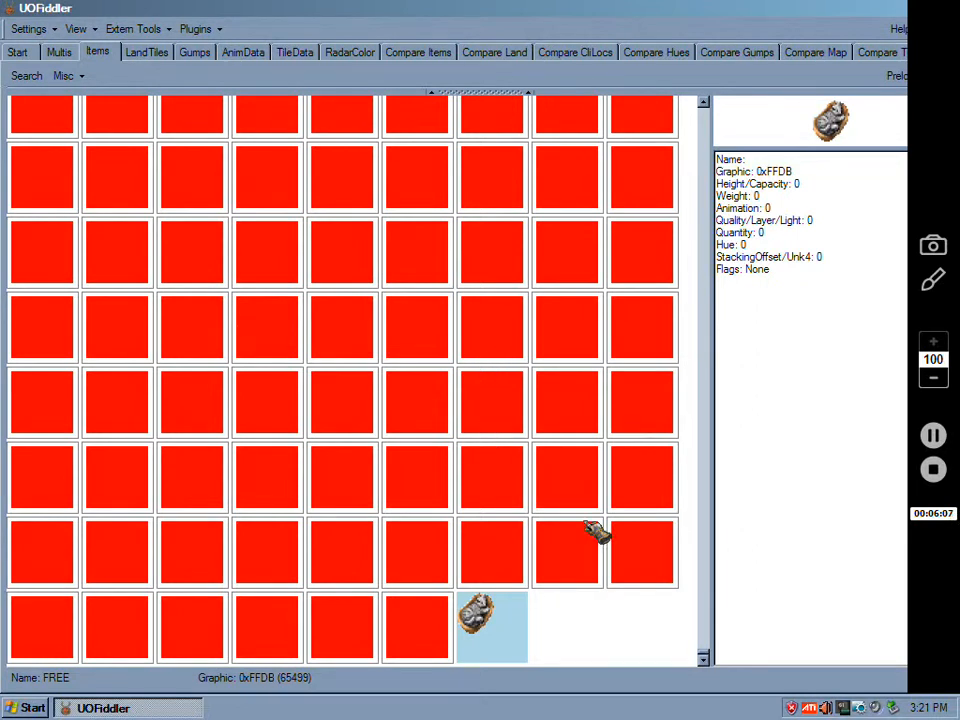
{"action": "scroll", "scroll_direction": "down", "scroll_amount": 3}
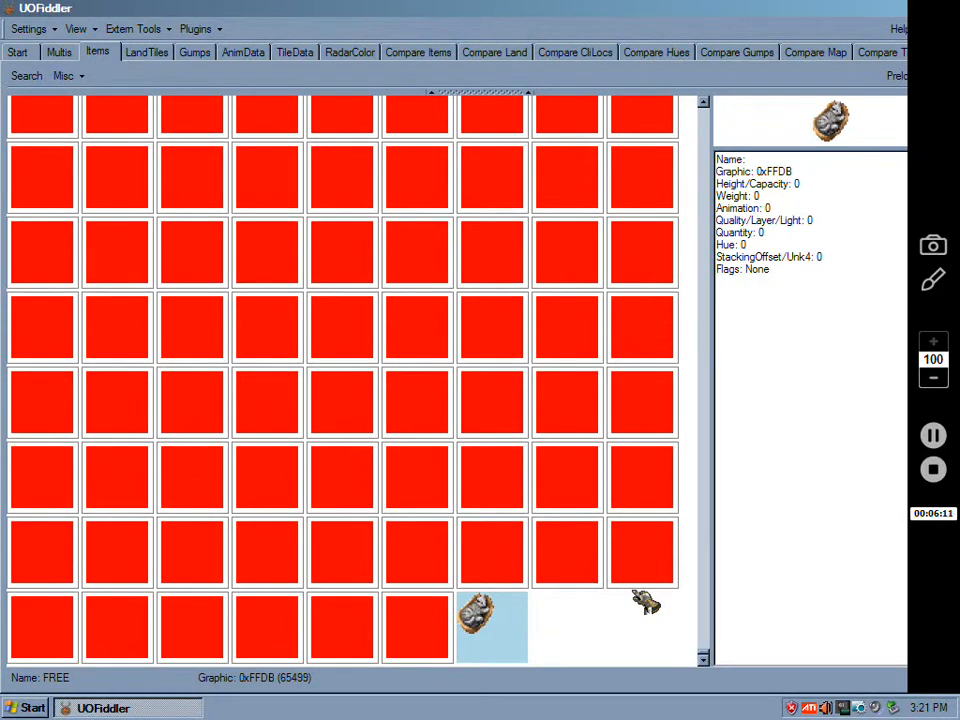
{"action": "mouse_move", "coordinate": [884, 452]}
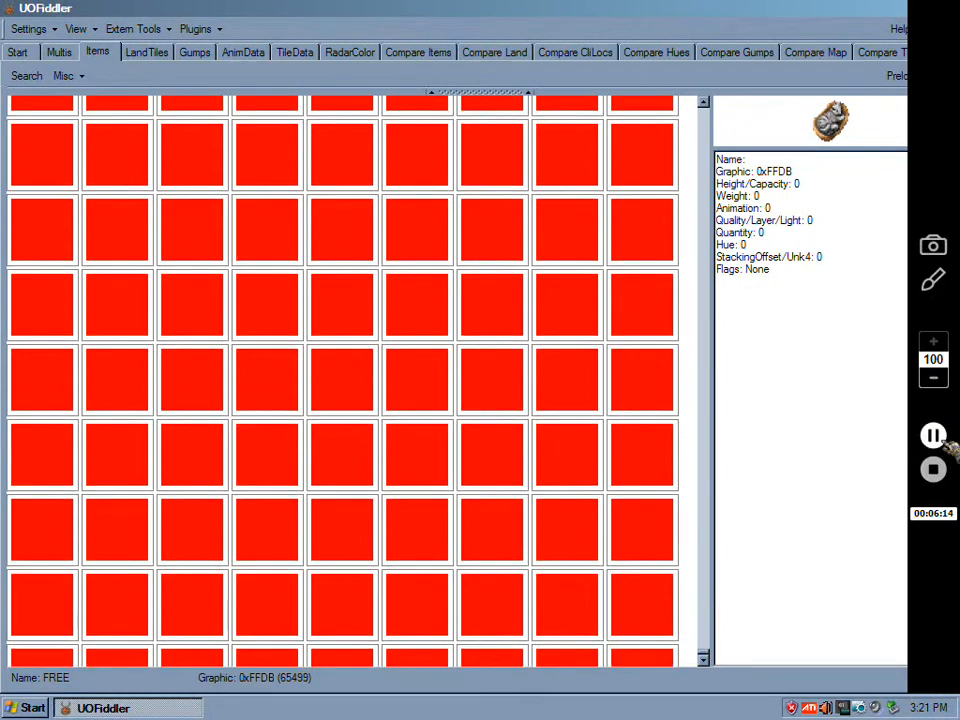
{"action": "scroll", "scroll_direction": "up", "scroll_amount": 3}
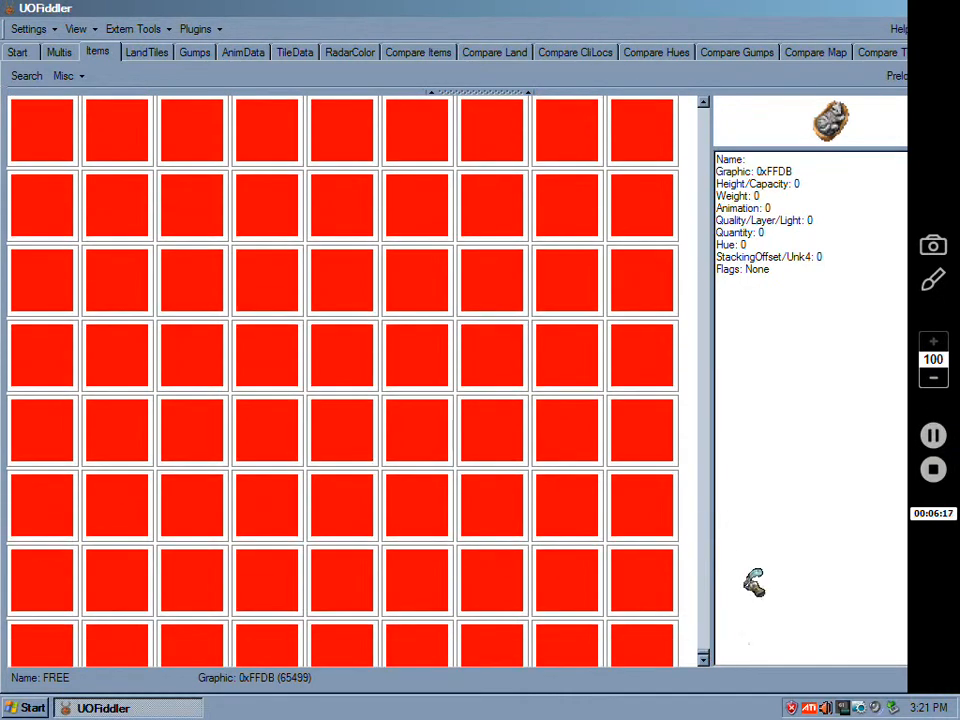
{"action": "mouse_move", "coordinate": [932, 436]}
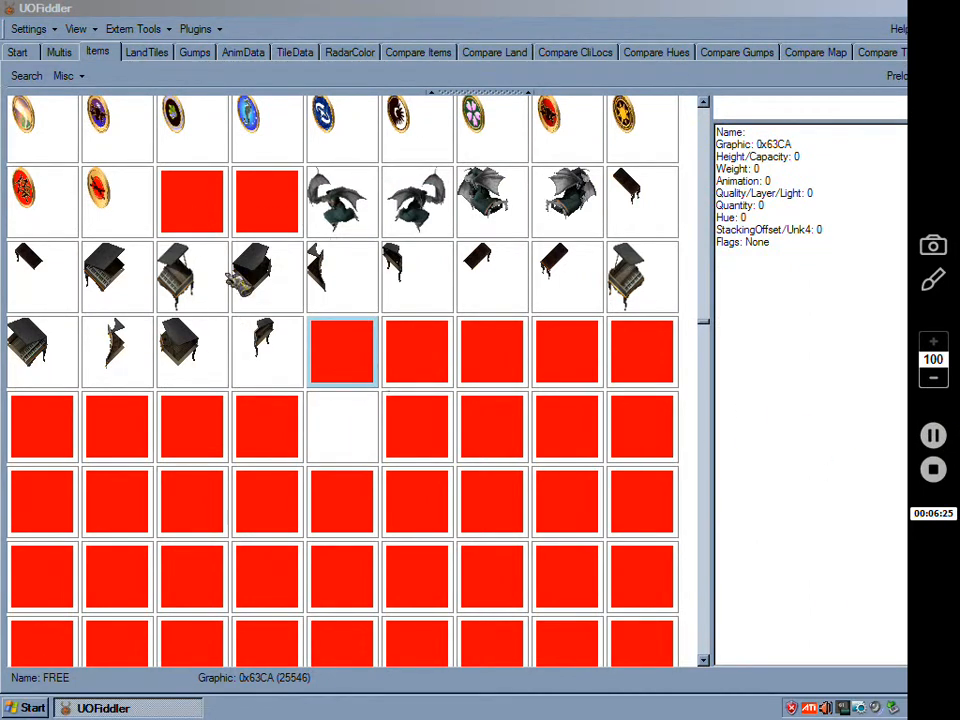
Step: Replace free slots from 0x63CA onward with frame images IMG00000 and IMG00001
{"action": "right_click", "coordinate": [342, 352]}
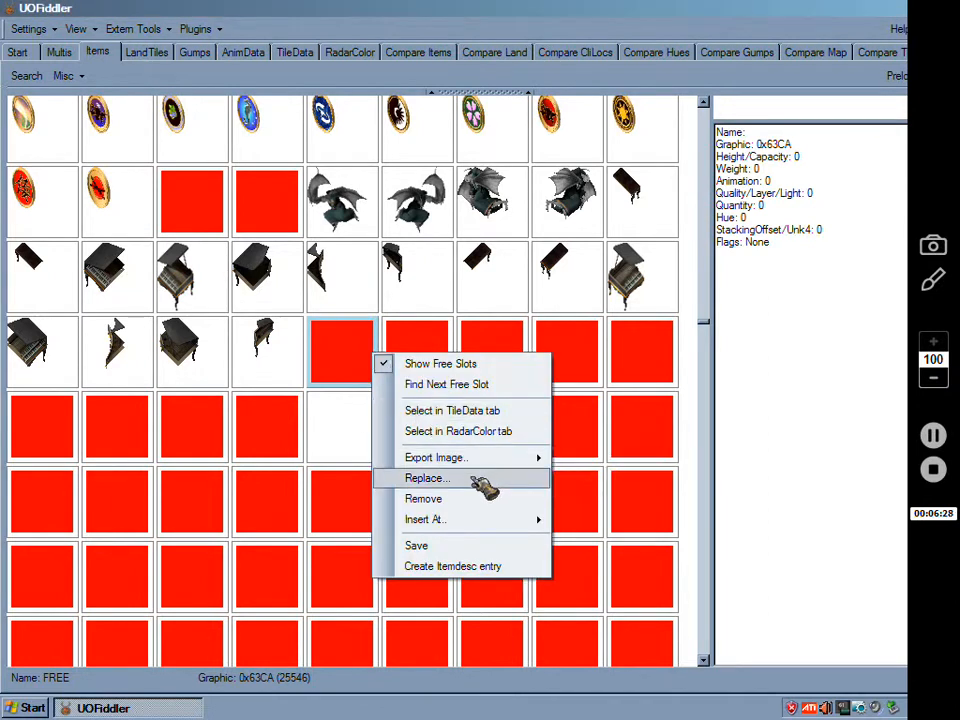
{"action": "left_click", "coordinate": [428, 478]}
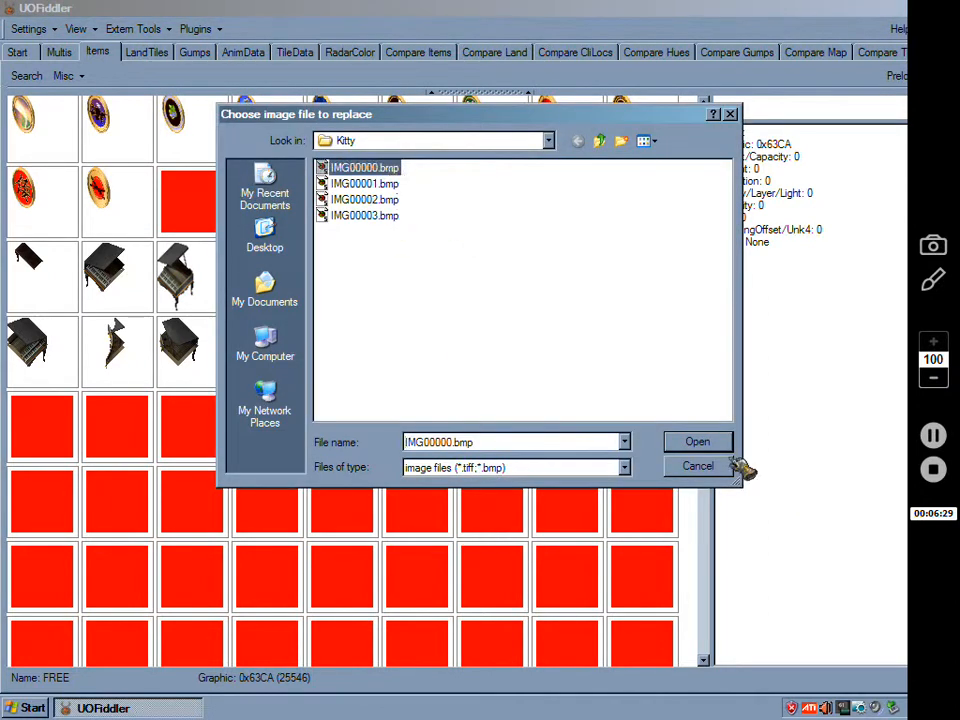
{"action": "left_click", "coordinate": [696, 442]}
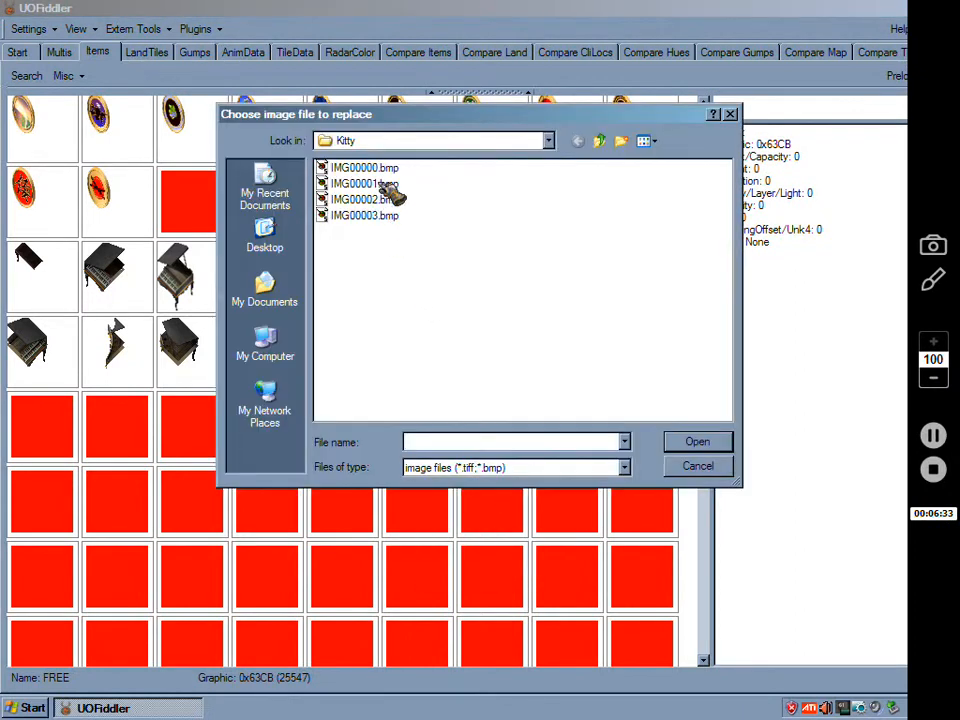
{"action": "left_click", "coordinate": [696, 464]}
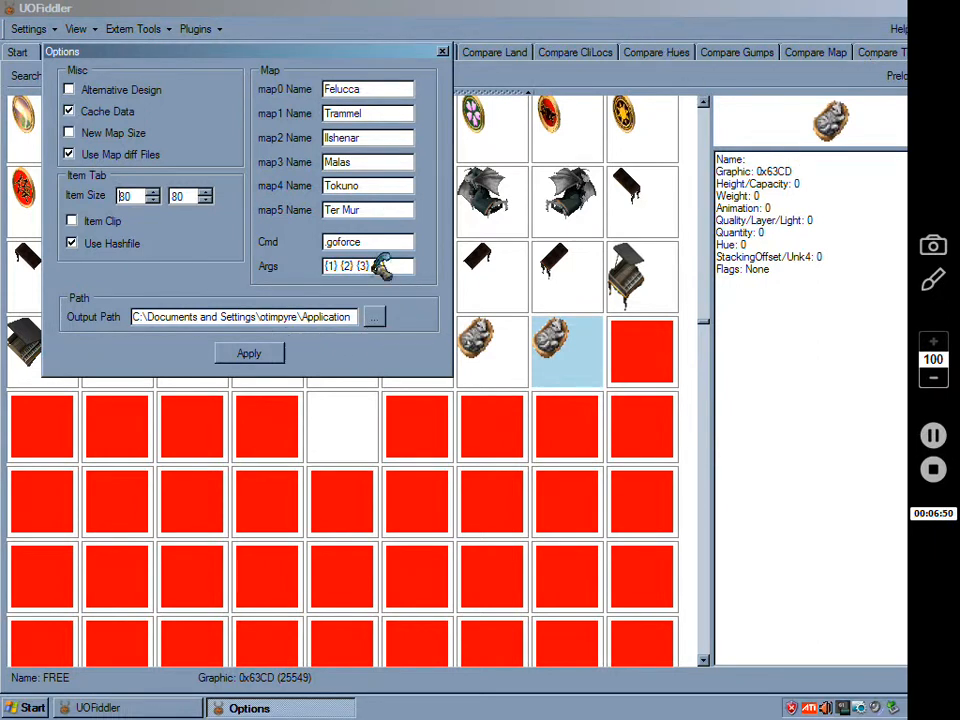
Step: Set UOFiddler's output path to a desktop folder in Options and apply it
{"action": "left_click", "coordinate": [442, 52]}
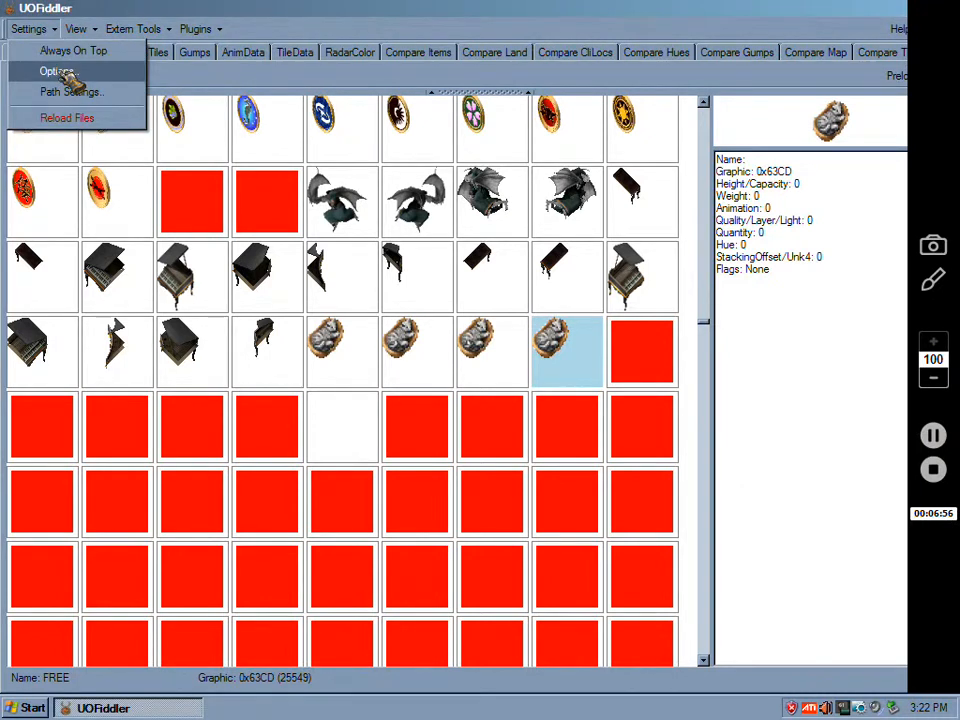
{"action": "left_click", "coordinate": [56, 70]}
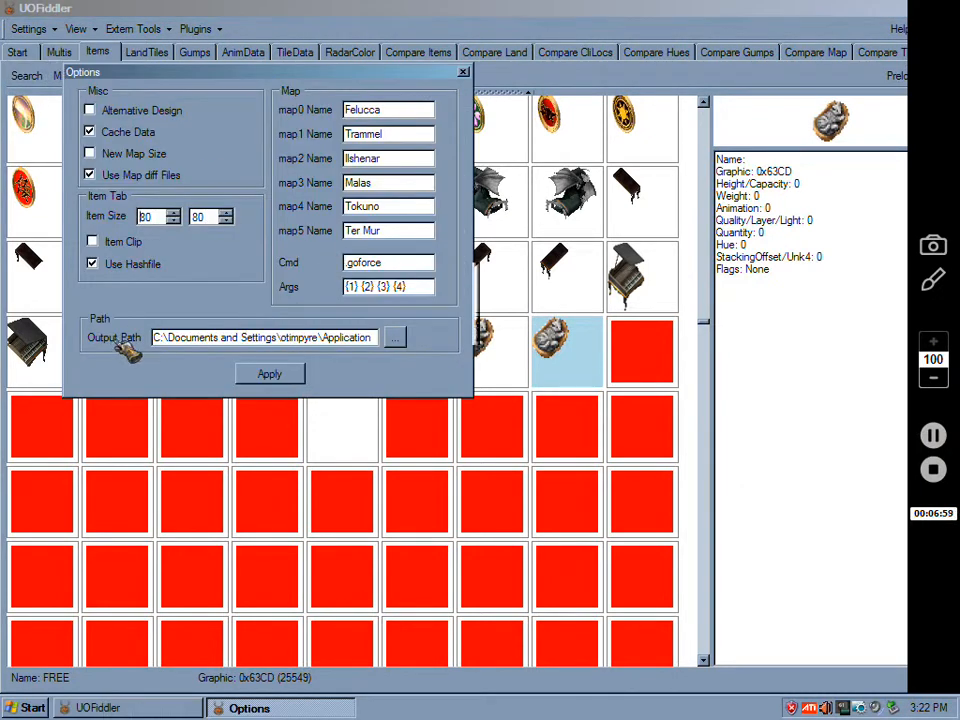
{"action": "left_click", "coordinate": [394, 336]}
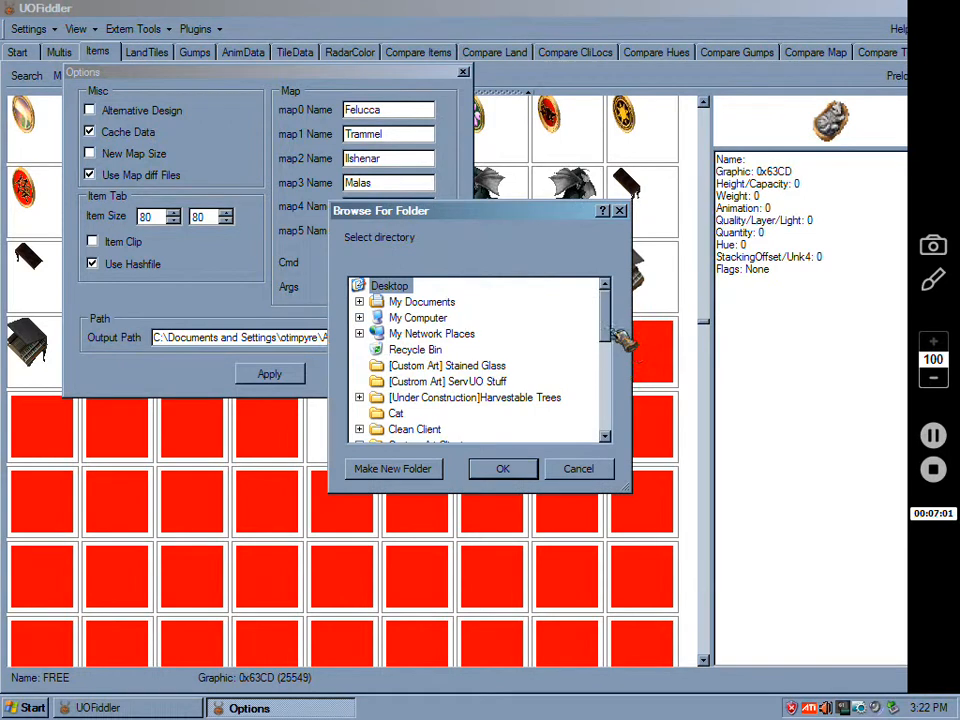
{"action": "scroll", "scroll_direction": "down", "scroll_amount": 3}
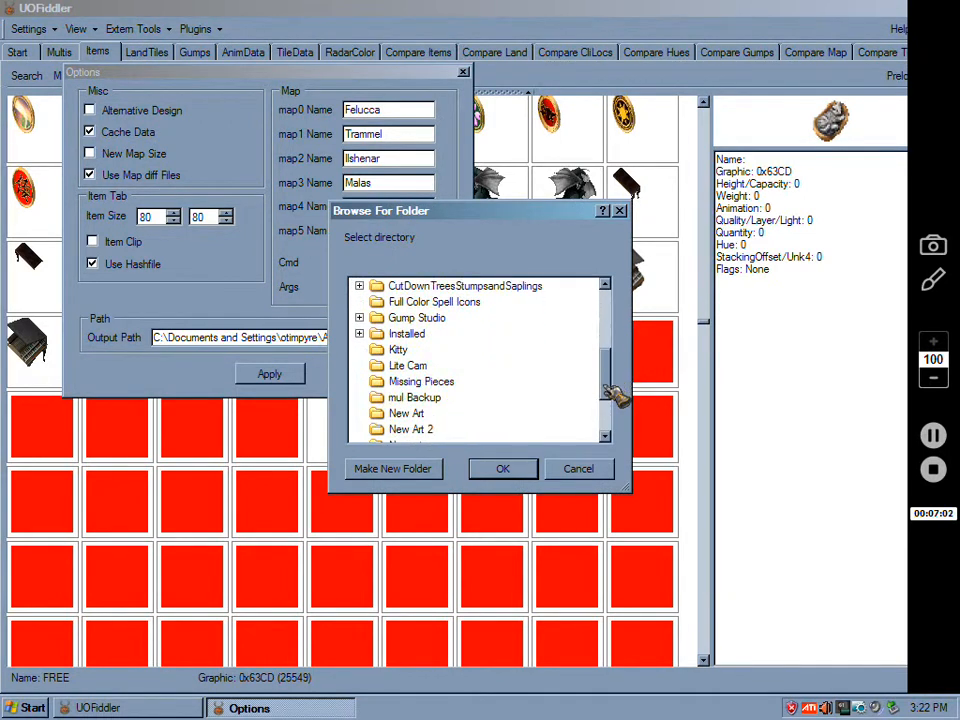
{"action": "scroll", "scroll_direction": "down", "scroll_amount": 3}
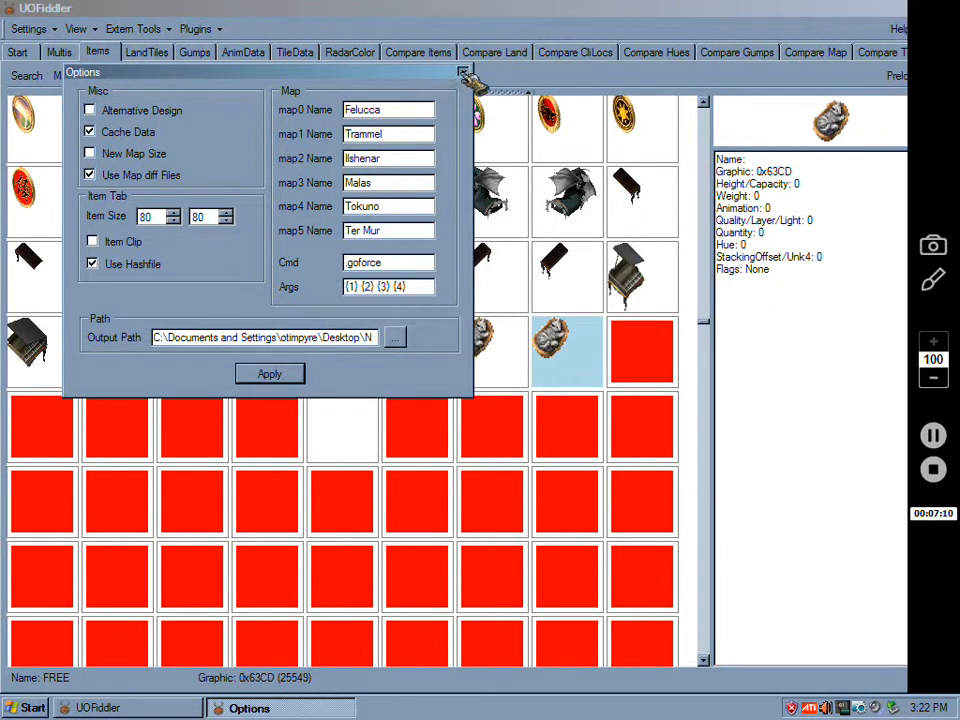
{"action": "left_click", "coordinate": [462, 72]}
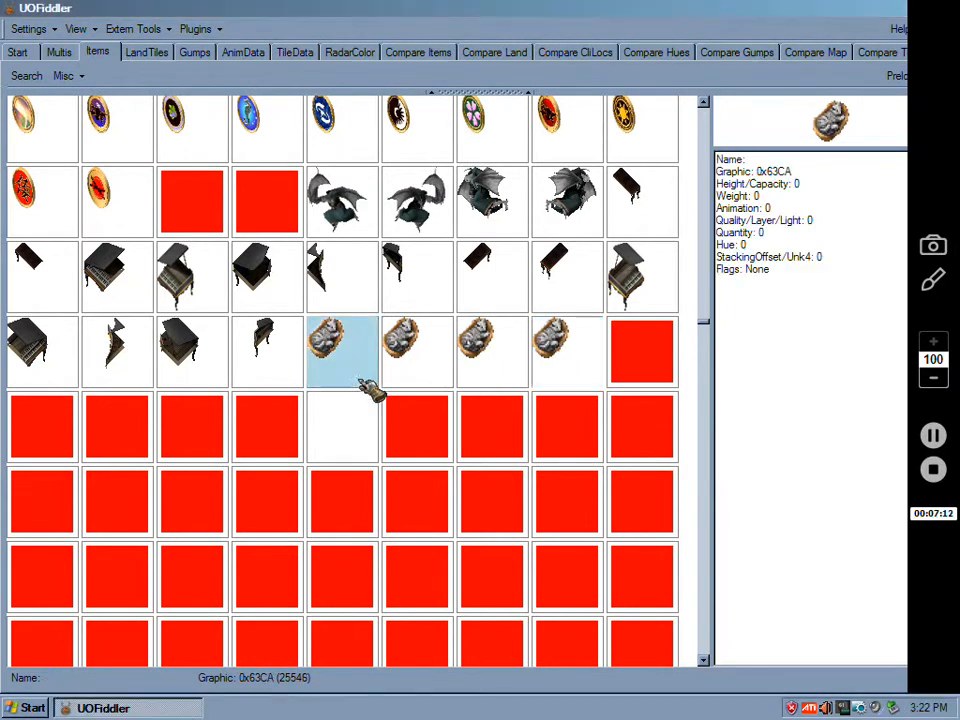
Step: Save the modified item art files and confirm the save
{"action": "right_click", "coordinate": [490, 350]}
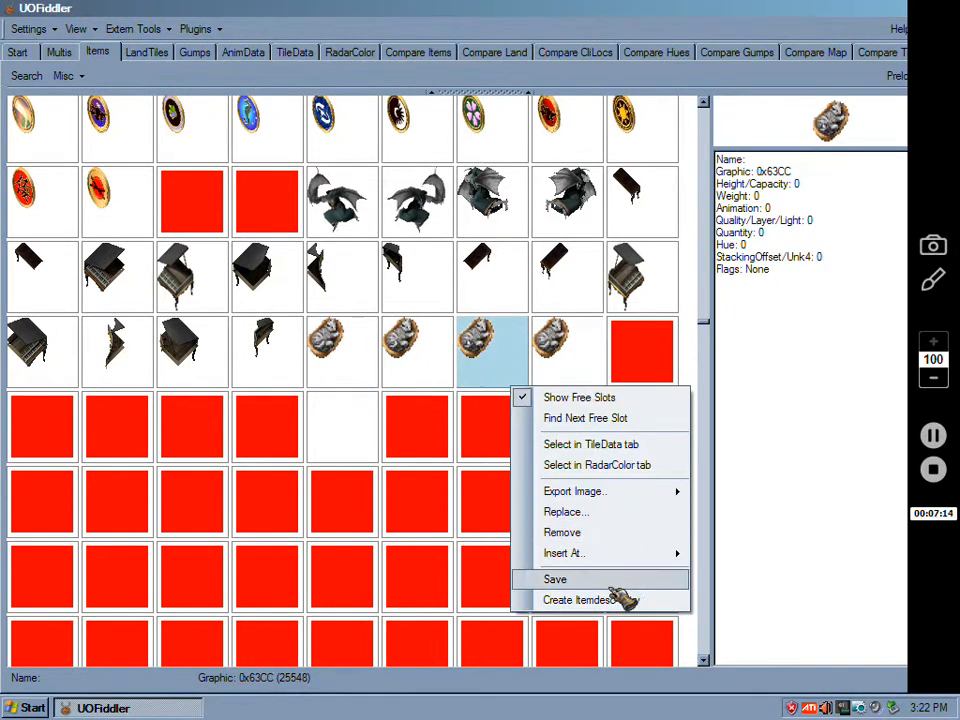
{"action": "left_click", "coordinate": [556, 580]}
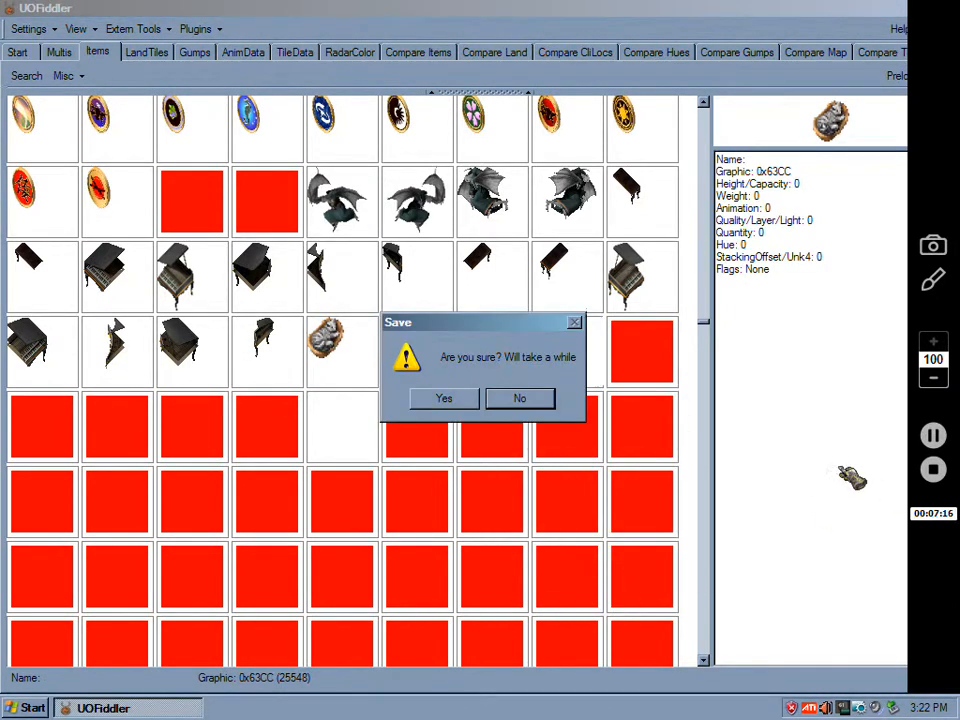
{"action": "left_click", "coordinate": [444, 398]}
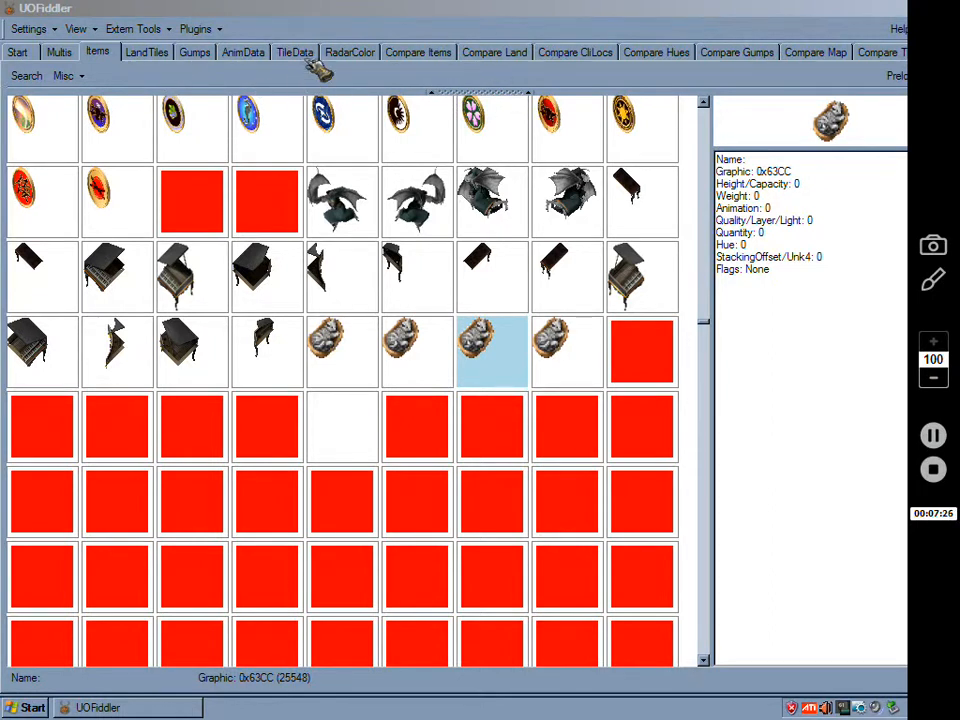
Step: Search the TileData items for graphic 25546, which raises an index error, and dismiss the search
{"action": "left_click", "coordinate": [342, 350]}
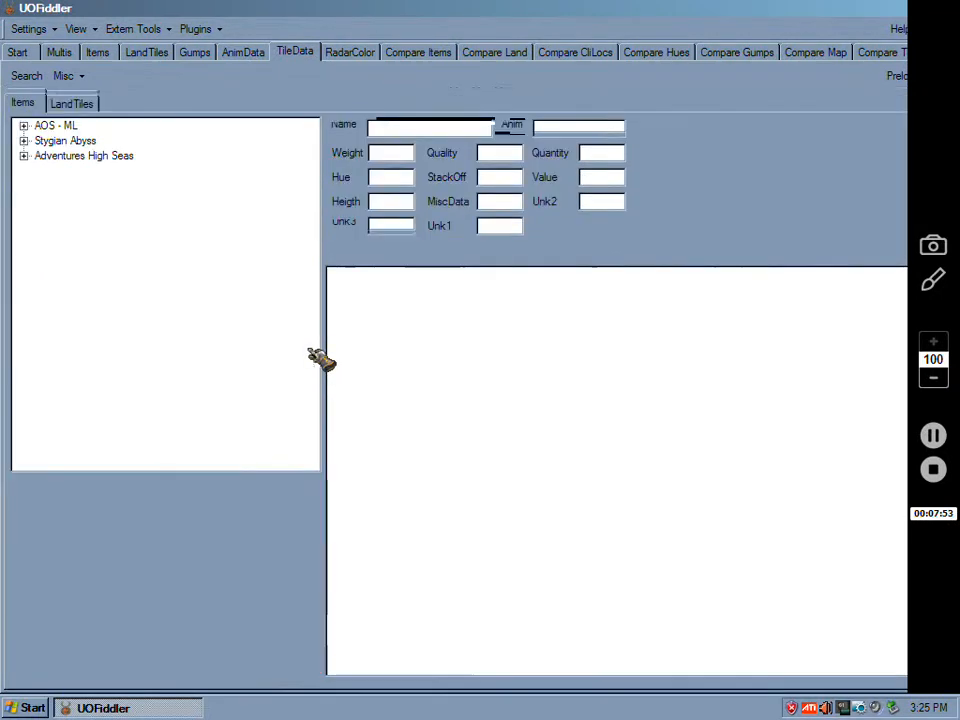
{"action": "left_click", "coordinate": [22, 104]}
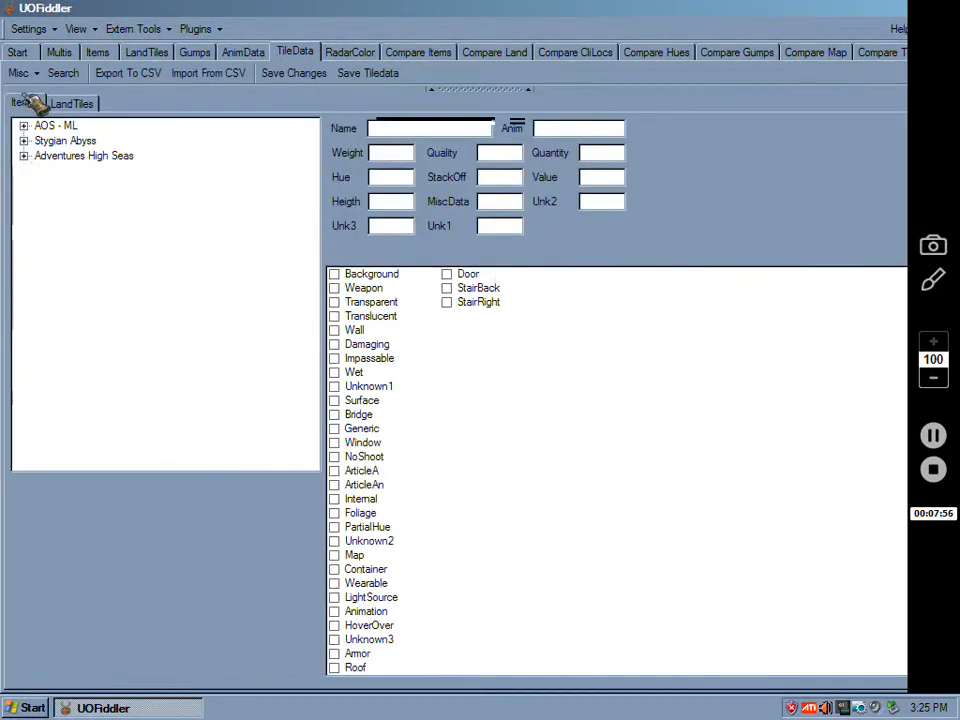
{"action": "left_click", "coordinate": [64, 72]}
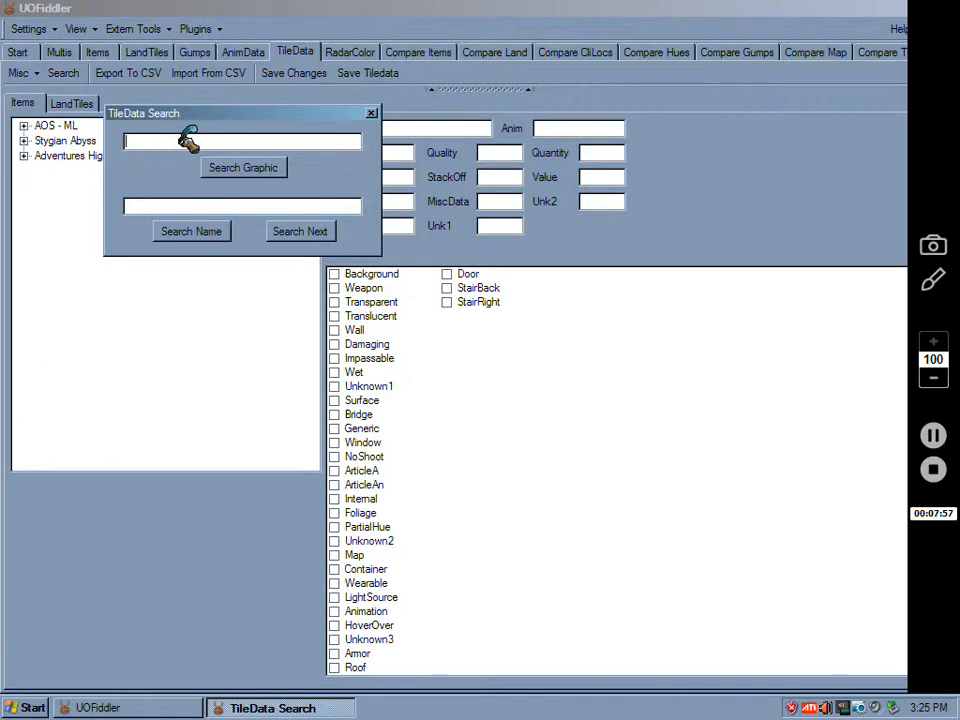
{"action": "type", "text": "0x"}
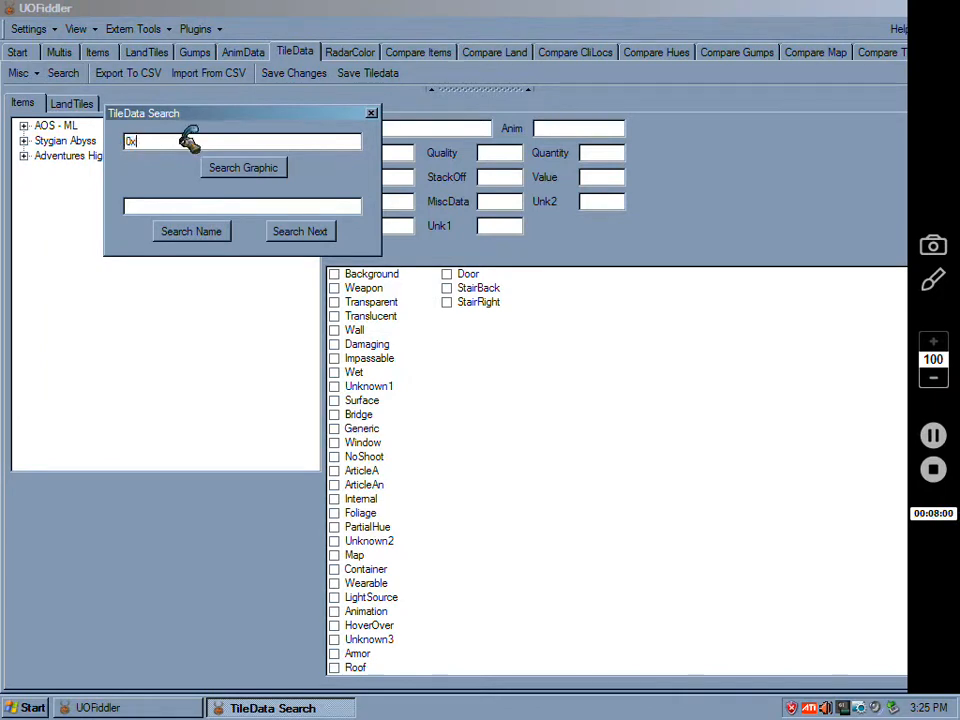
{"action": "type", "text": "0"}
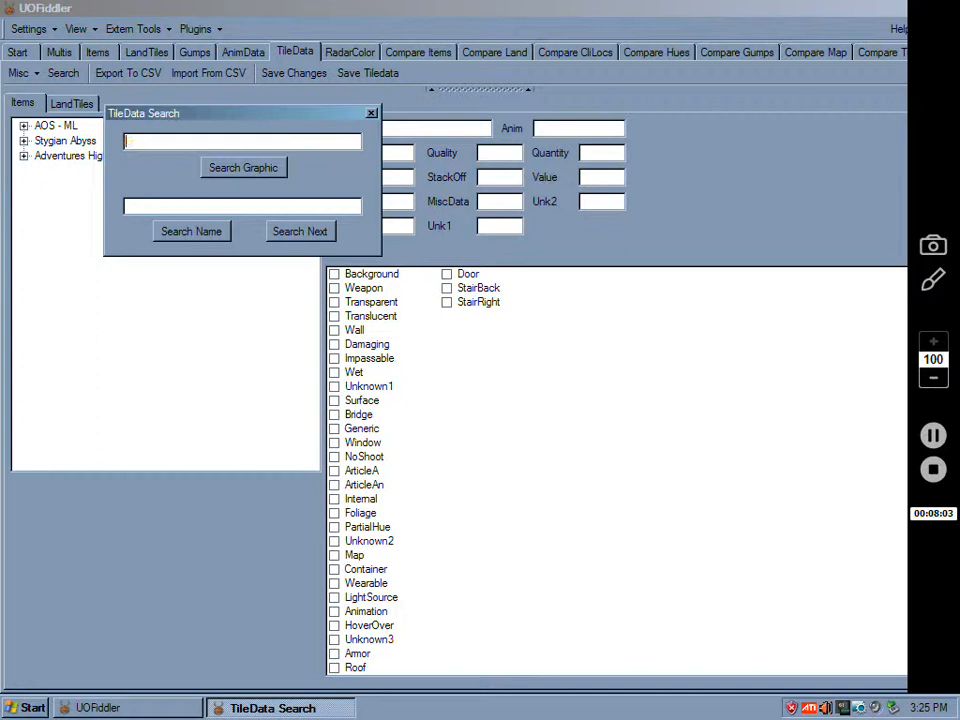
{"action": "type", "text": "255"}
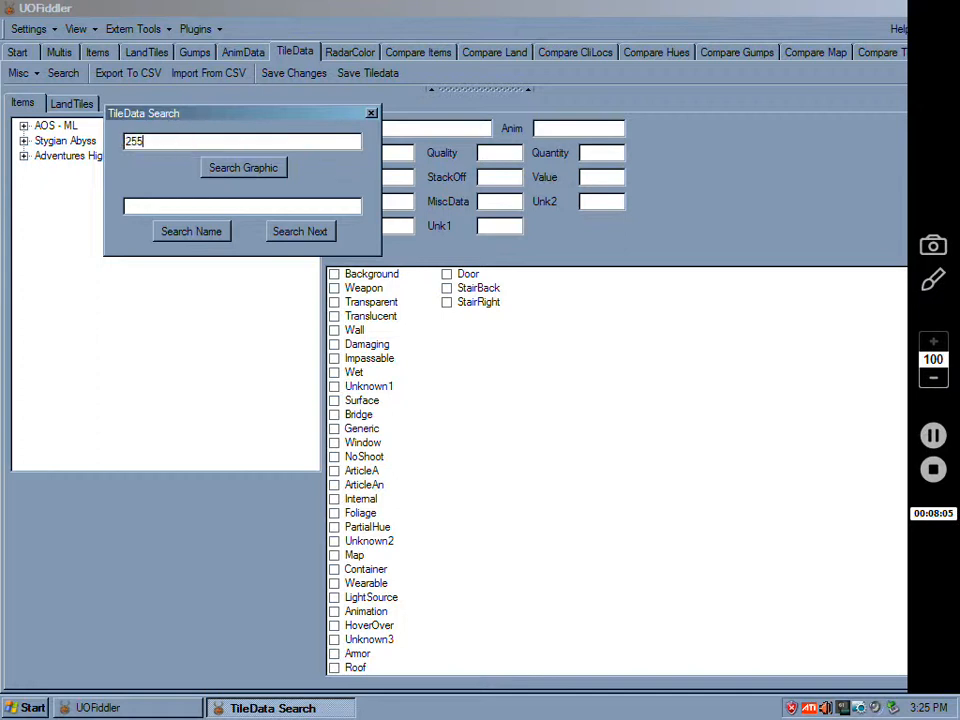
{"action": "type", "text": "4"}
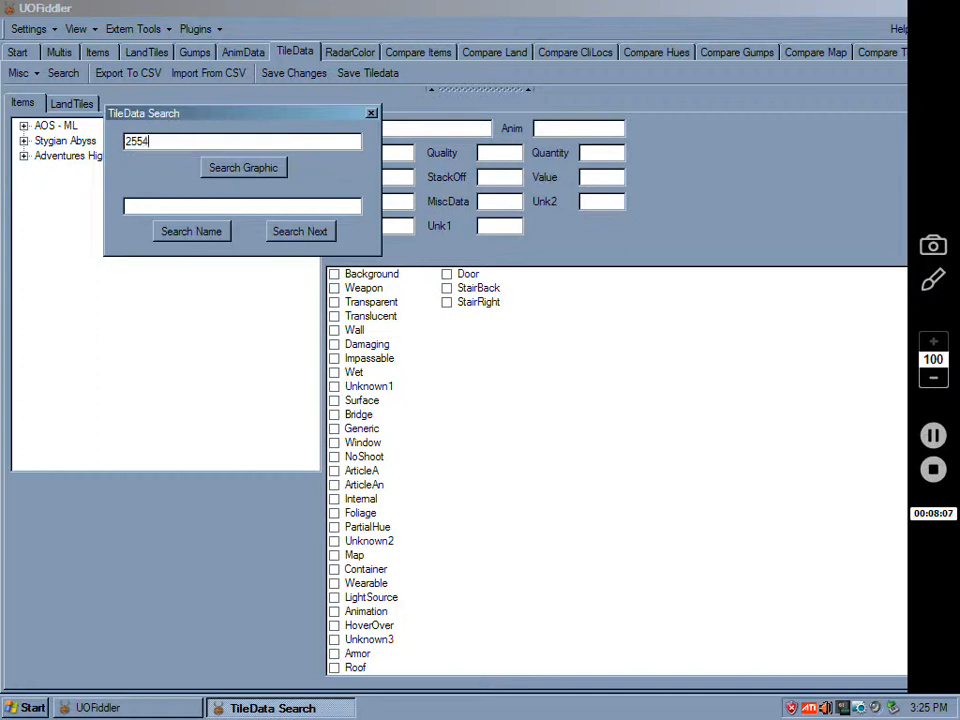
{"action": "type", "text": "6"}
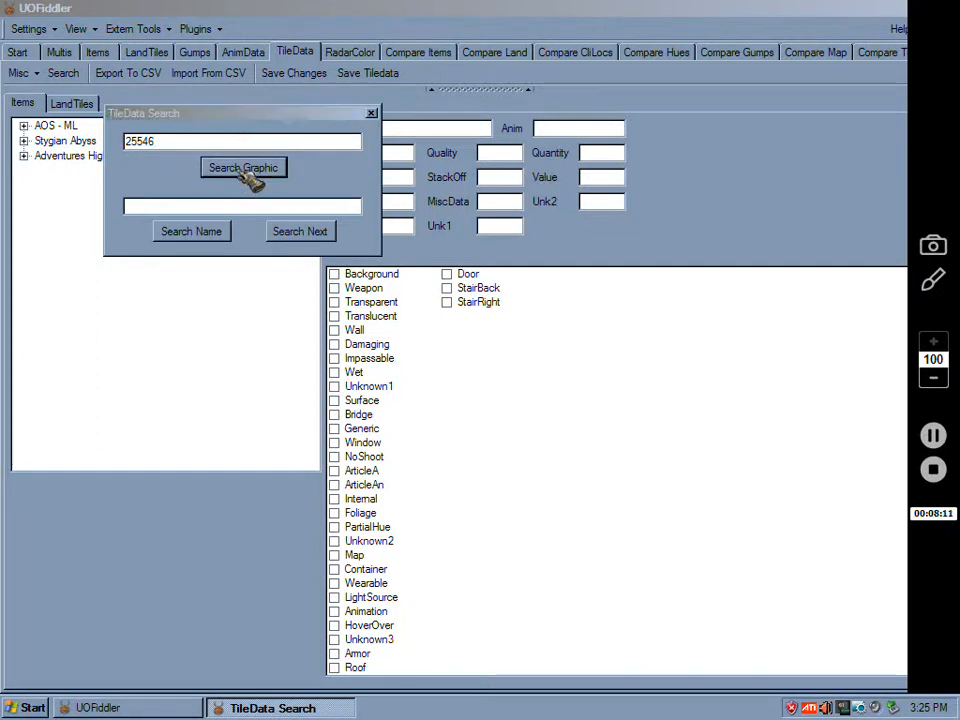
{"action": "left_click", "coordinate": [244, 168]}
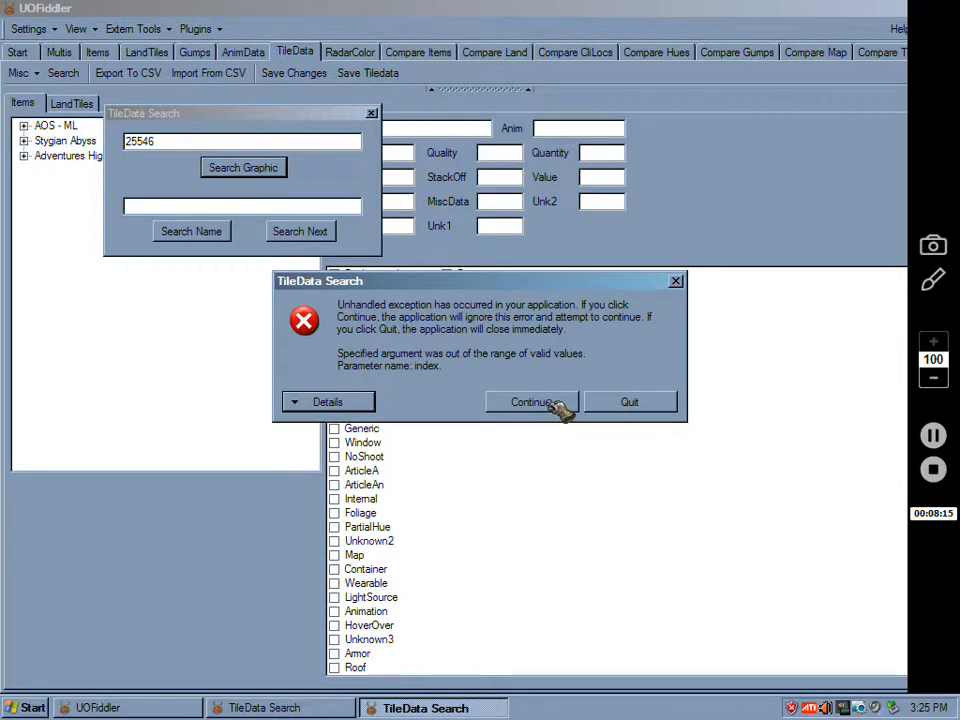
{"action": "left_click", "coordinate": [532, 400]}
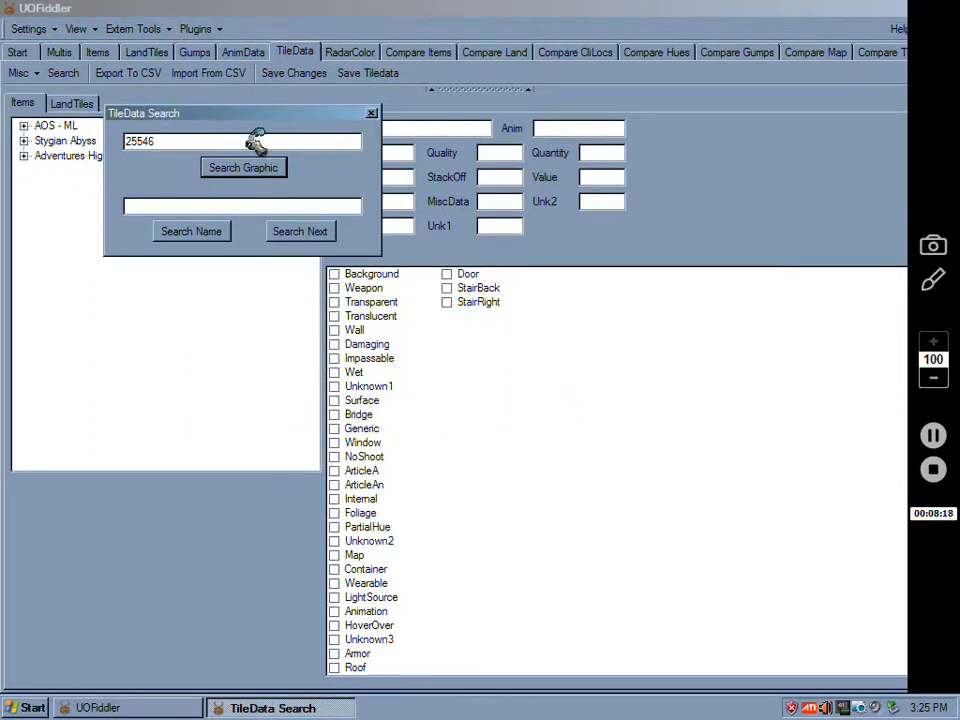
{"action": "left_click", "coordinate": [372, 112]}
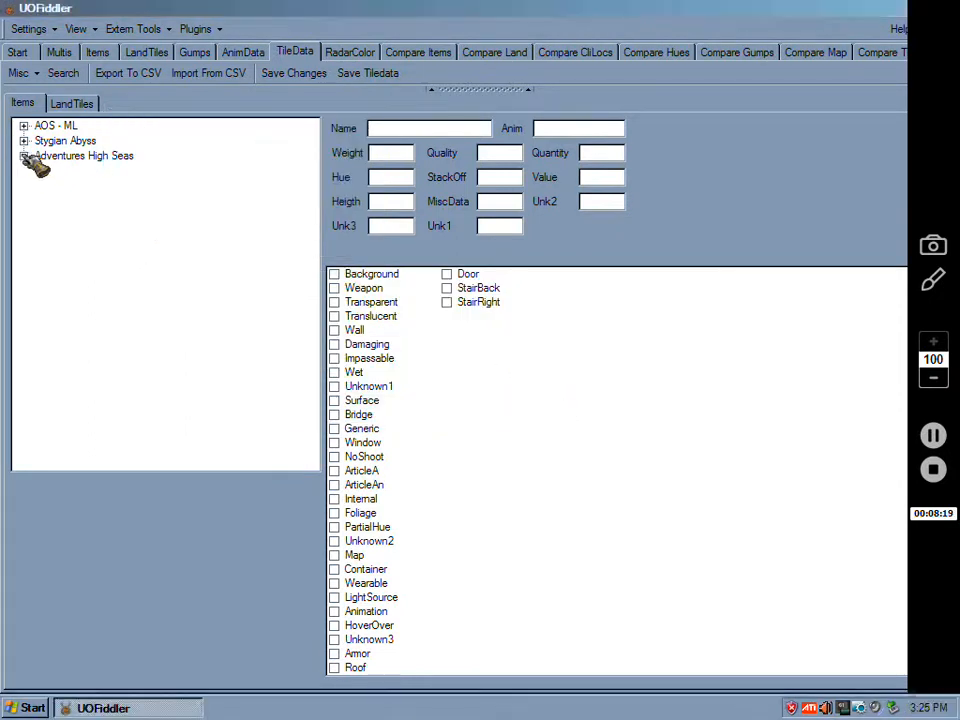
Step: Expand the Adventures High Seas group and retry the search with graphic 25543, dismissing the error again
{"action": "left_click", "coordinate": [24, 156]}
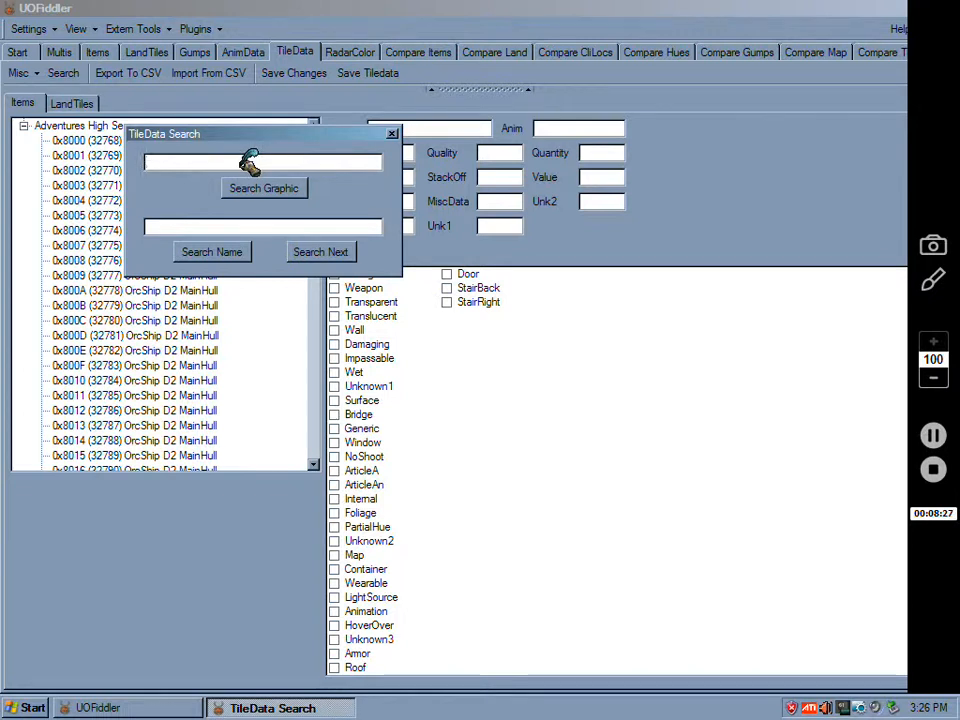
{"action": "type", "text": "255"}
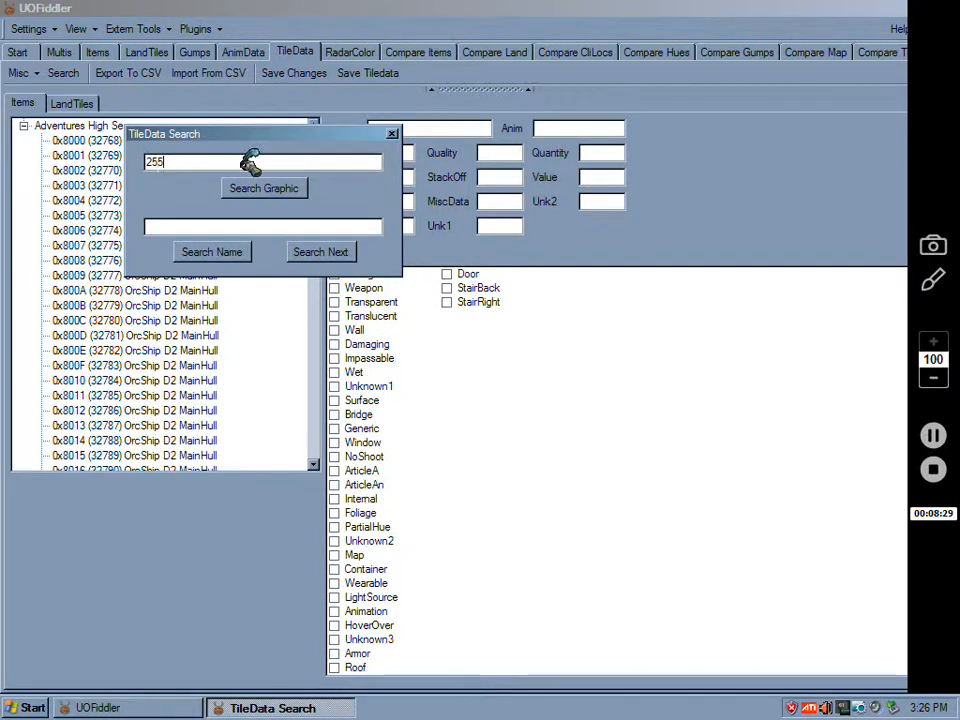
{"action": "type", "text": "5"}
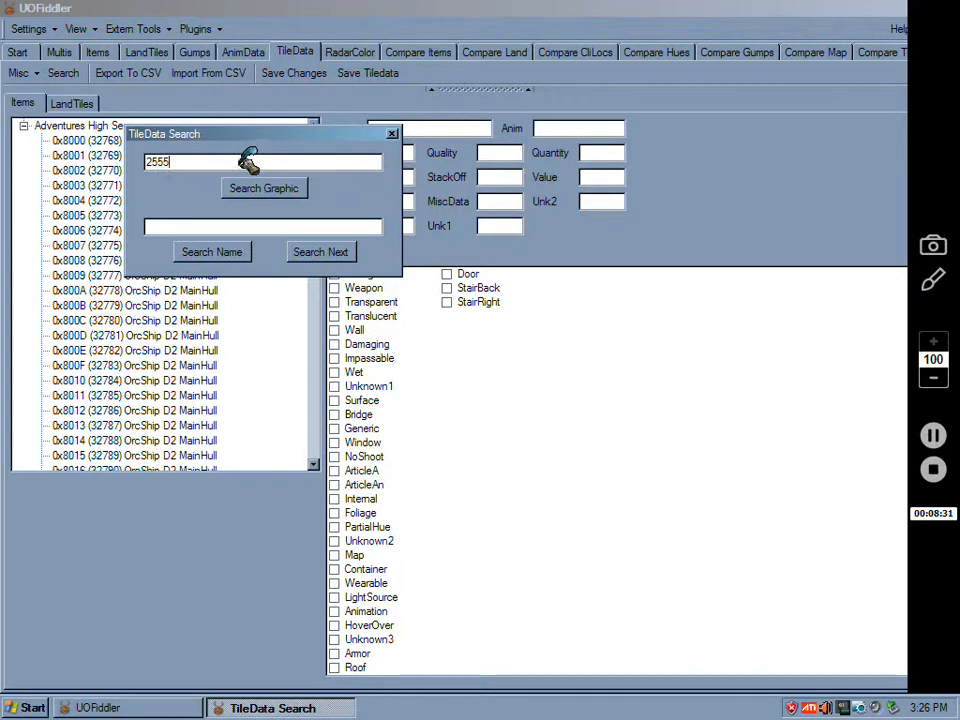
{"action": "left_click", "coordinate": [264, 188]}
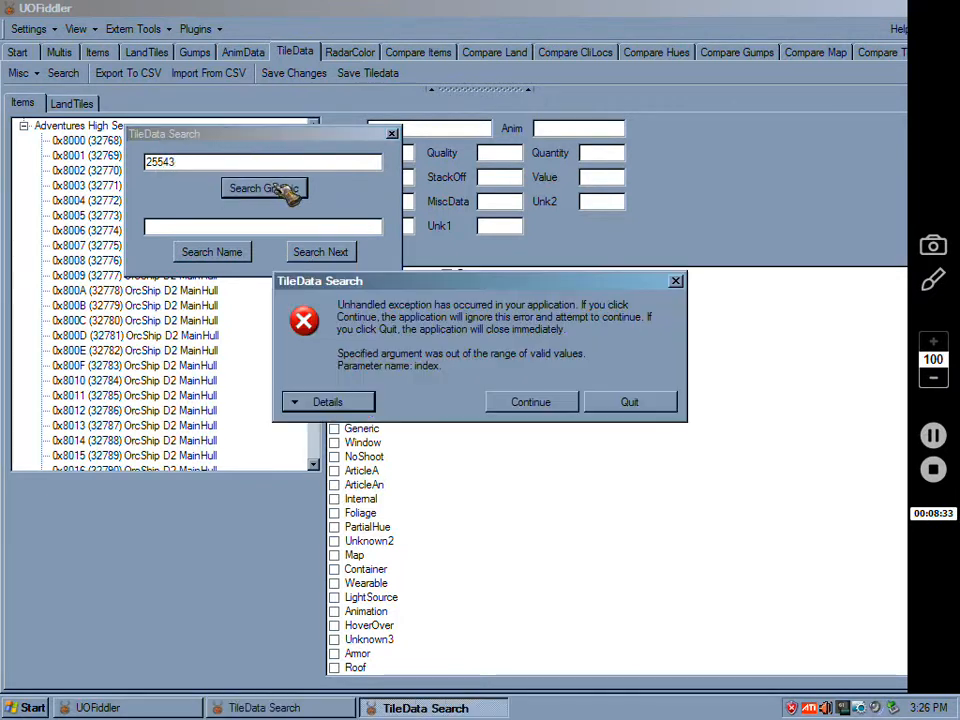
{"action": "left_click", "coordinate": [530, 400]}
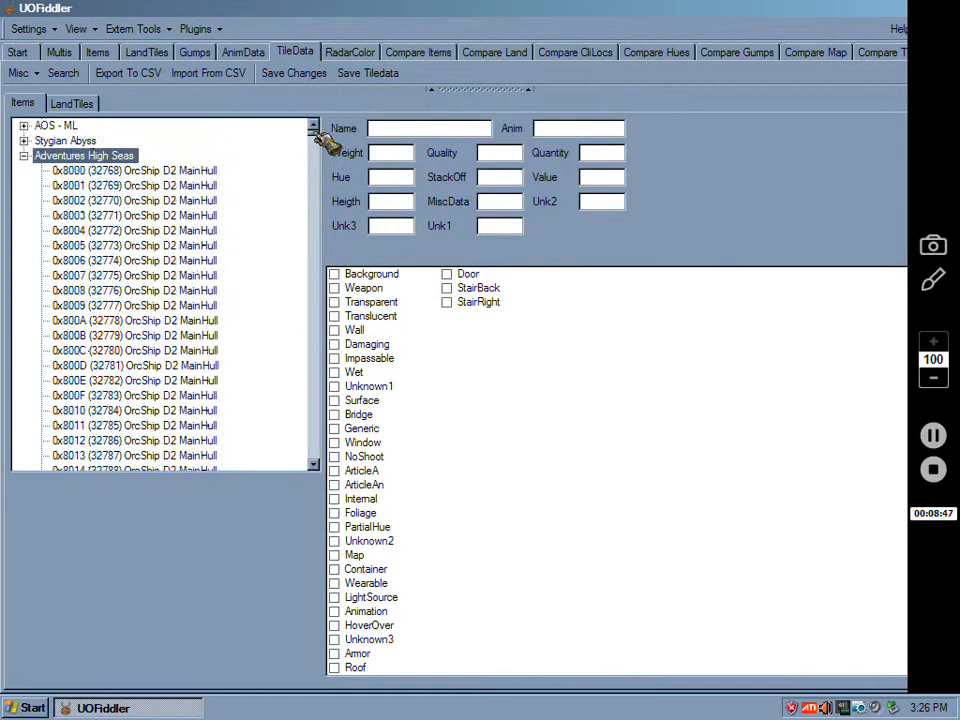
Step: Expand the Stygian Abyss items and scroll to the blank slots after 0x63C9 Harpsichord EAST
{"action": "left_click", "coordinate": [24, 140]}
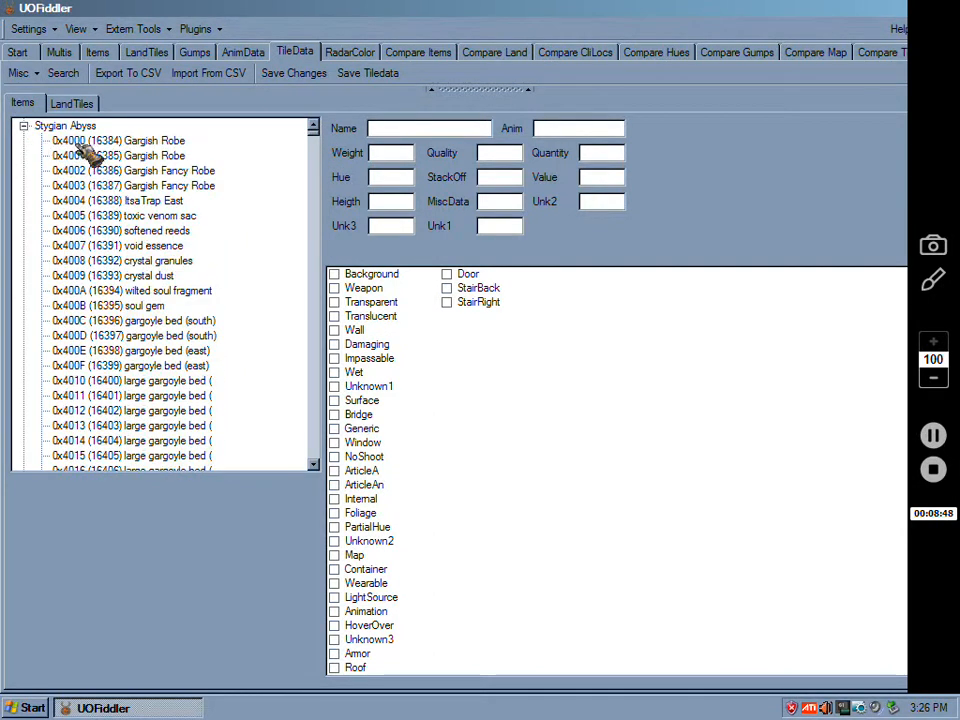
{"action": "scroll", "scroll_direction": "down", "scroll_amount": 3}
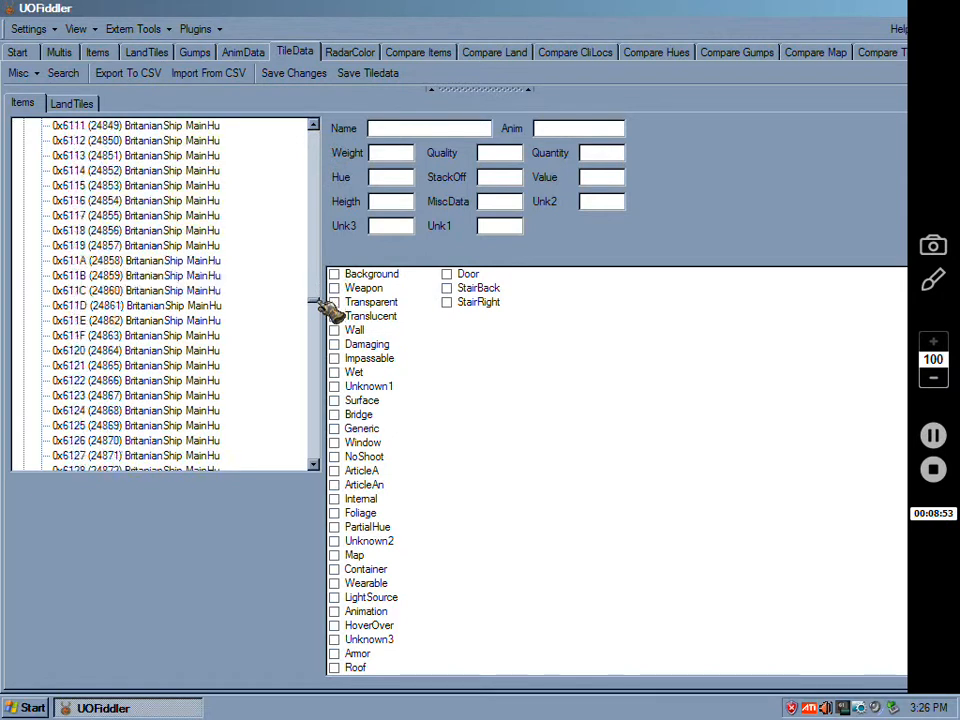
{"action": "scroll", "scroll_direction": "down", "scroll_amount": 3}
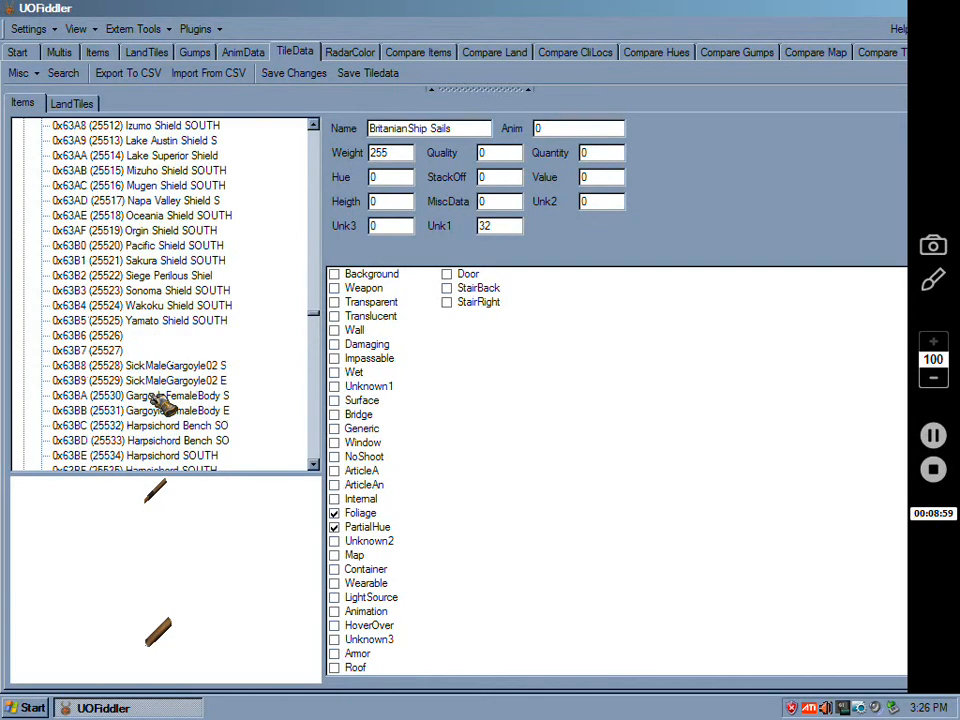
{"action": "scroll", "scroll_direction": "down", "scroll_amount": 3}
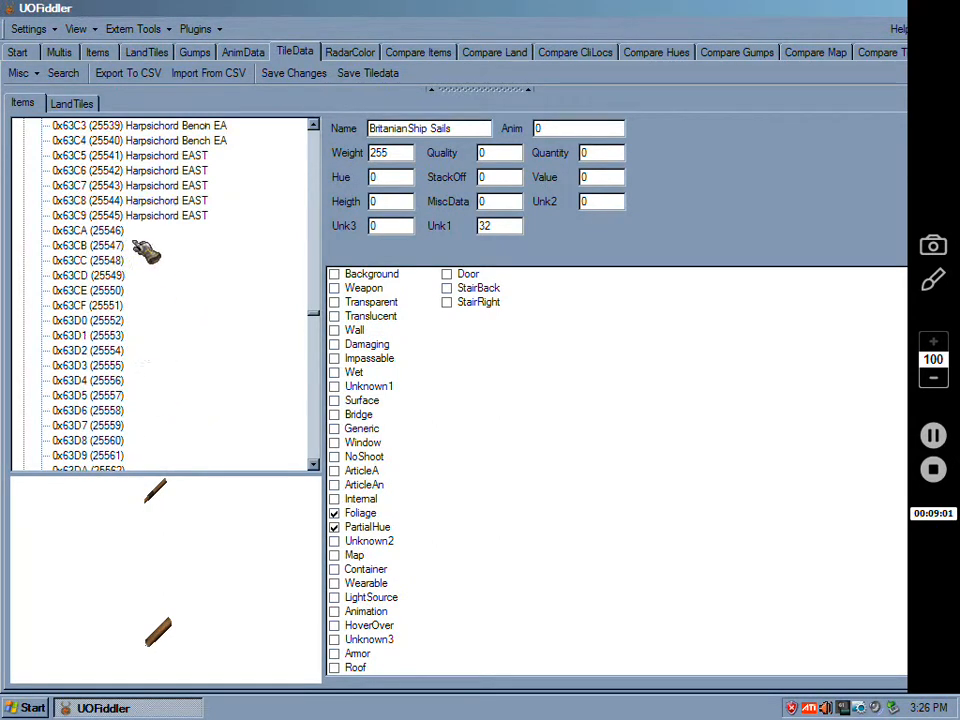
Step: Give item 0x63CA weight and height 1 with the PartialHue and Animation flags ticked
{"action": "left_click", "coordinate": [88, 230]}
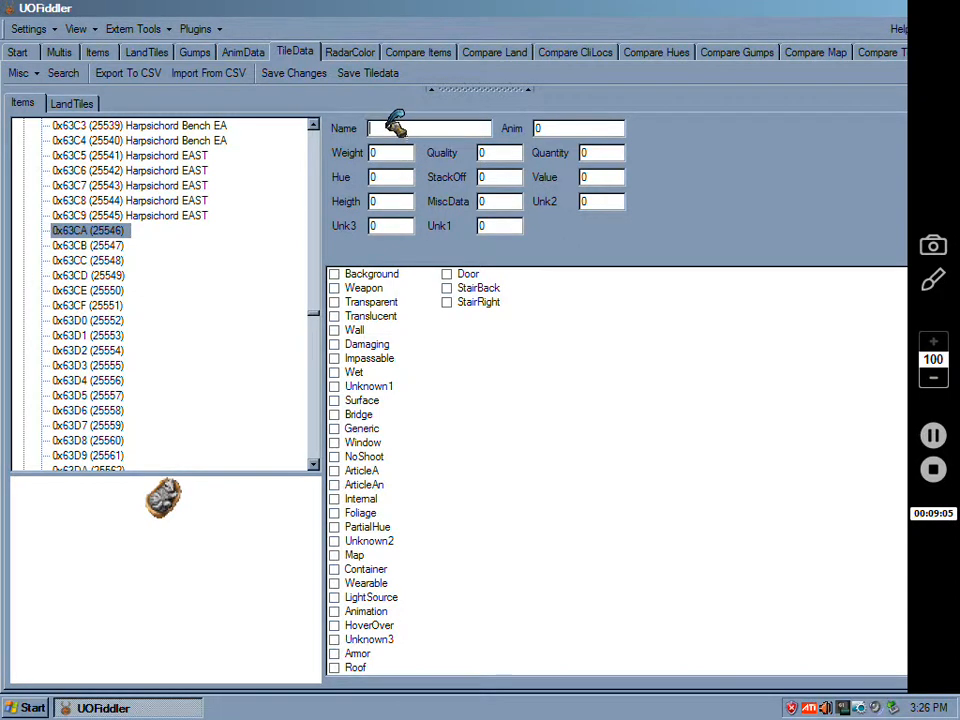
{"action": "left_click", "coordinate": [16, 72]}
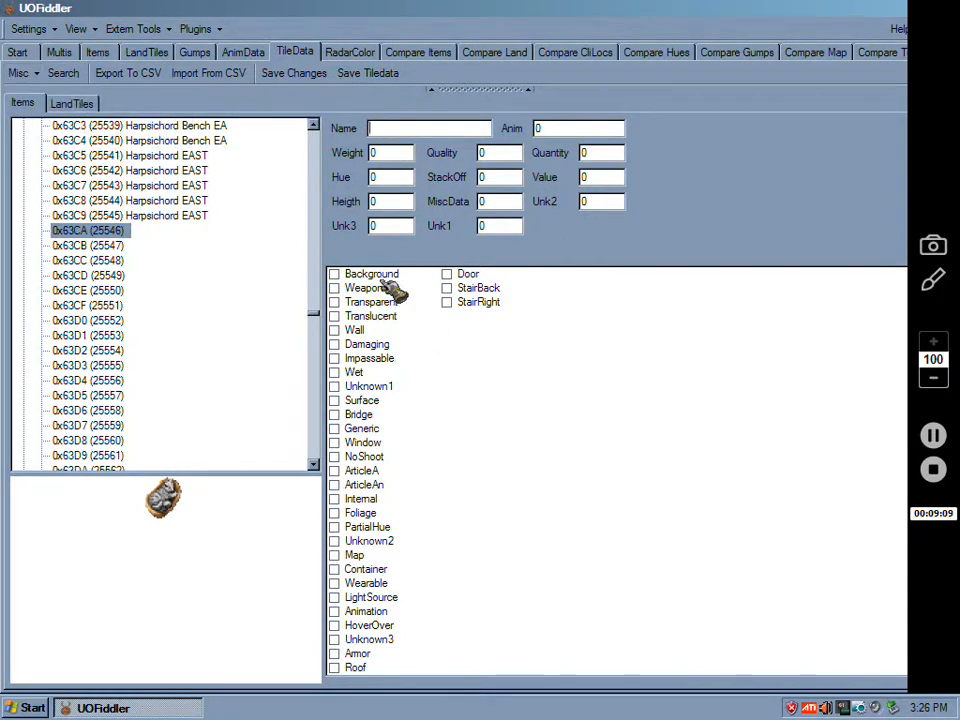
{"action": "mouse_move", "coordinate": [378, 152]}
{"action": "type", "text": "1"}
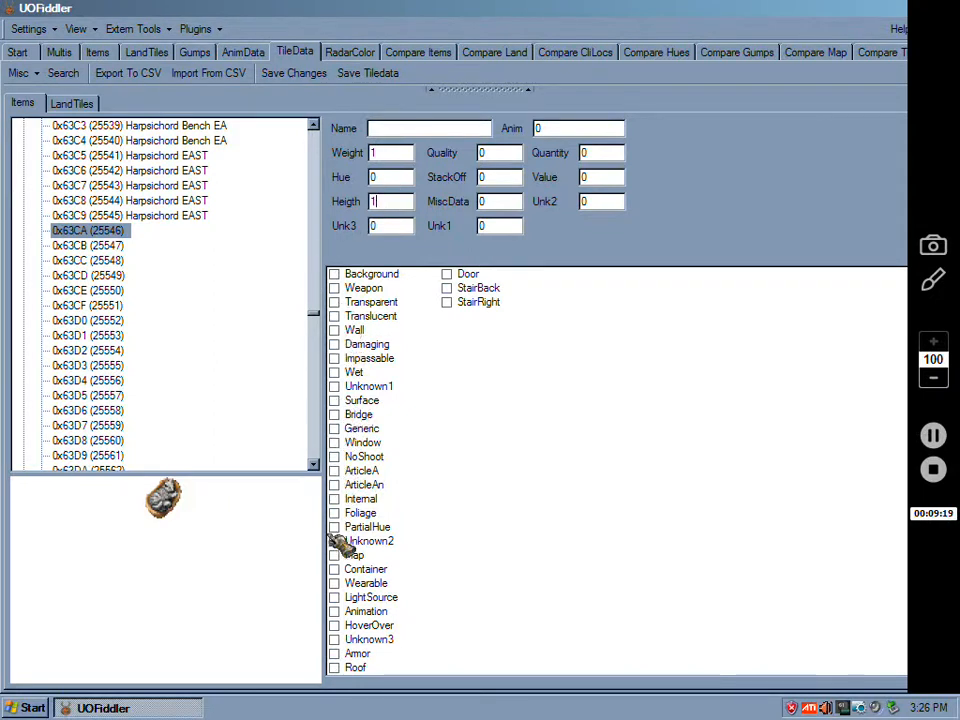
{"action": "left_click", "coordinate": [368, 528]}
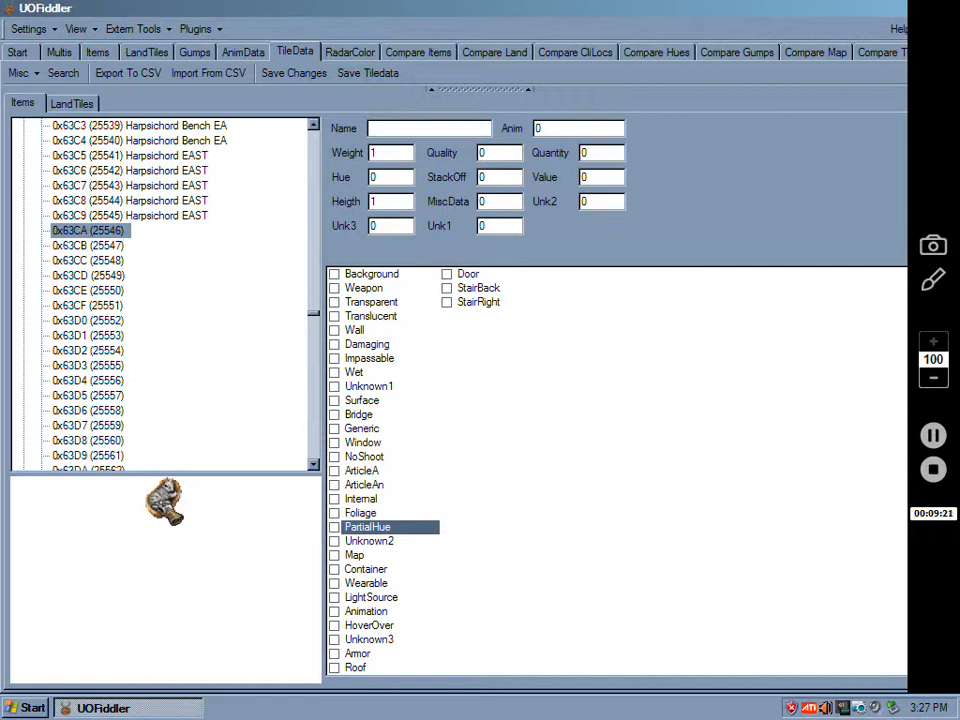
{"action": "left_click", "coordinate": [336, 528]}
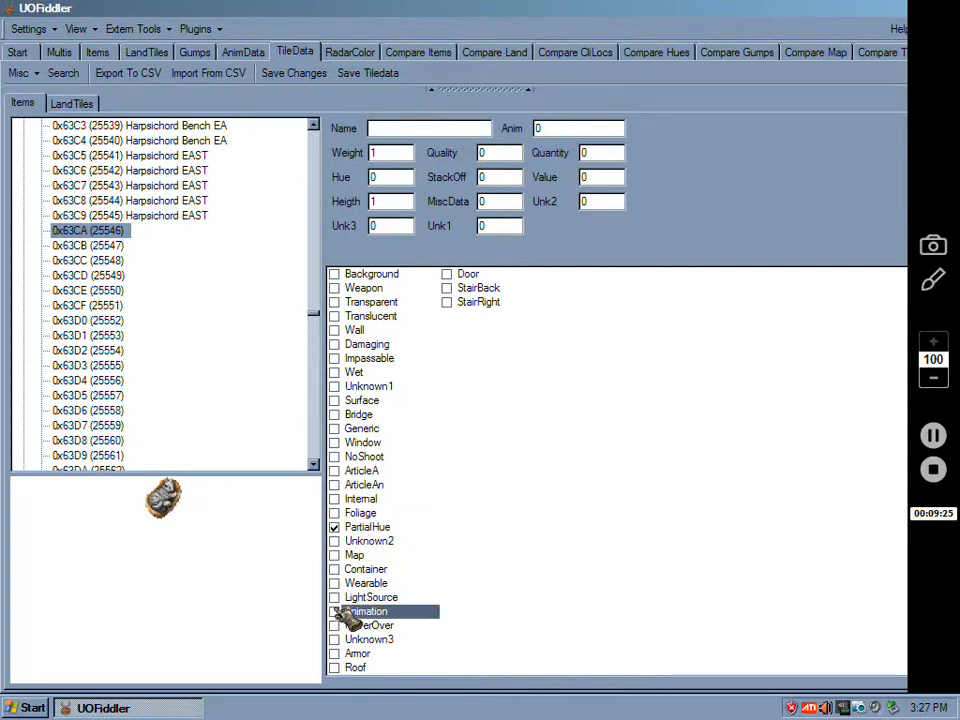
{"action": "left_click", "coordinate": [336, 612]}
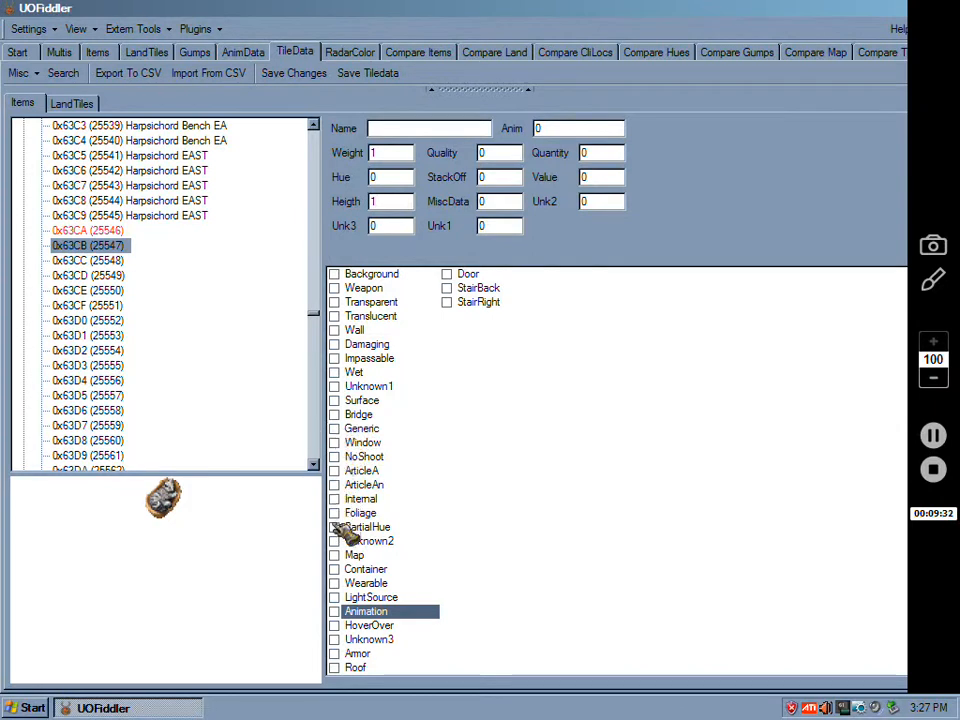
Step: Apply the same PartialHue and Animation flags to items 0x63CB, 0x63CC and 0x63CD
{"action": "left_click", "coordinate": [336, 528]}
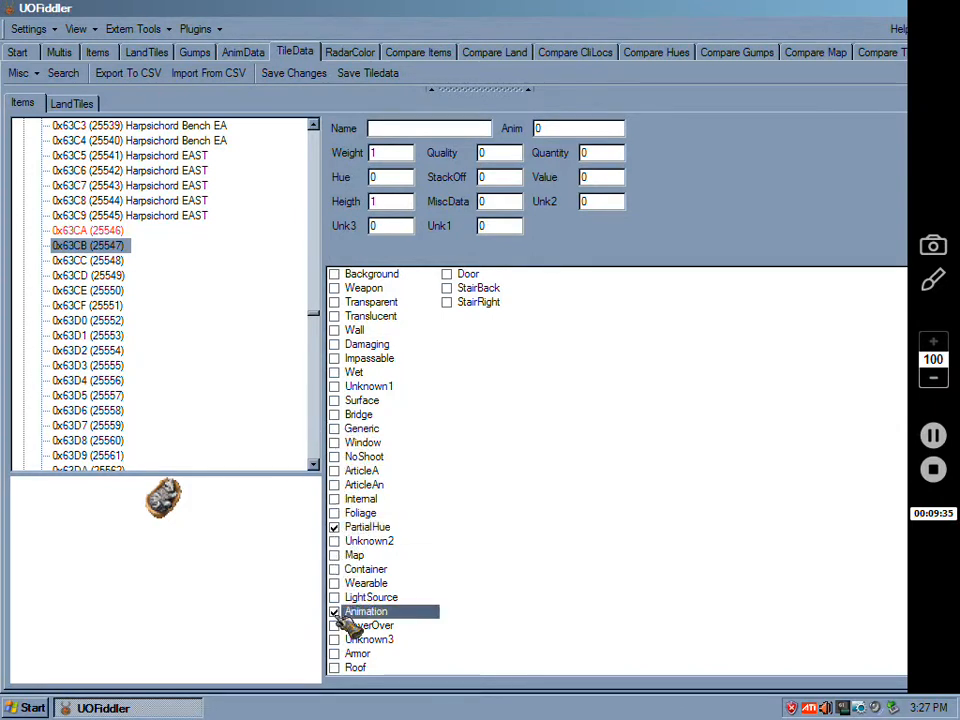
{"action": "left_click", "coordinate": [88, 260]}
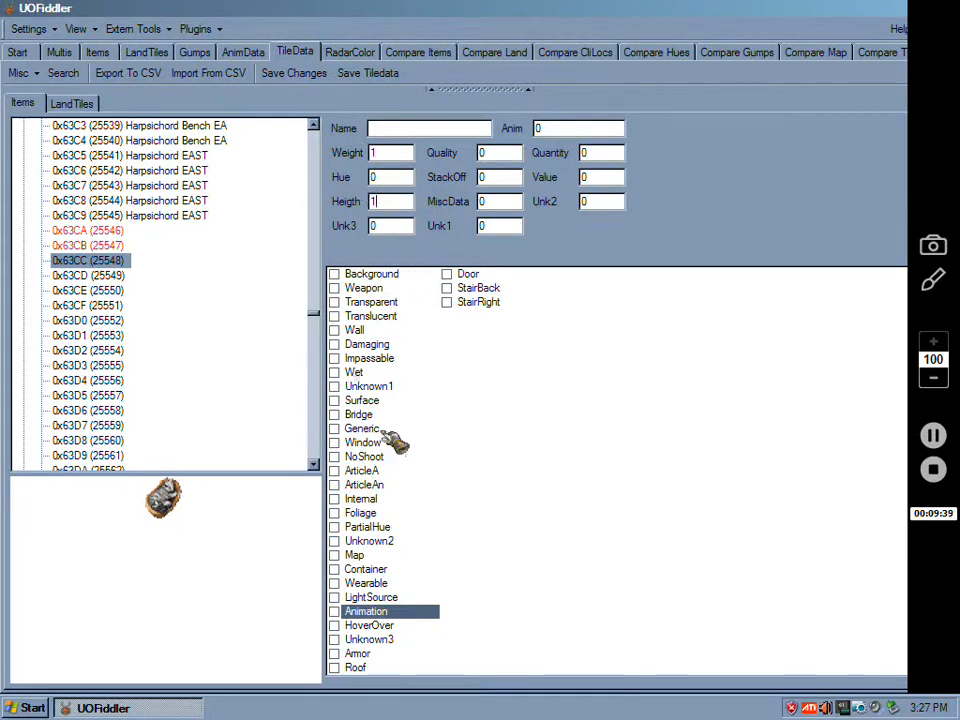
{"action": "left_click", "coordinate": [336, 528]}
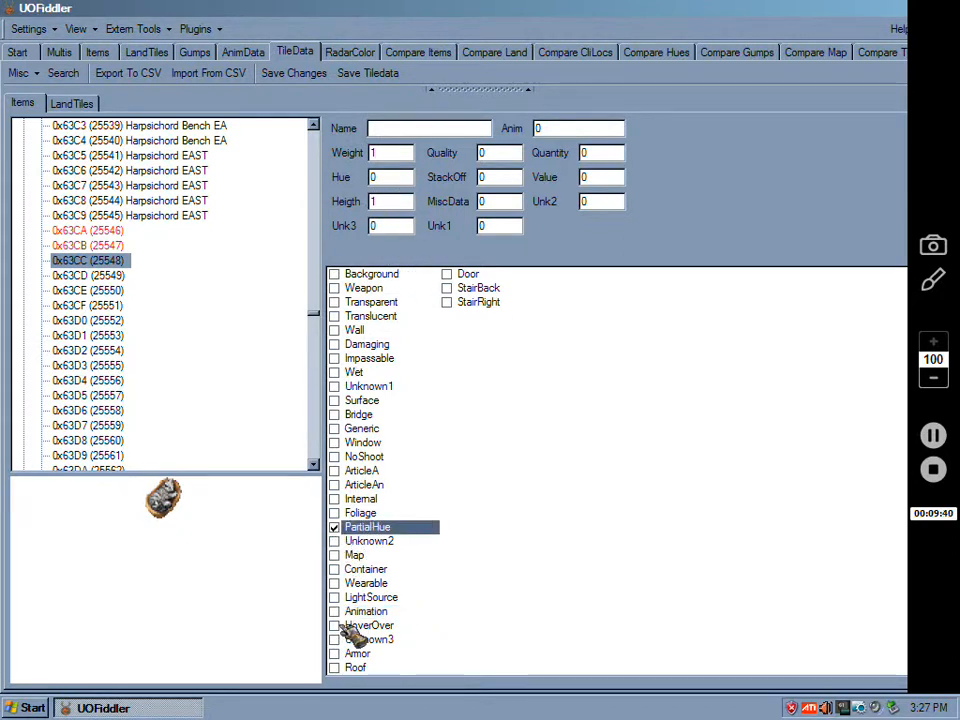
{"action": "left_click", "coordinate": [336, 612]}
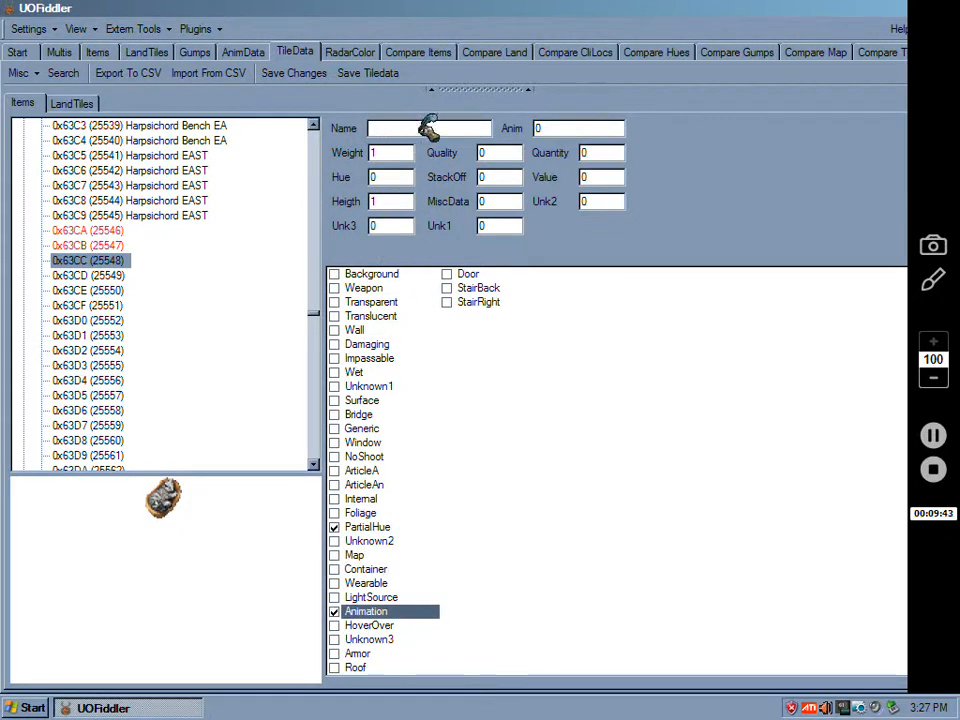
{"action": "mouse_move", "coordinate": [464, 128]}
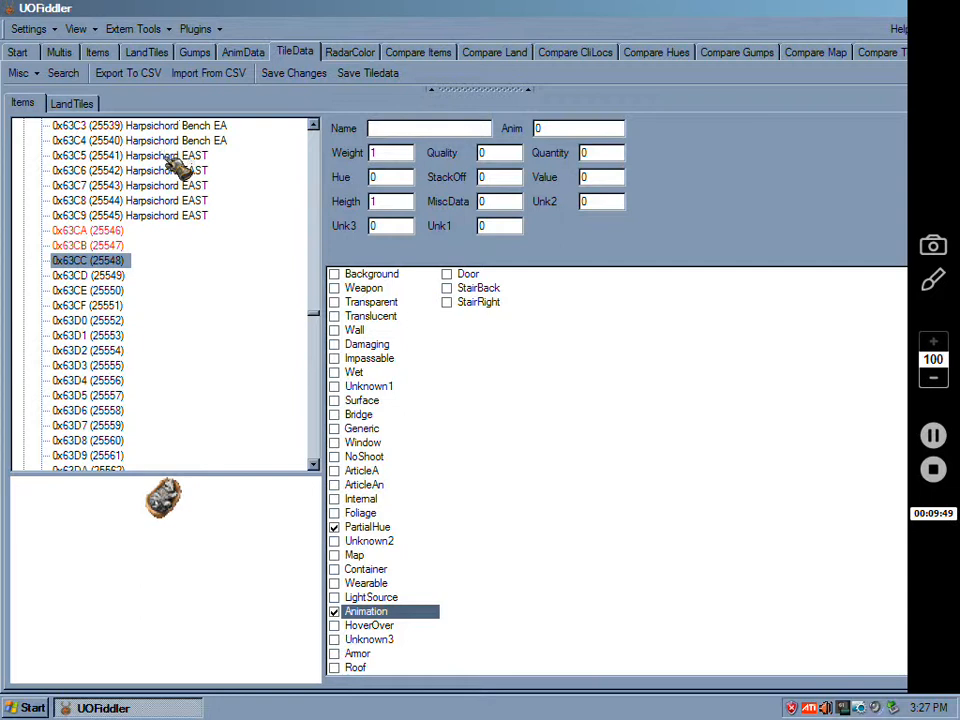
{"action": "mouse_move", "coordinate": [220, 158]}
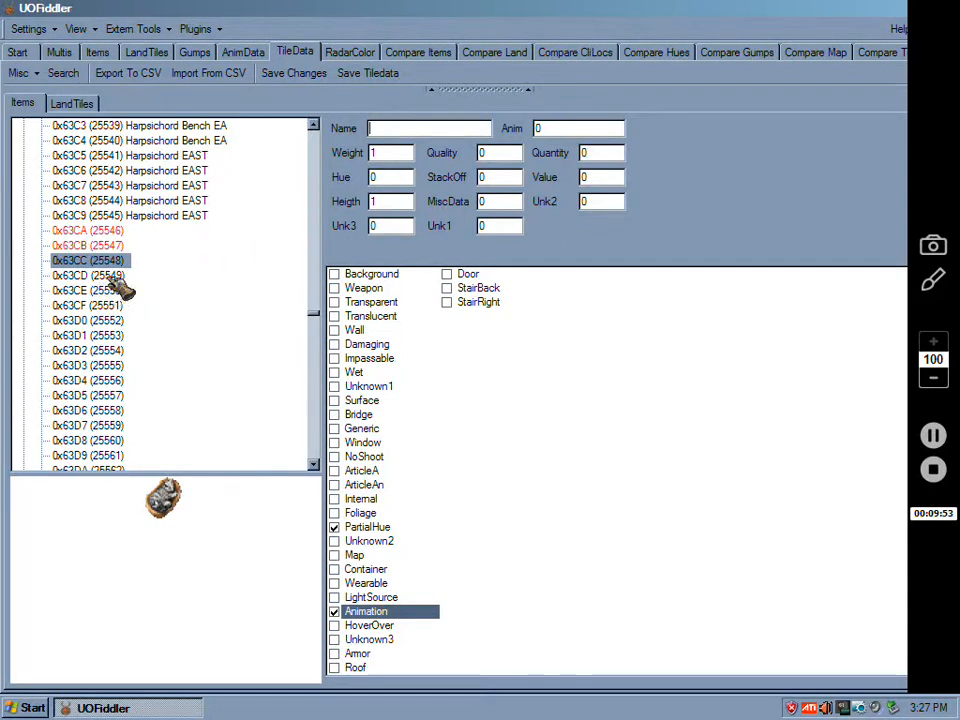
{"action": "left_click", "coordinate": [90, 276]}
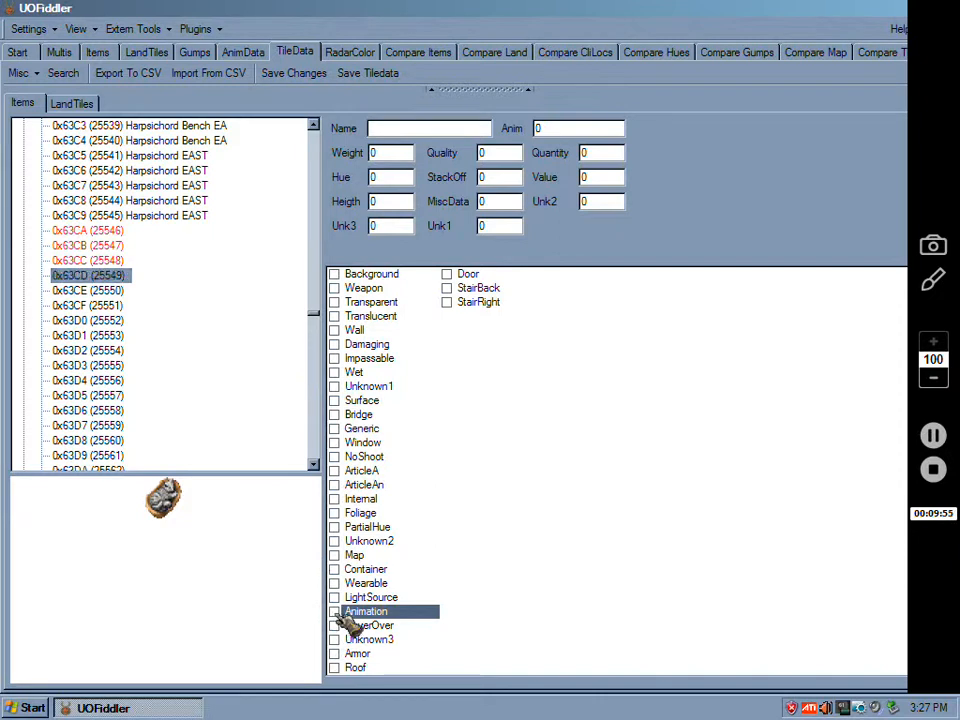
{"action": "left_click", "coordinate": [336, 612]}
{"action": "type", "text": "1"}
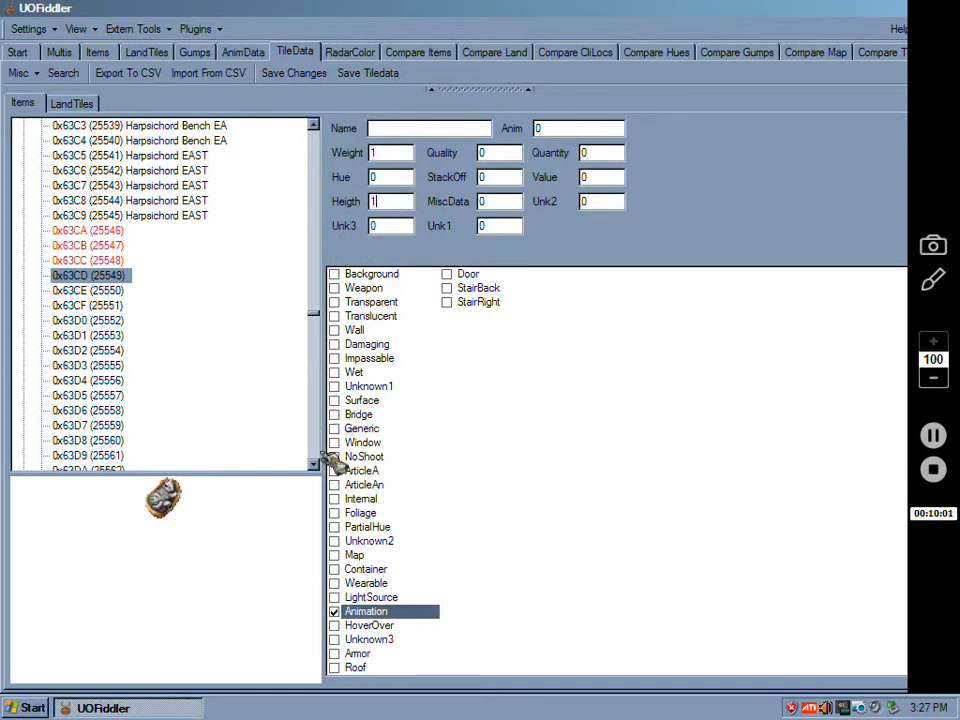
{"action": "left_click", "coordinate": [334, 528]}
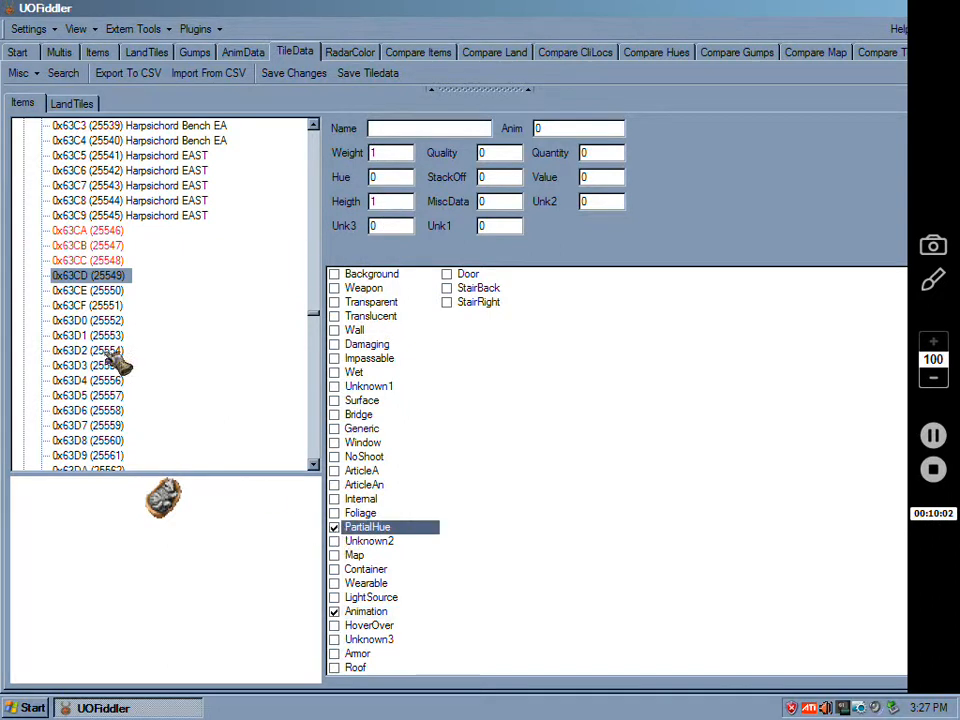
Step: Recheck the flags on 0x63CA and save the changes to tiledata.mul
{"action": "left_click", "coordinate": [88, 230]}
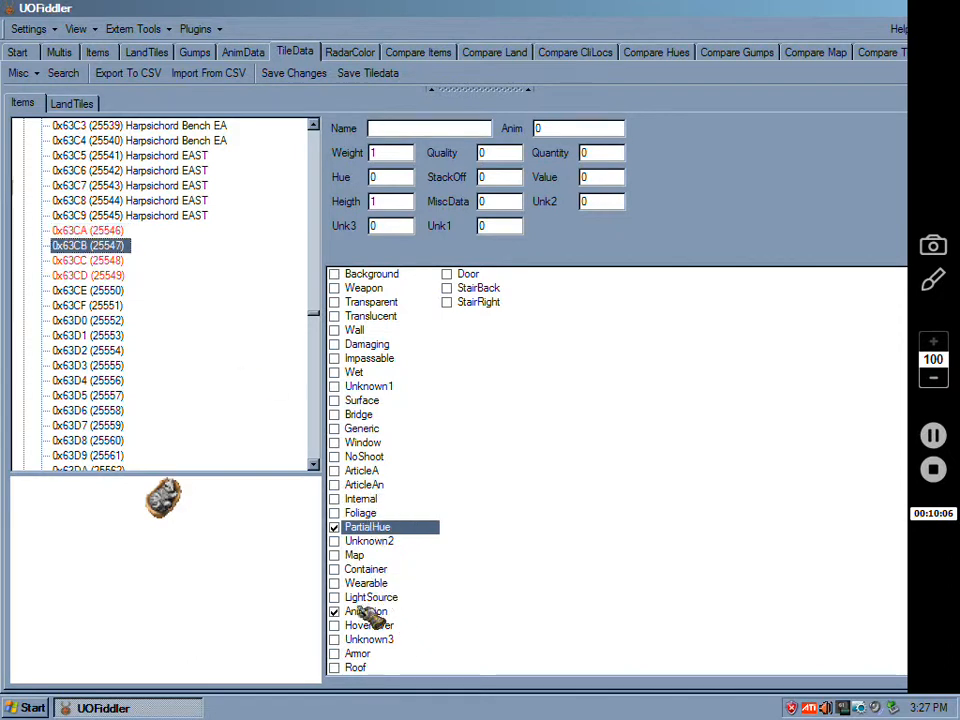
{"action": "left_click", "coordinate": [88, 290]}
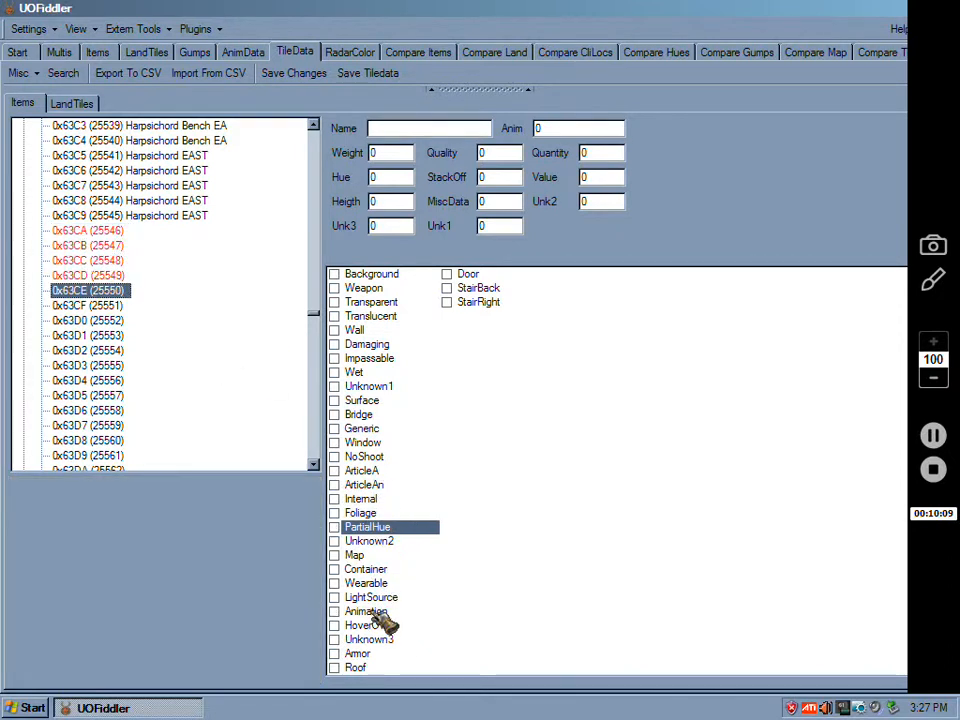
{"action": "left_click", "coordinate": [88, 230]}
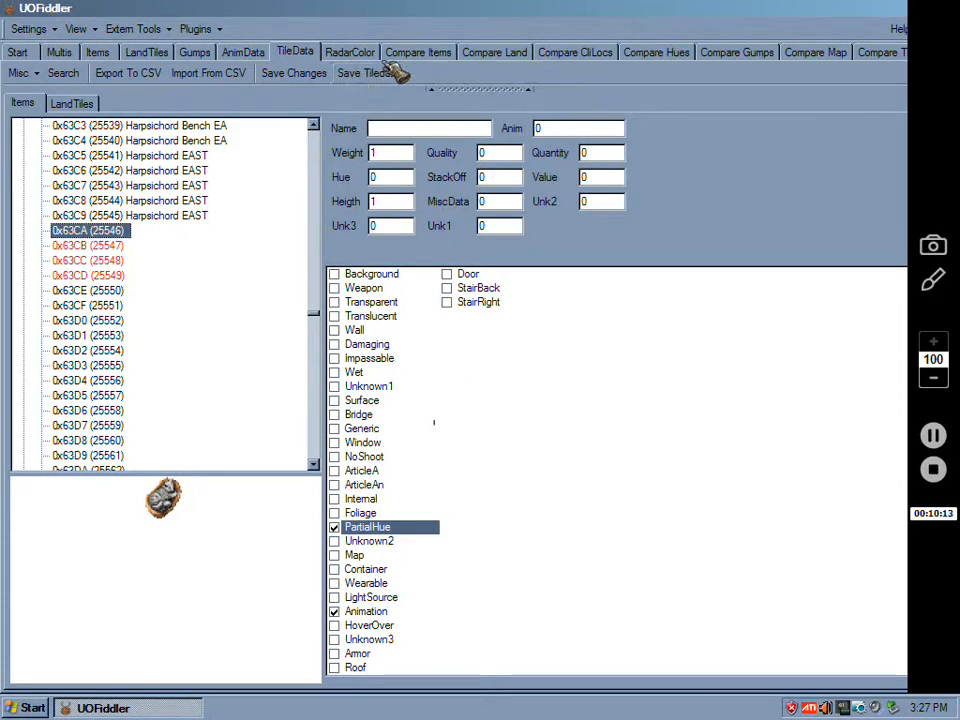
{"action": "left_click", "coordinate": [368, 72]}
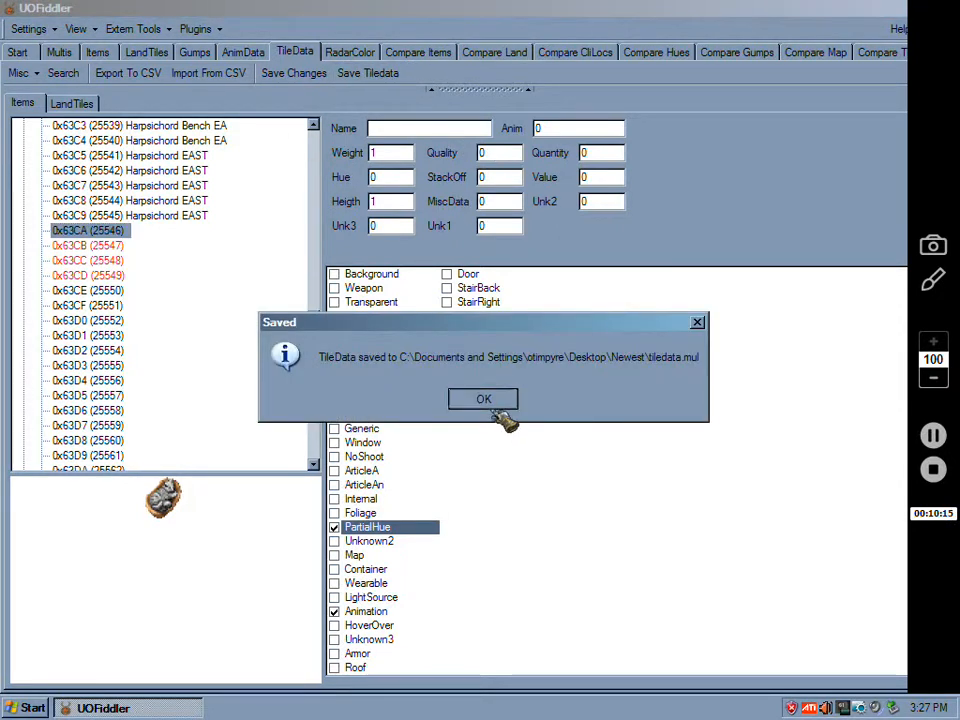
{"action": "left_click", "coordinate": [484, 398]}
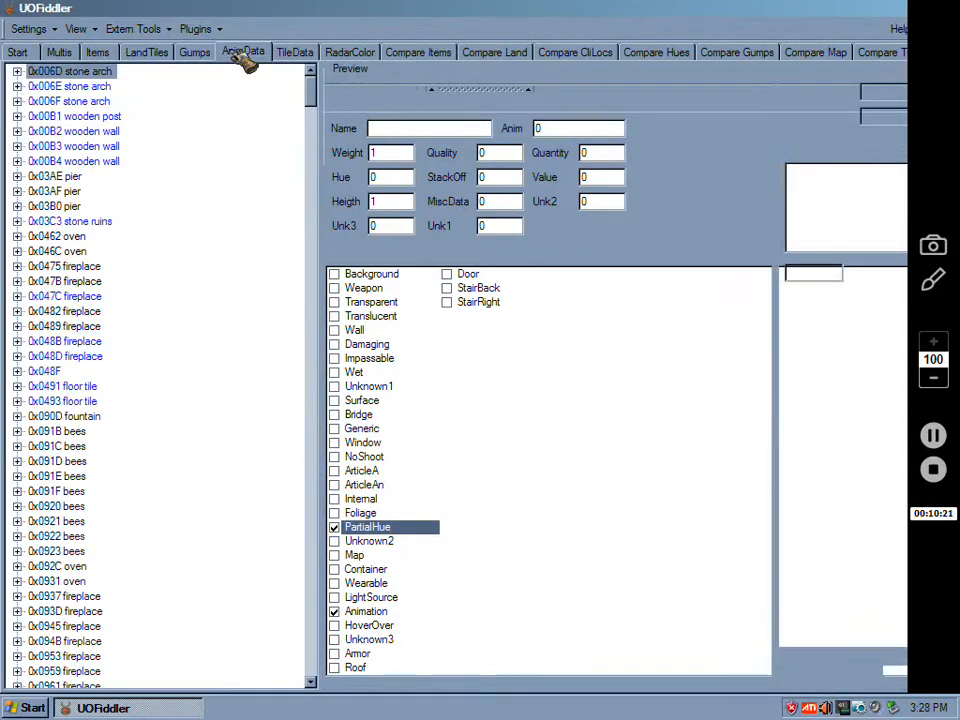
Step: Add a new AnimData entry with item ID 0x63CA as its first frame
{"action": "left_click", "coordinate": [244, 52]}
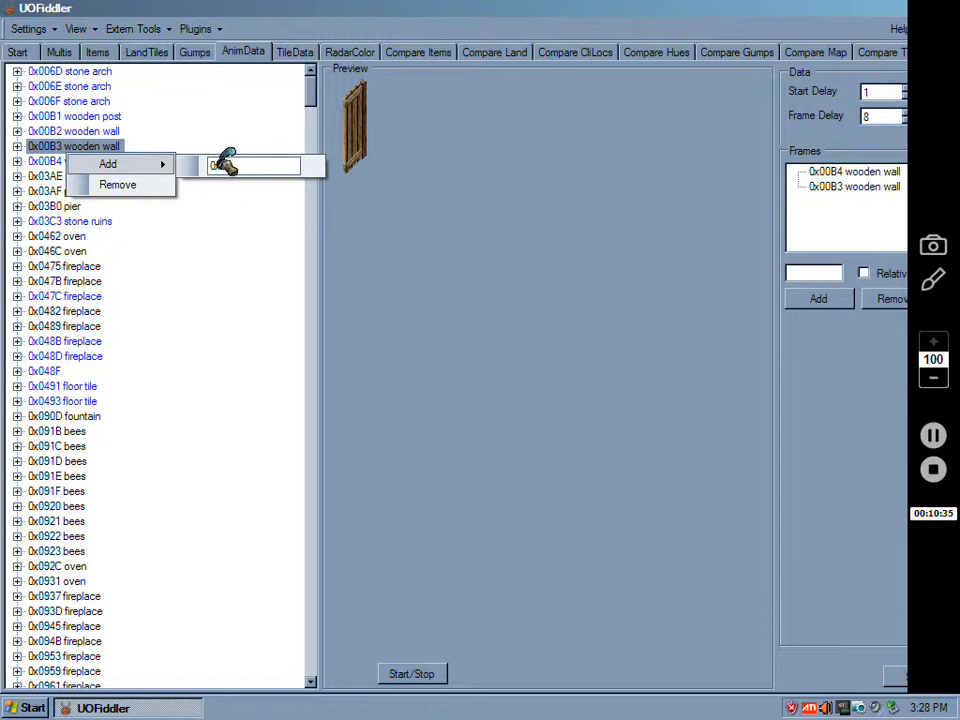
{"action": "type", "text": "0x63C"}
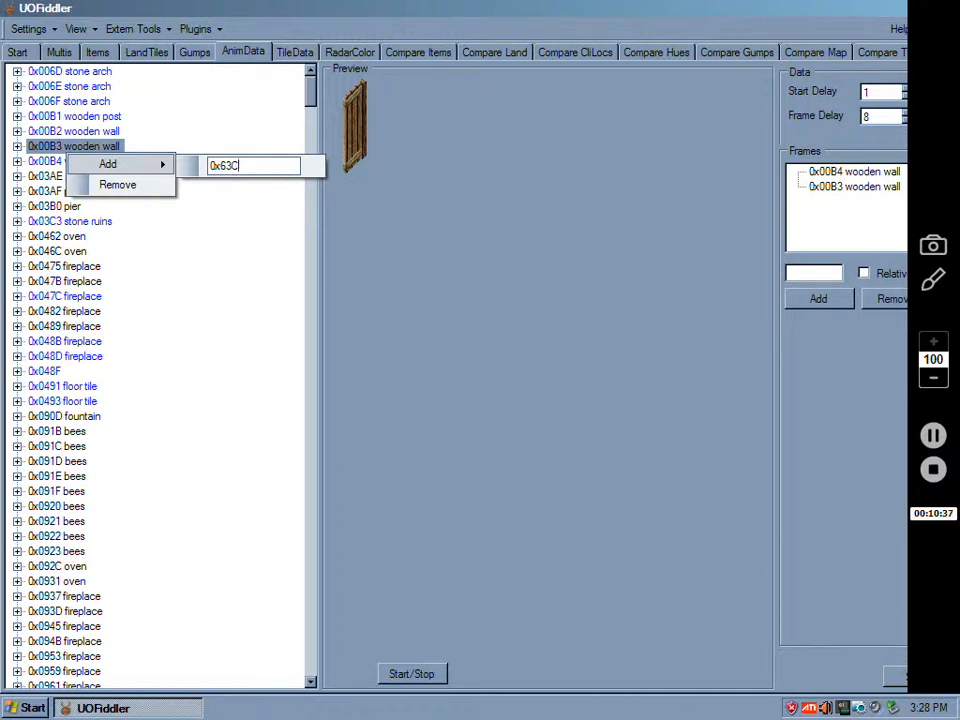
{"action": "type", "text": "A"}
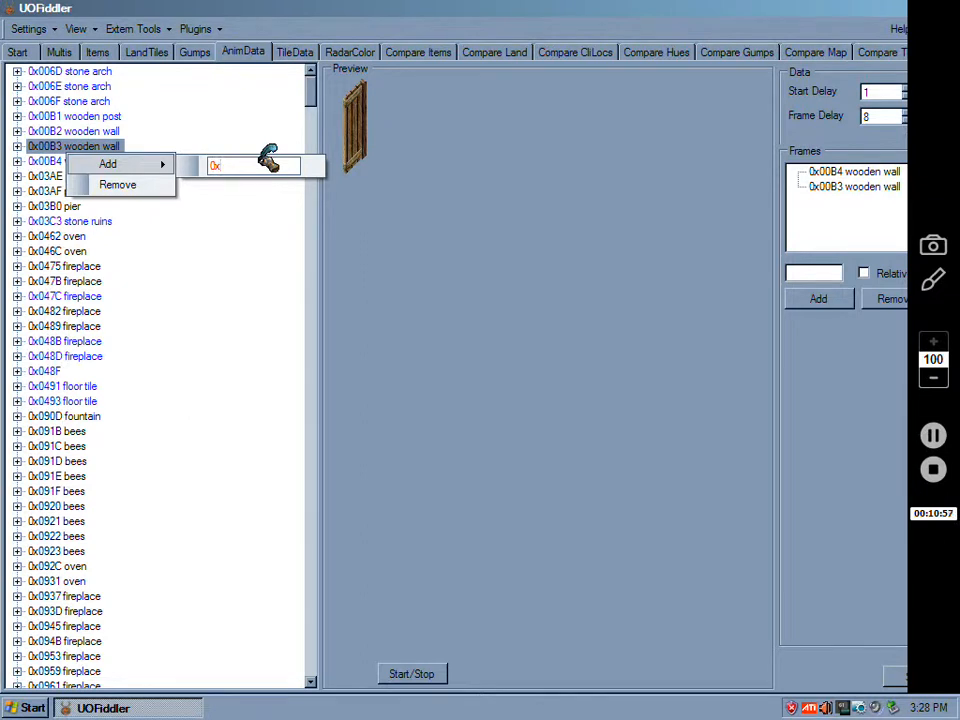
{"action": "type", "text": "6"}
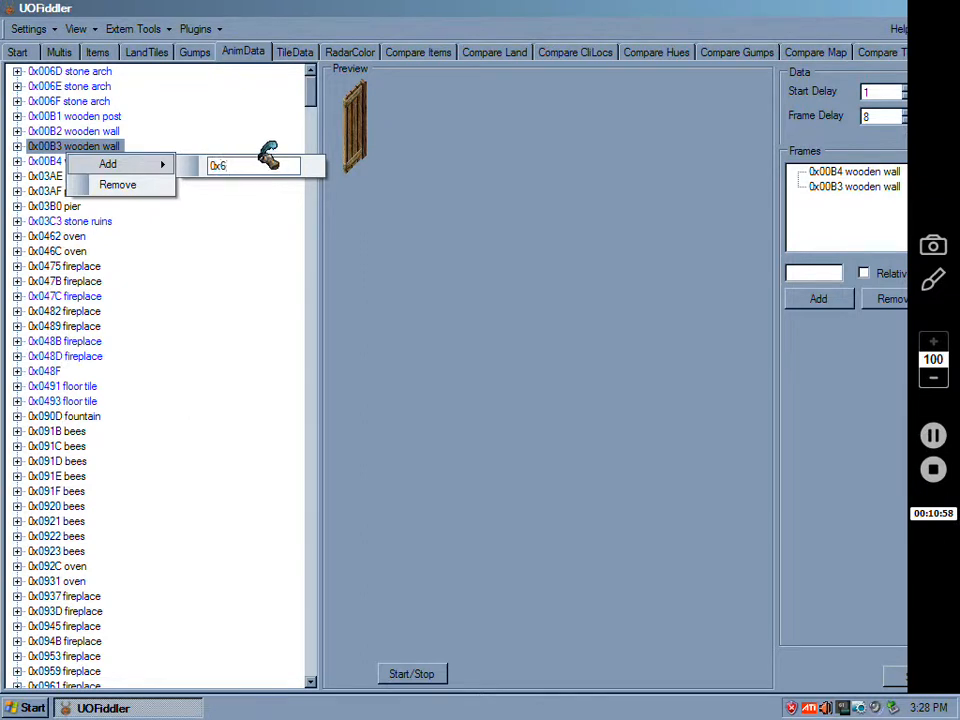
{"action": "type", "text": "3"}
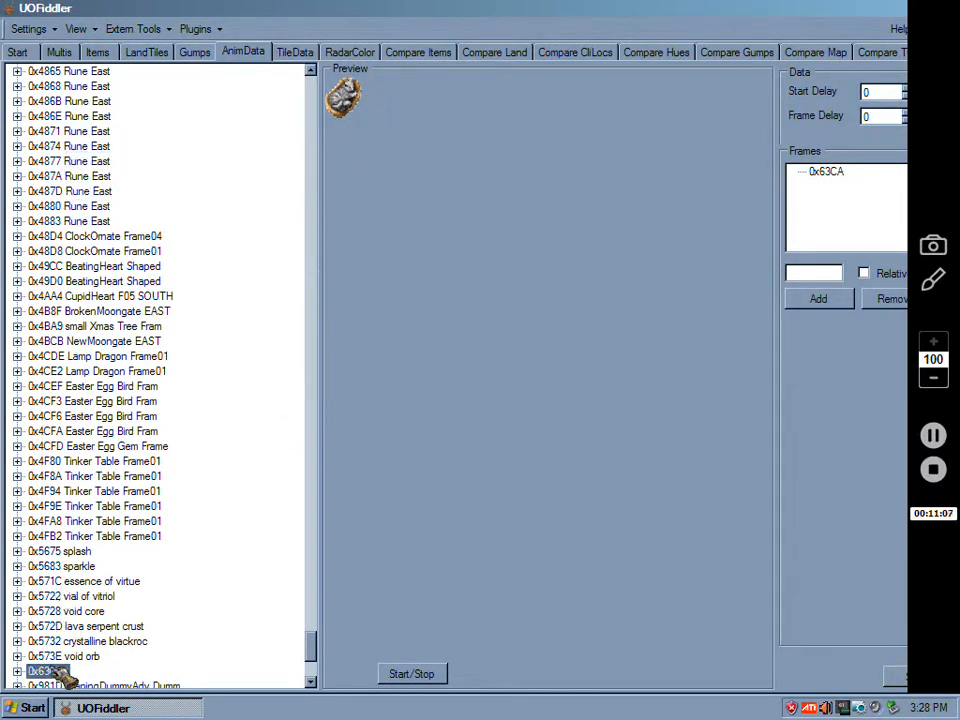
Step: Add frames 0x63CB, 0x63CC and 0x63CD so the entry lists four frames
{"action": "scroll", "scroll_direction": "down", "scroll_amount": 3}
{"action": "type", "text": "2"}
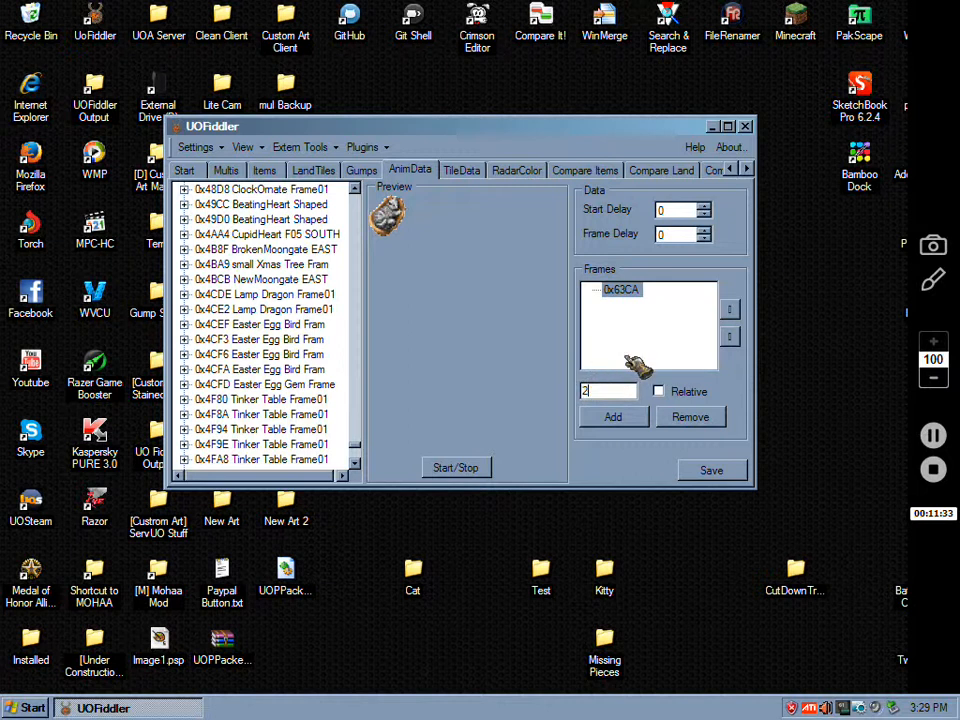
{"action": "type", "text": "5547"}
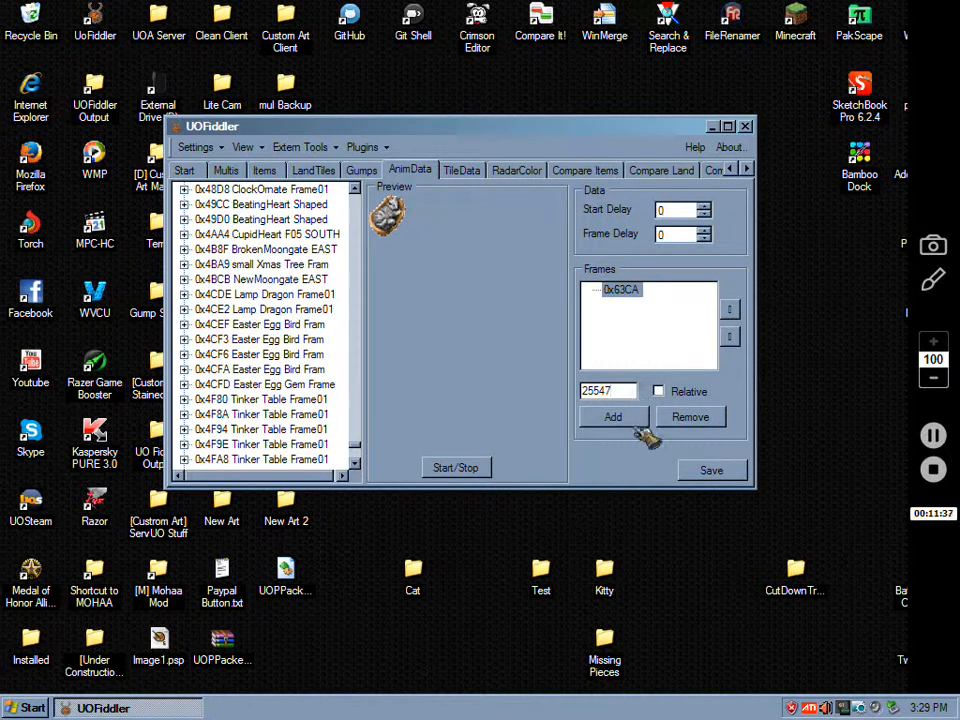
{"action": "left_click", "coordinate": [612, 418]}
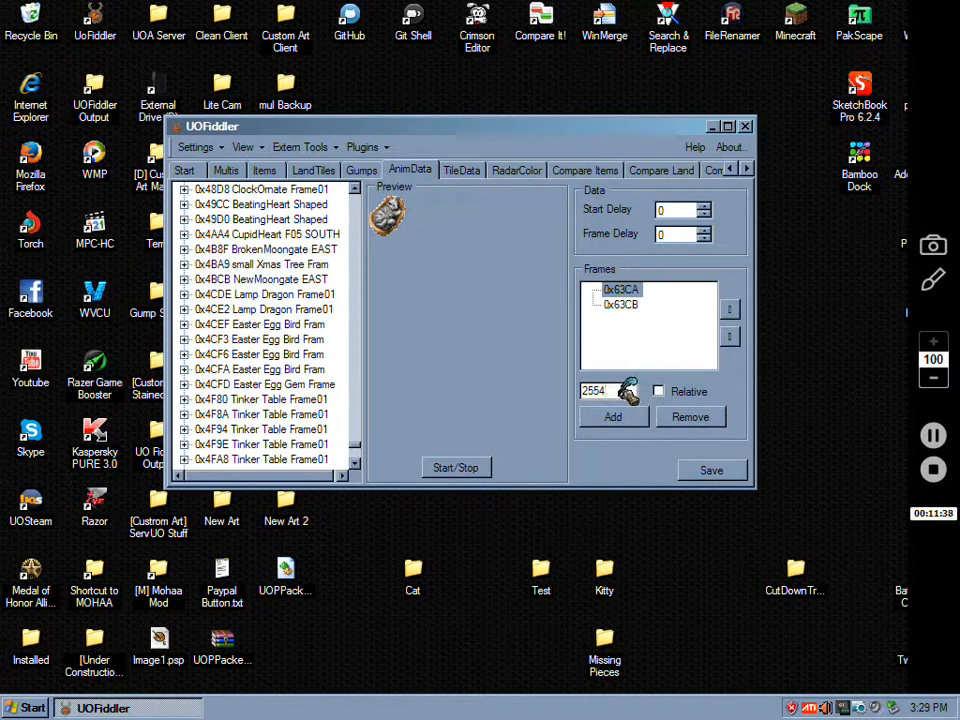
{"action": "left_click", "coordinate": [612, 418]}
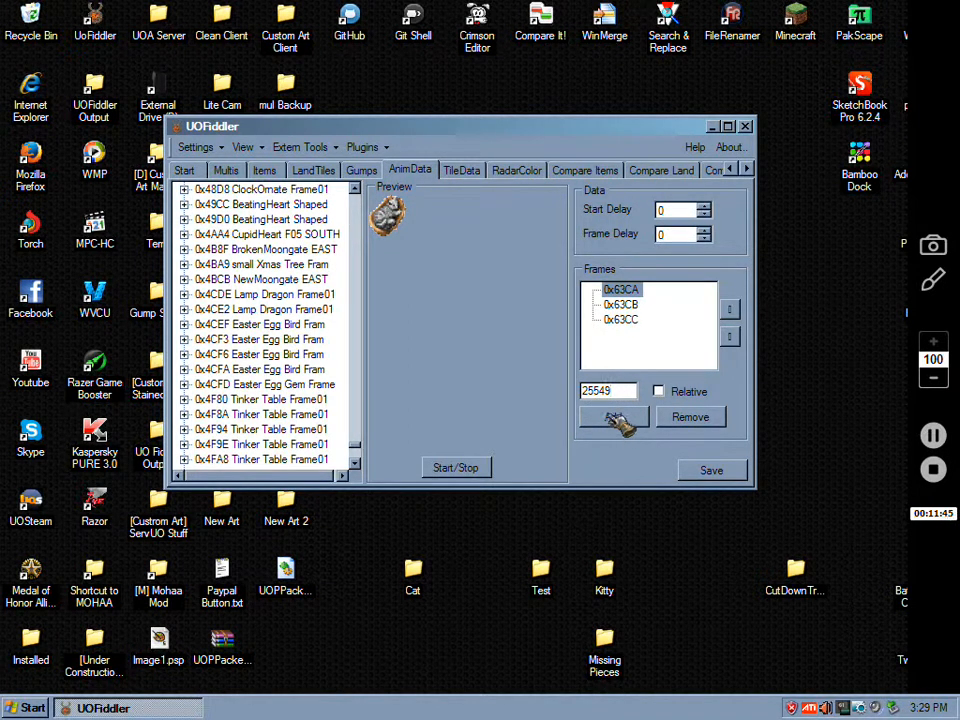
{"action": "left_click", "coordinate": [612, 420]}
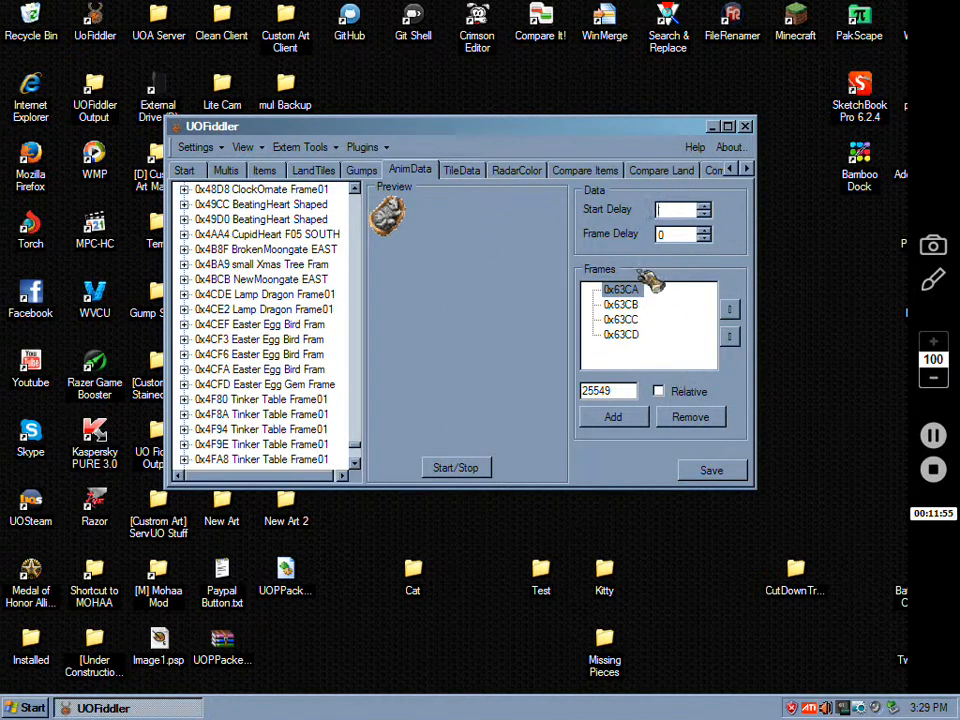
Step: Play the four-frame preview from the first frame and raise the frame delay to 3
{"action": "left_click", "coordinate": [456, 468]}
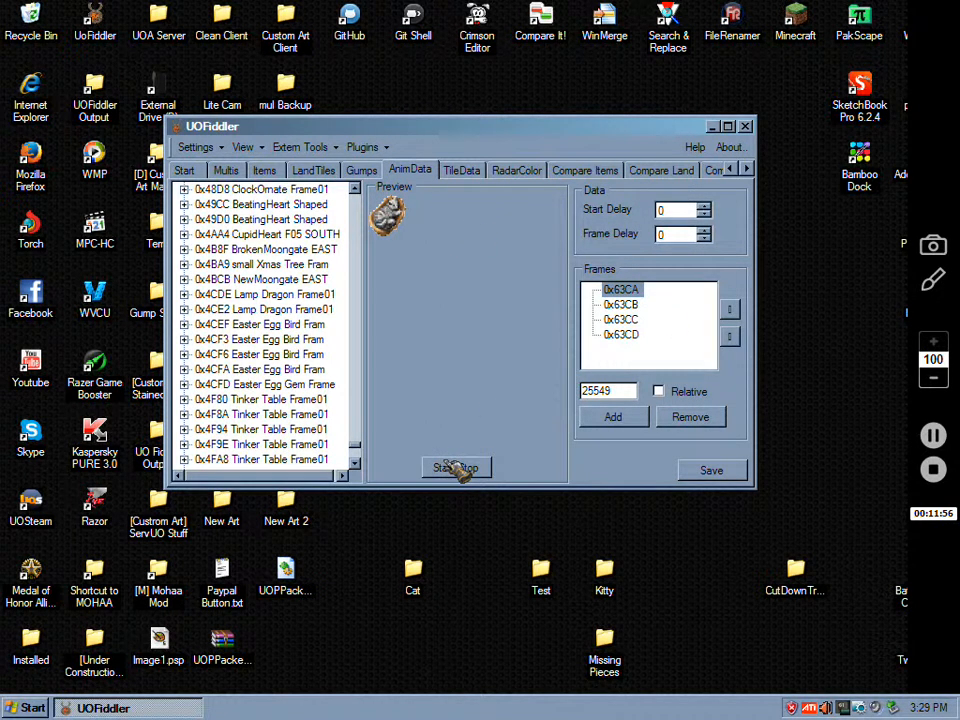
{"action": "left_click", "coordinate": [456, 468]}
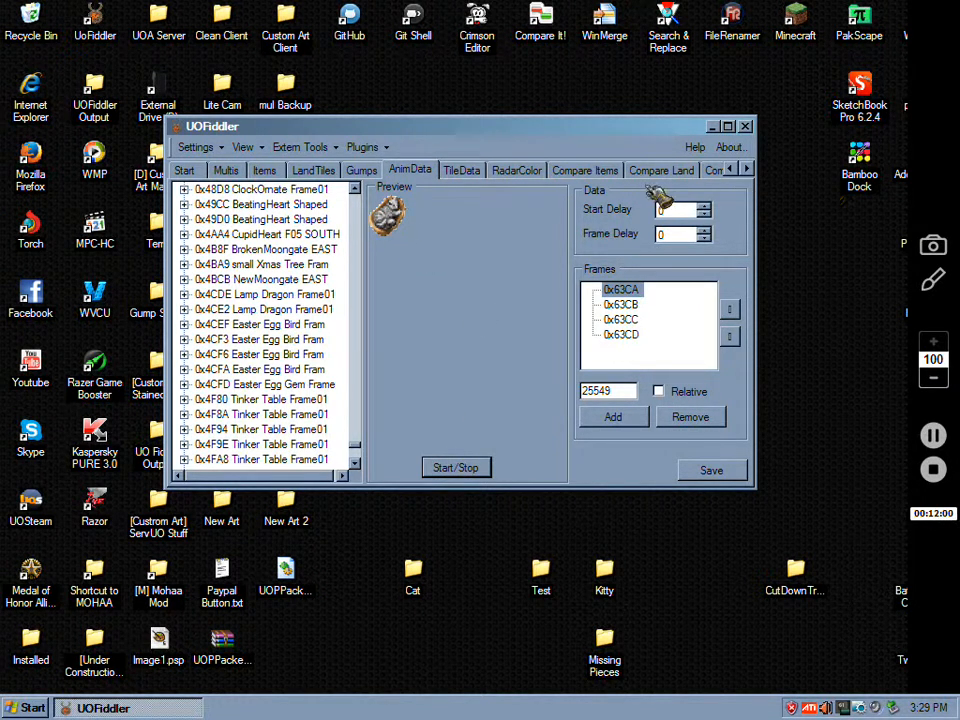
{"action": "left_click", "coordinate": [704, 204]}
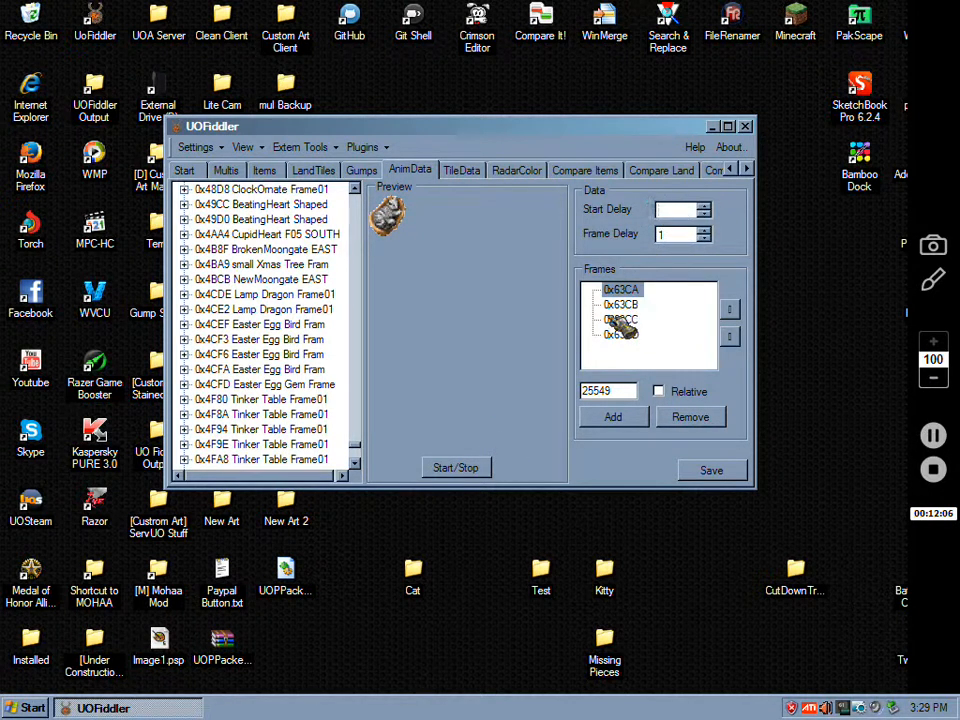
{"action": "left_click", "coordinate": [456, 468]}
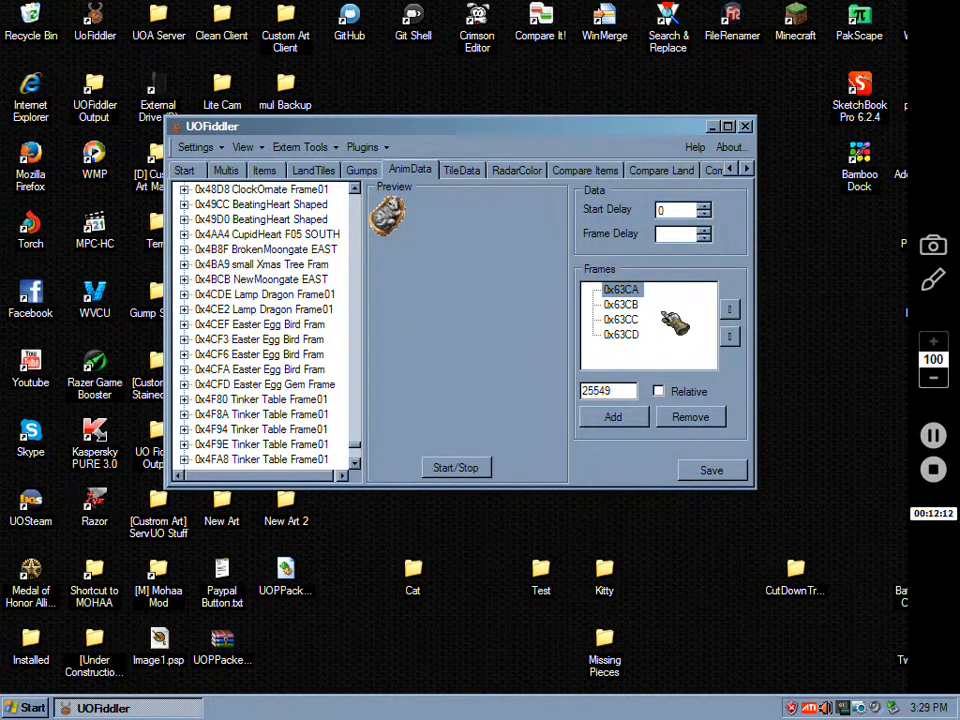
{"action": "left_click", "coordinate": [456, 468]}
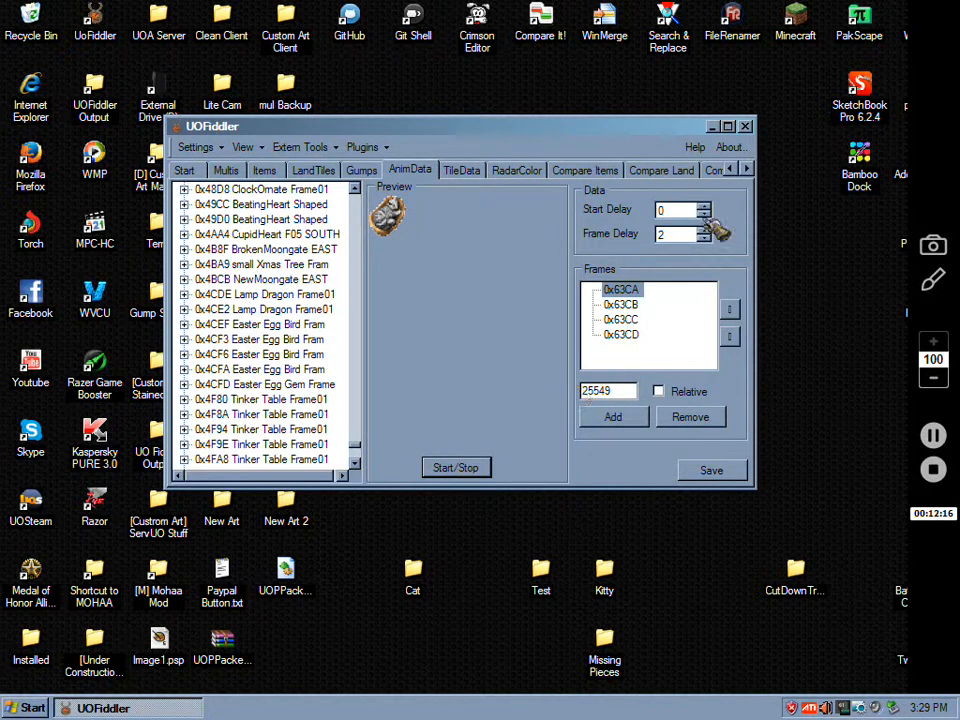
{"action": "left_click", "coordinate": [714, 228]}
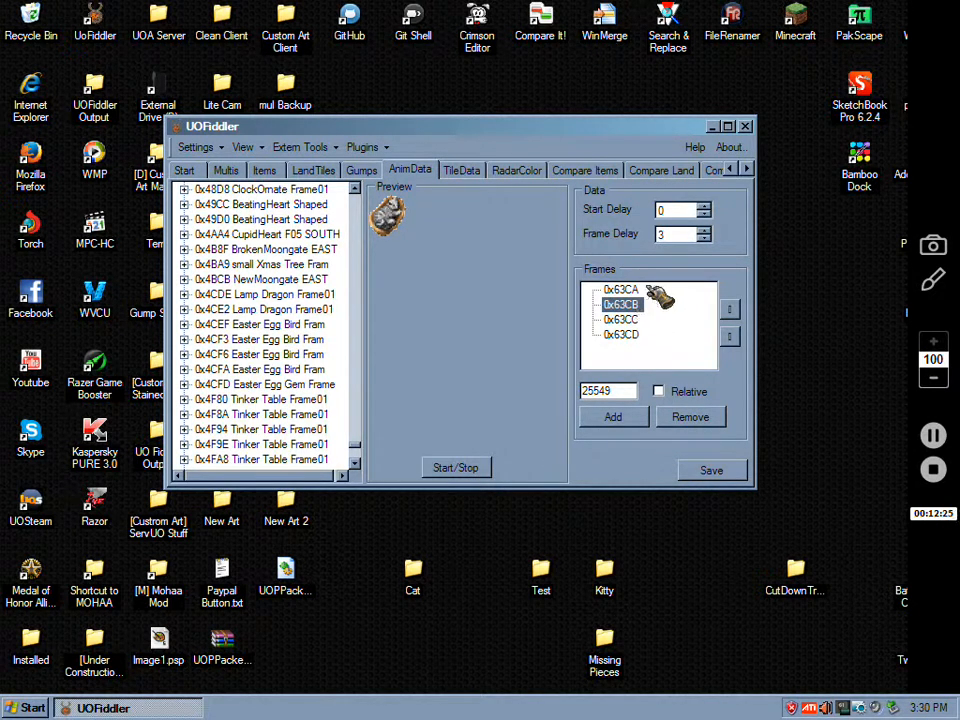
{"action": "left_click", "coordinate": [620, 334]}
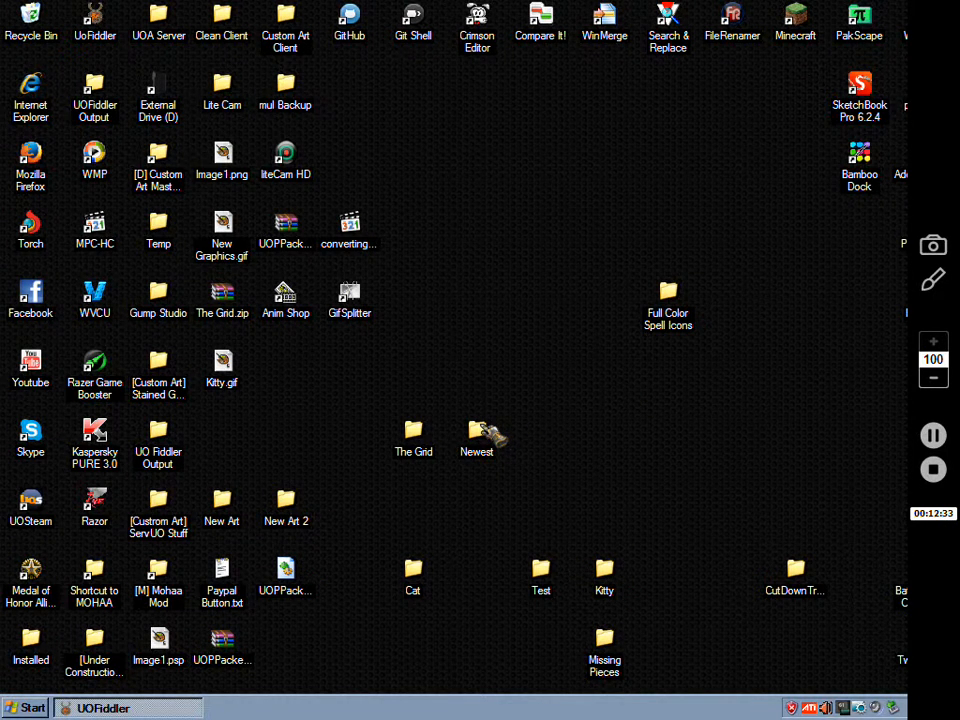
Step: Open the desktop Newest folder with art.mul, artidx, animdata and tiledata, closing the Custom Art Client window
{"action": "double_click", "coordinate": [476, 432]}
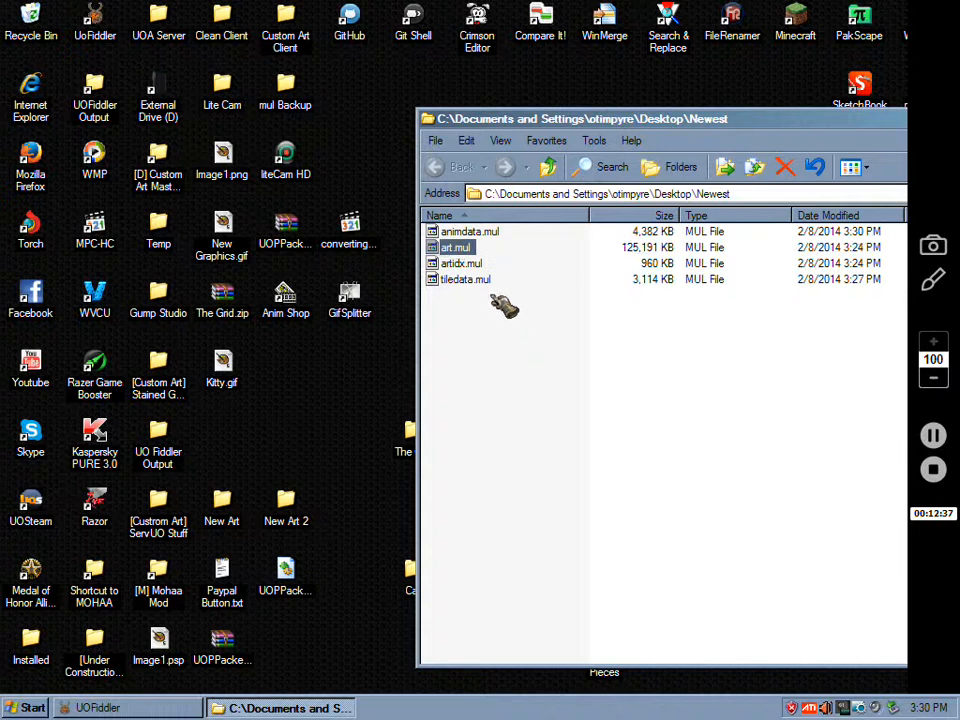
{"action": "left_click", "coordinate": [464, 280]}
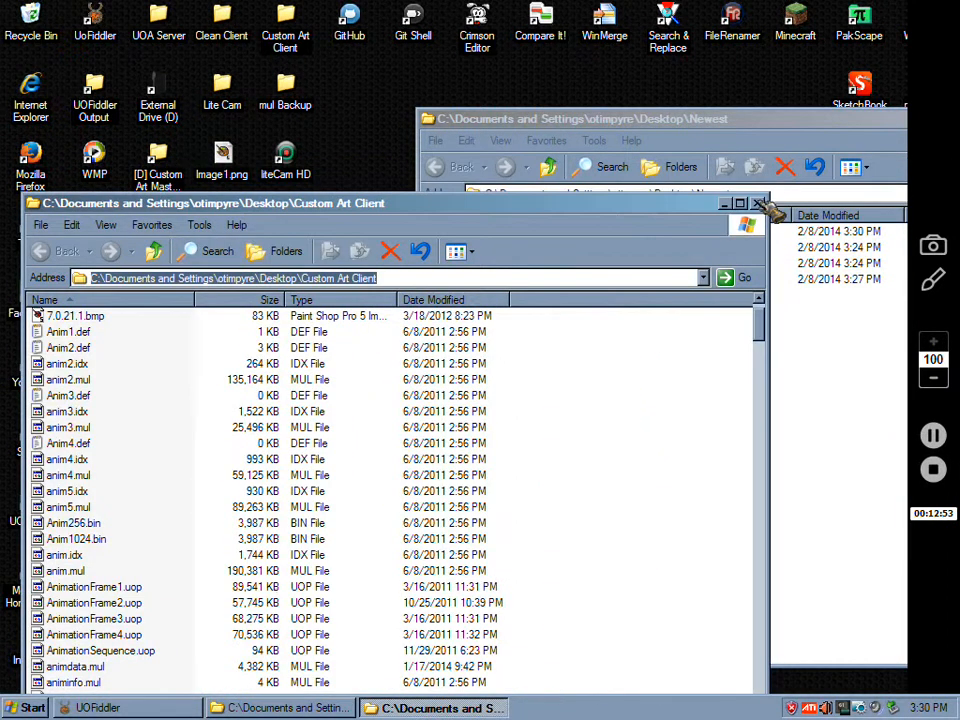
{"action": "left_click", "coordinate": [758, 204]}
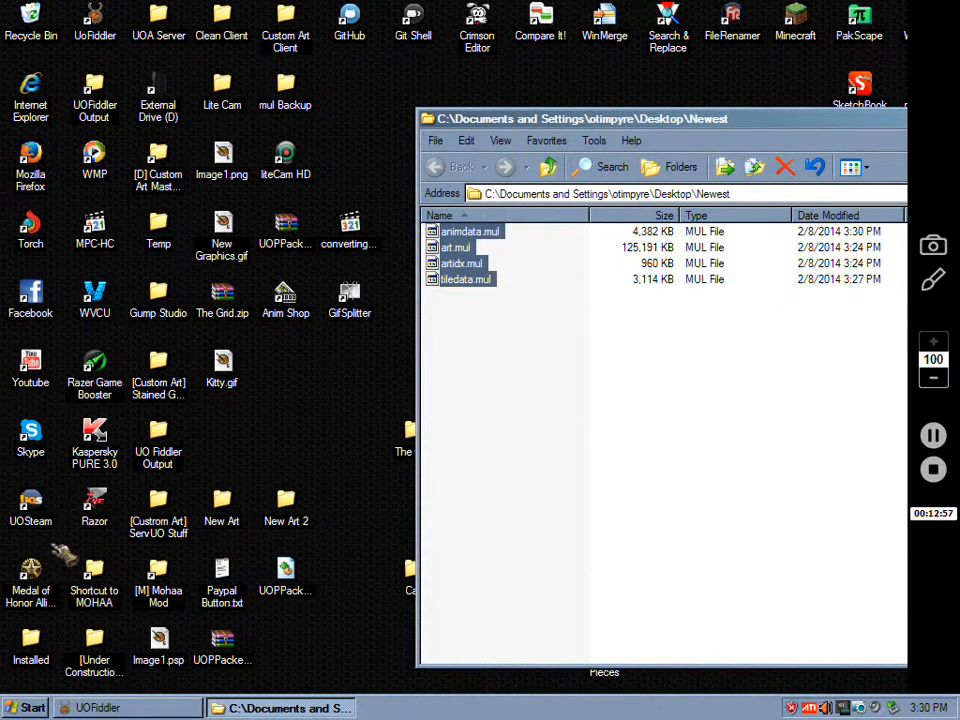
{"action": "mouse_move", "coordinate": [624, 290]}
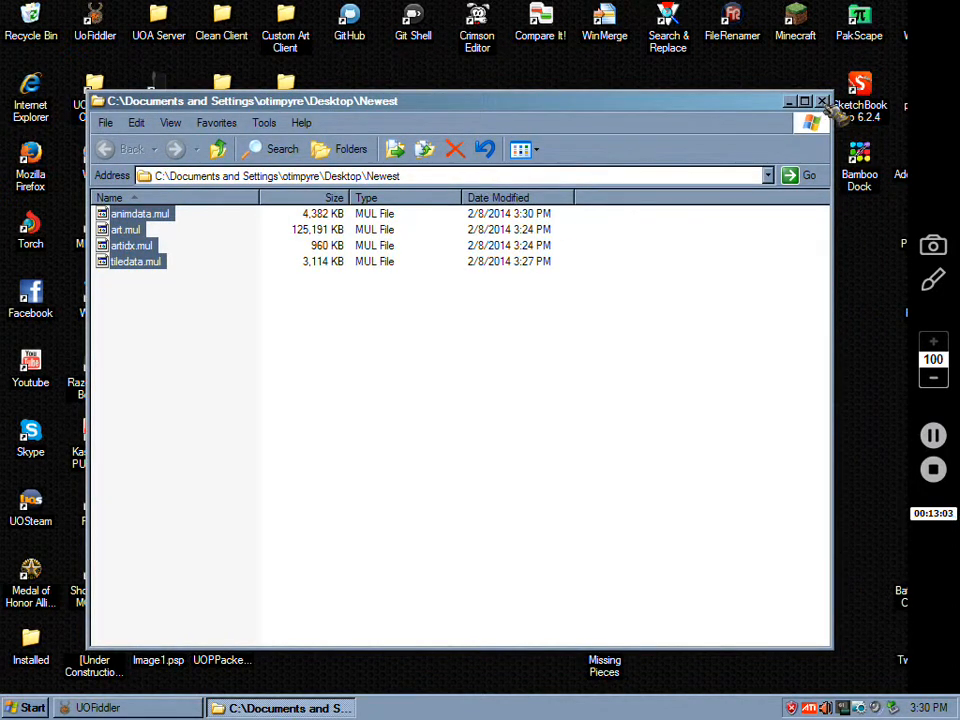
{"action": "left_click", "coordinate": [822, 100]}
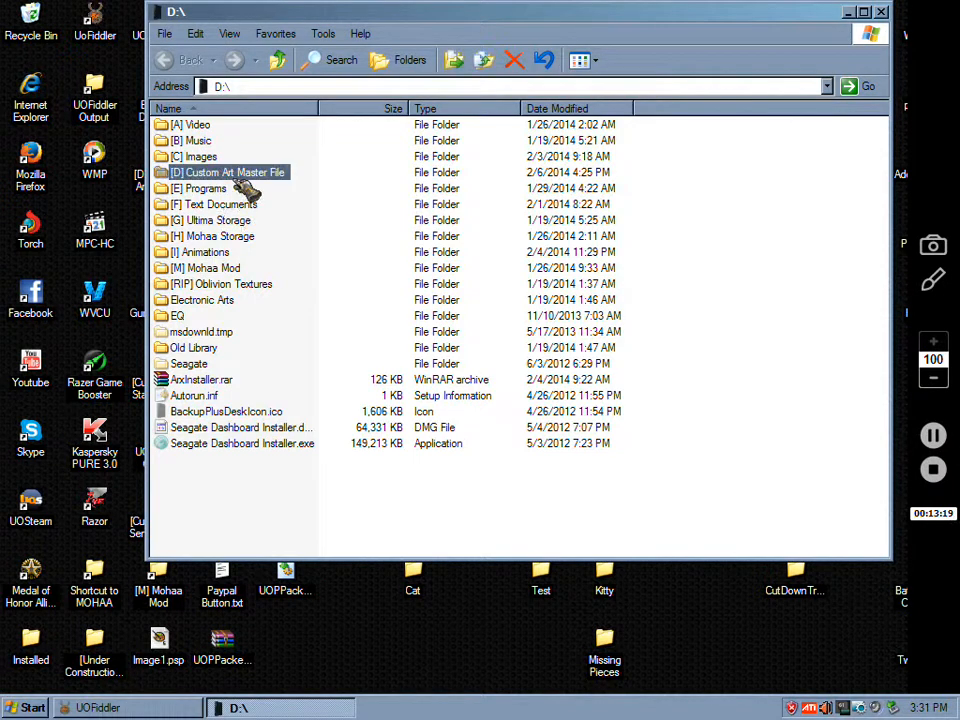
Step: Browse into D:\Custom Art Master File\Animated Fountain of Blood and select the Blood Fountain Preview image
{"action": "double_click", "coordinate": [232, 172]}
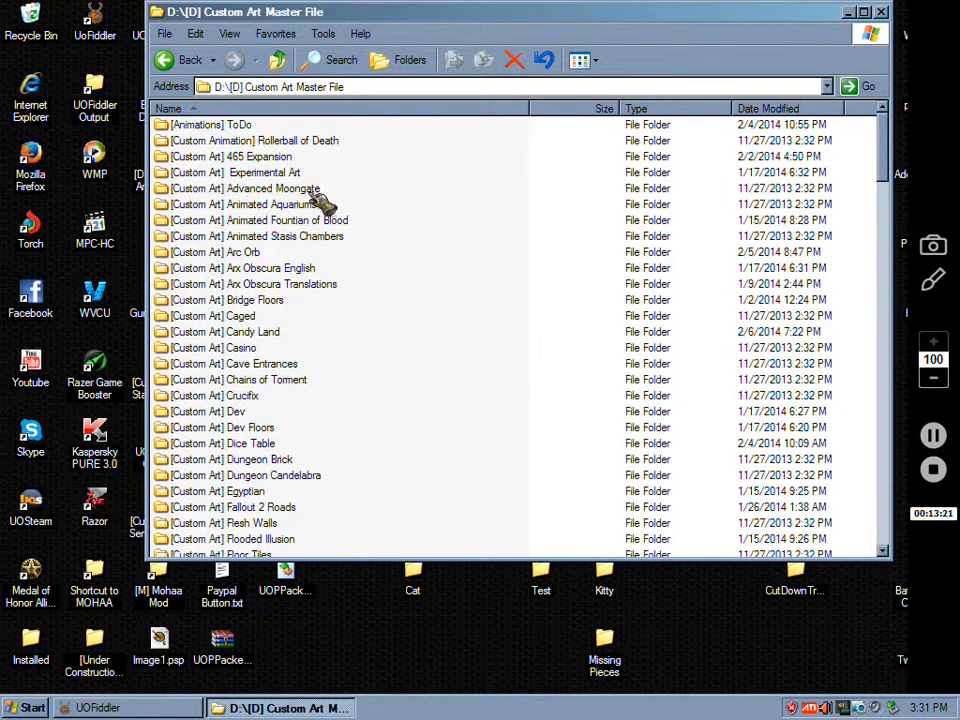
{"action": "double_click", "coordinate": [244, 188]}
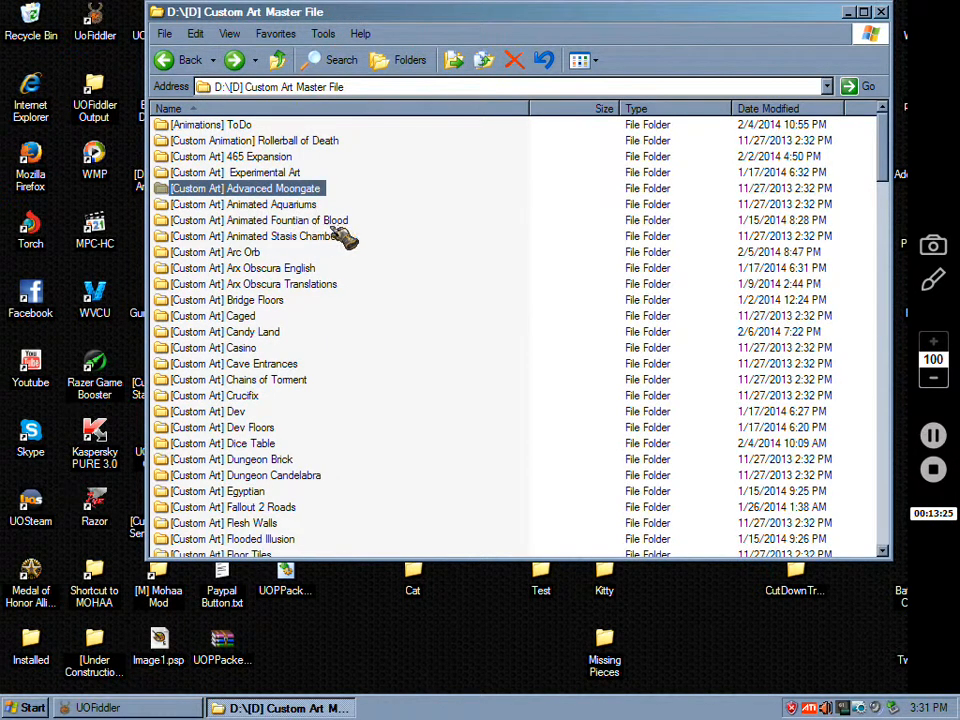
{"action": "double_click", "coordinate": [256, 220]}
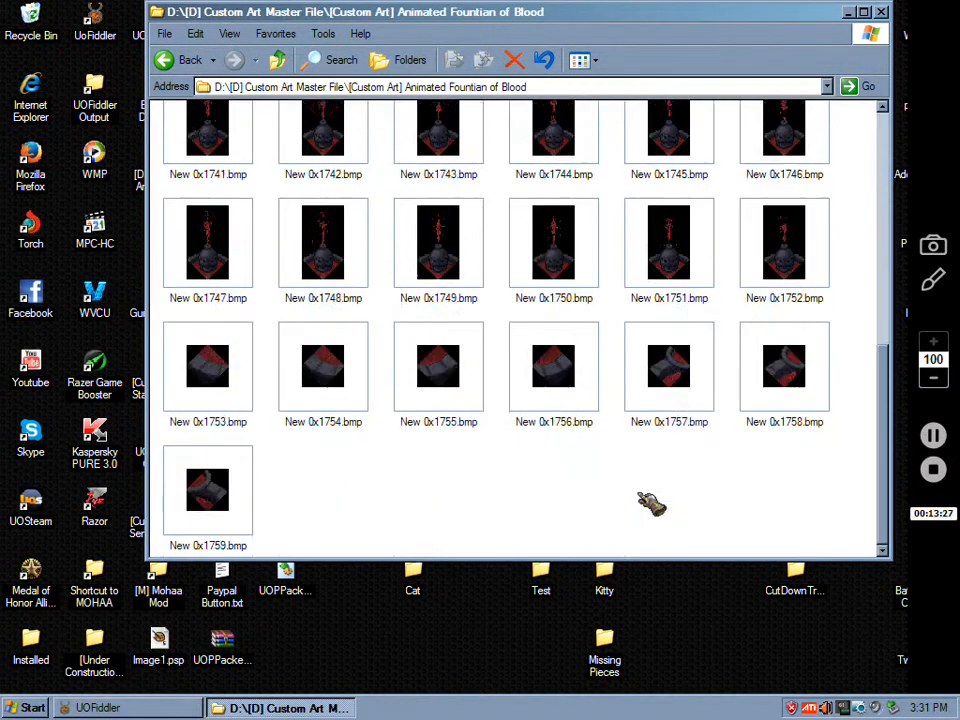
{"action": "scroll", "scroll_direction": "up", "scroll_amount": 3}
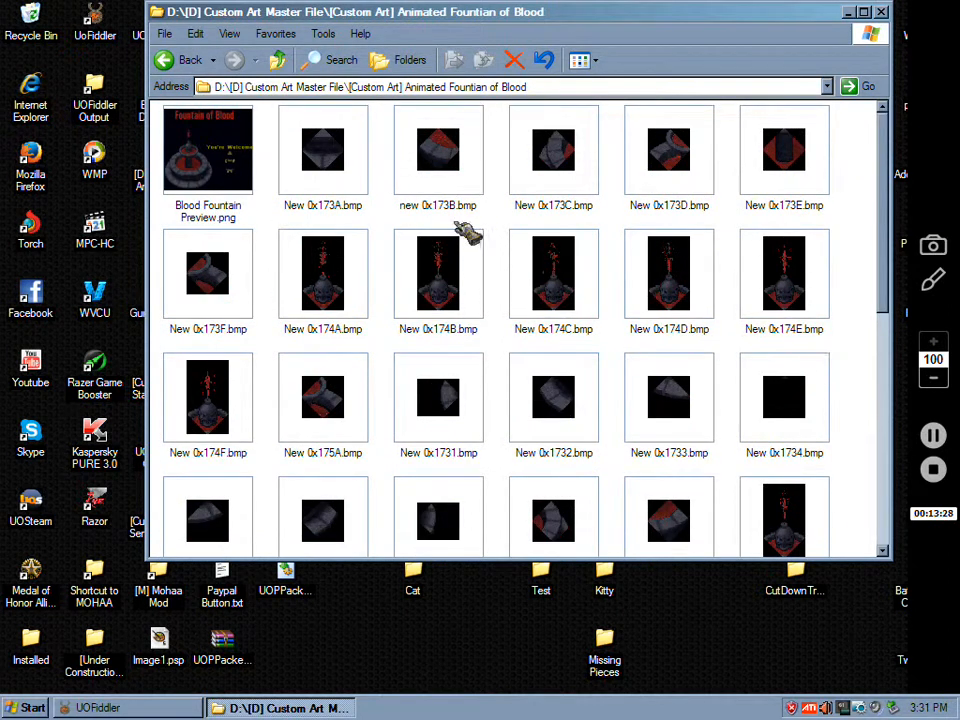
{"action": "left_click", "coordinate": [208, 150]}
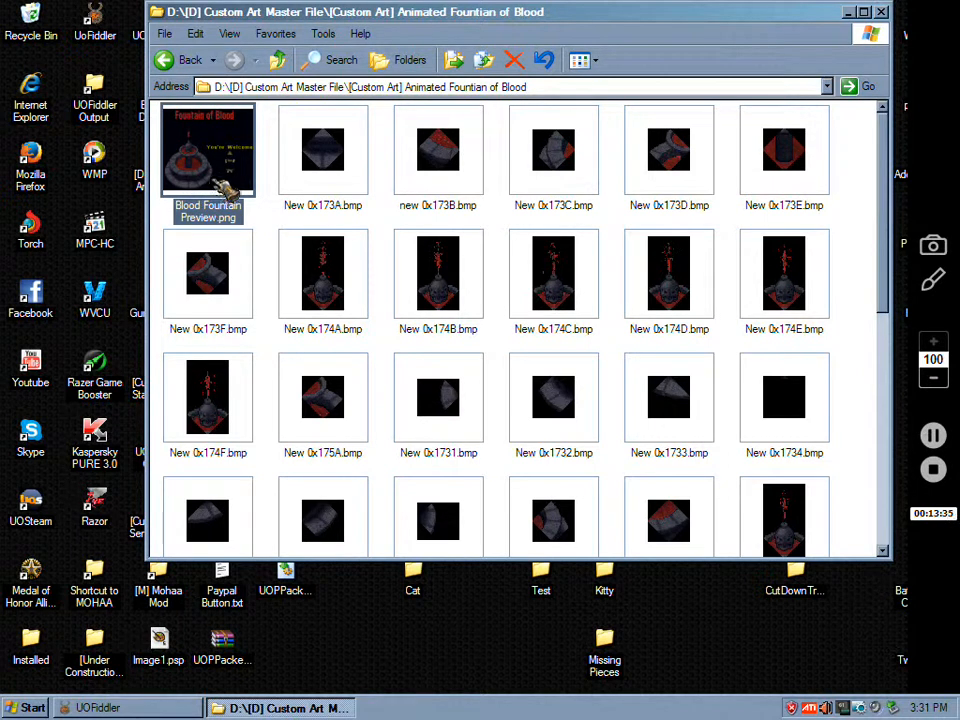
{"action": "mouse_move", "coordinate": [410, 356]}
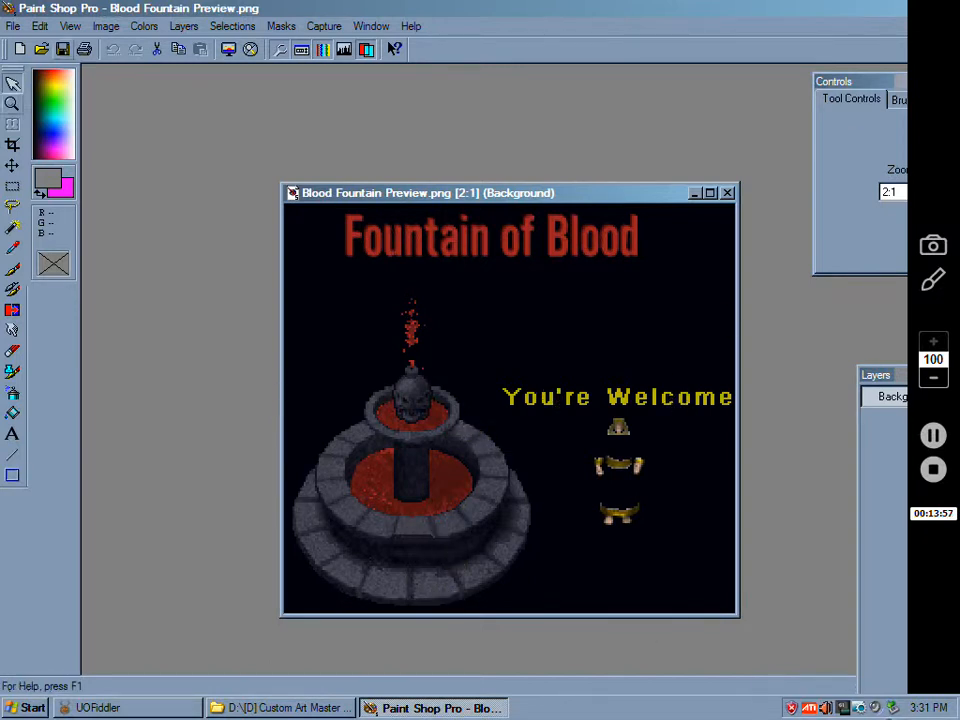
Step: Bring the fountain folder forward and look through its frame bitmaps 0x173B to 0x1759
{"action": "left_click", "coordinate": [280, 708]}
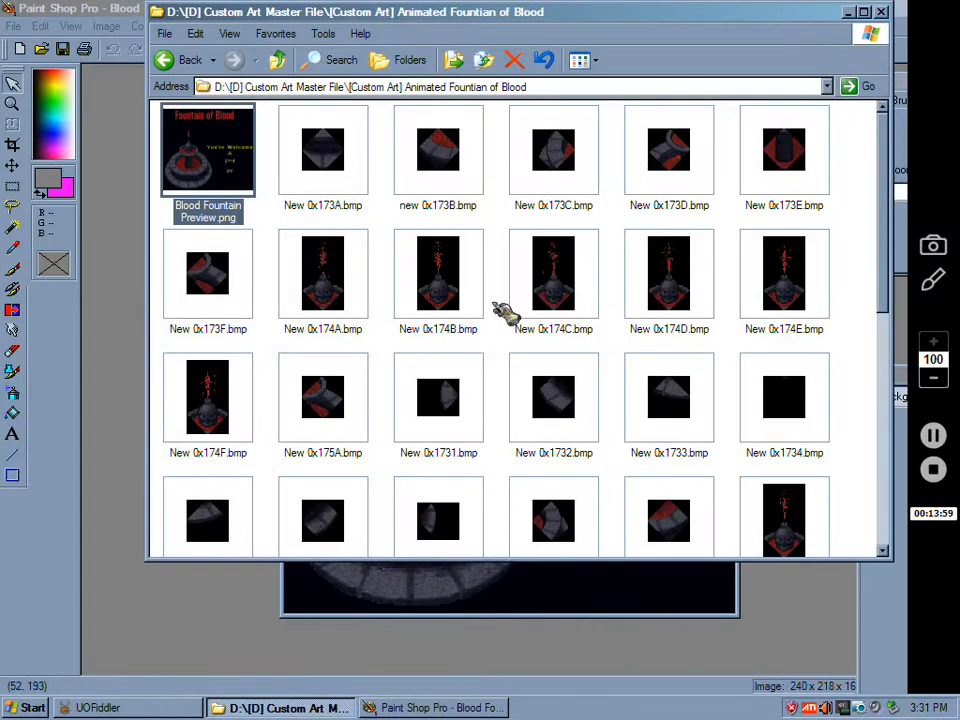
{"action": "left_click", "coordinate": [438, 150]}
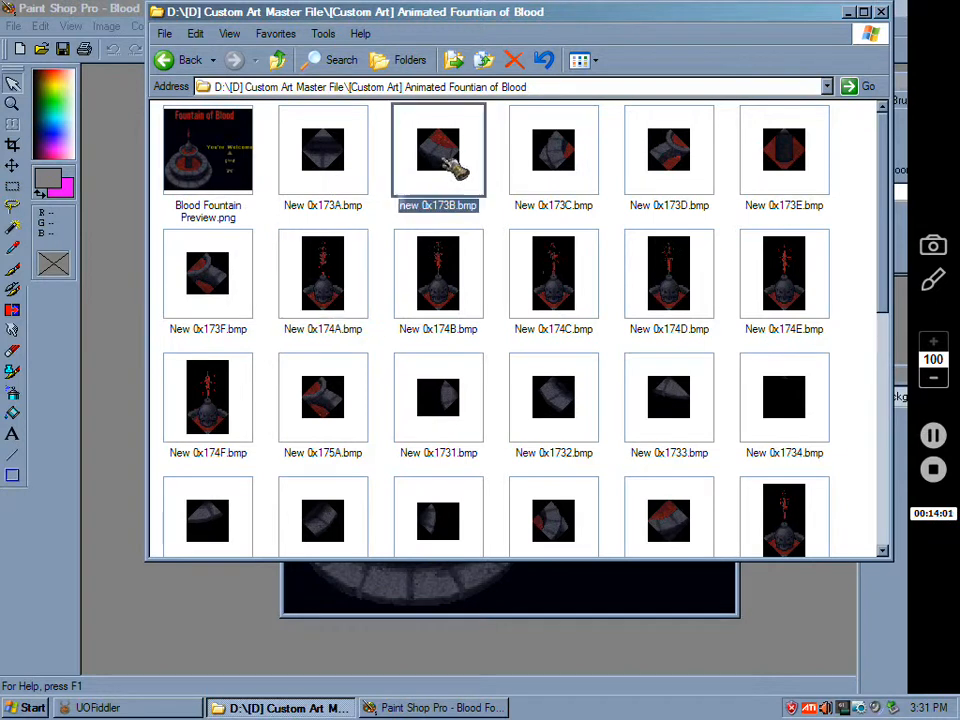
{"action": "left_click", "coordinate": [322, 272]}
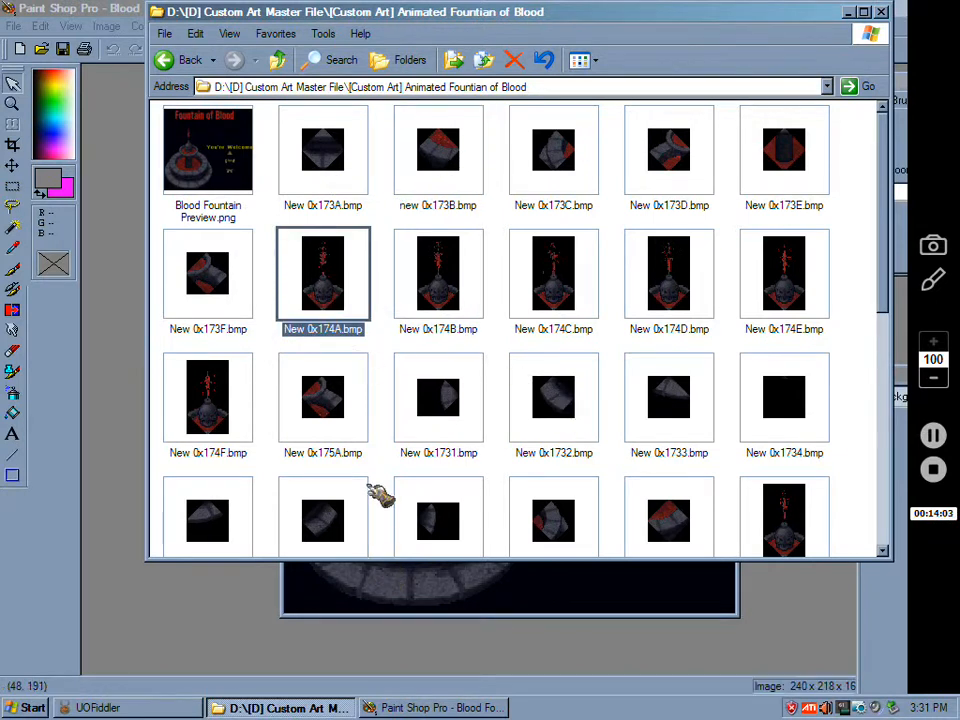
{"action": "scroll", "scroll_direction": "down", "scroll_amount": 3}
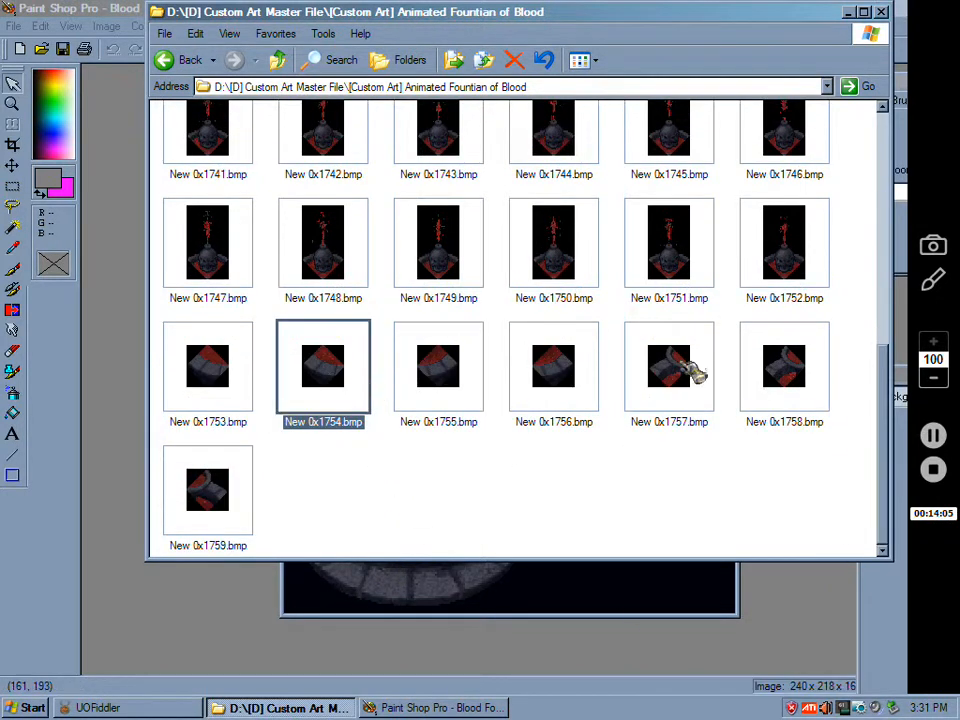
{"action": "scroll", "scroll_direction": "up", "scroll_amount": 3}
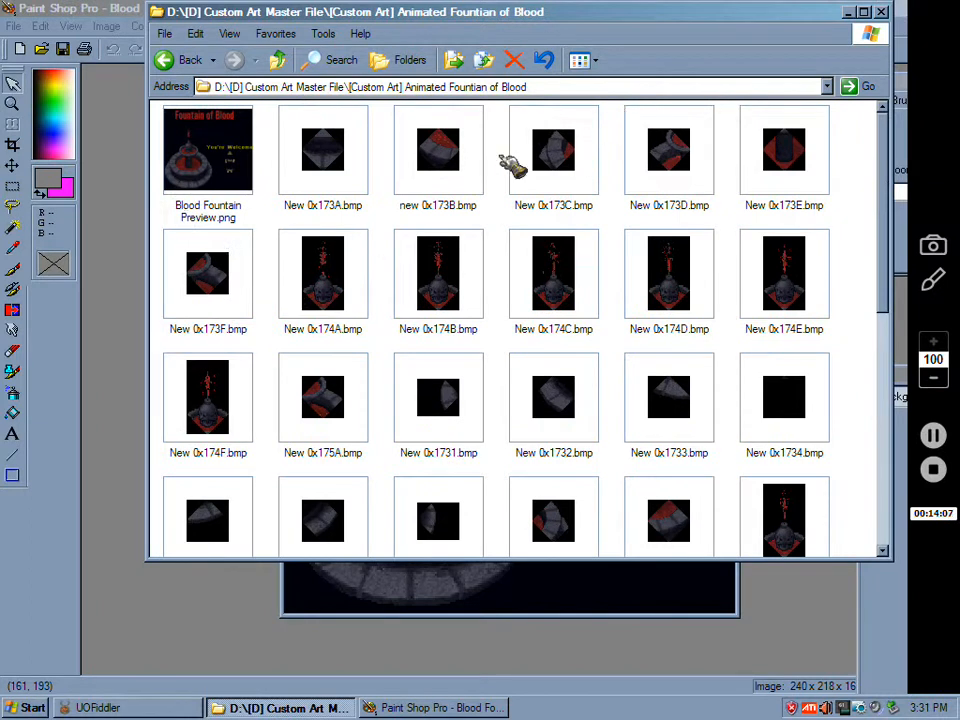
{"action": "mouse_move", "coordinate": [438, 330]}
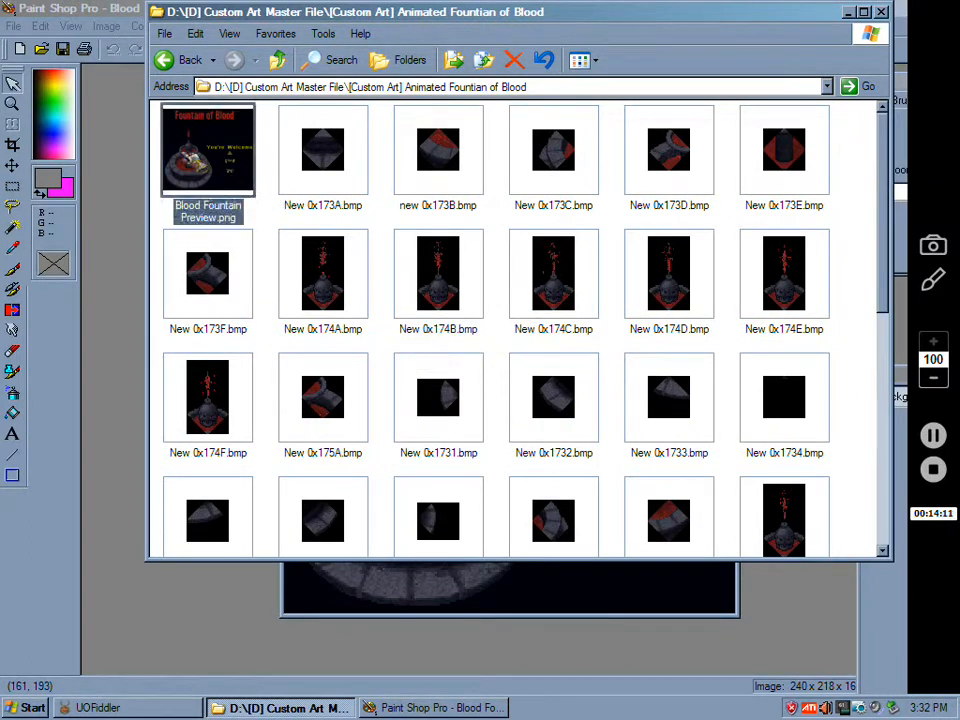
{"action": "mouse_move", "coordinate": [208, 150]}
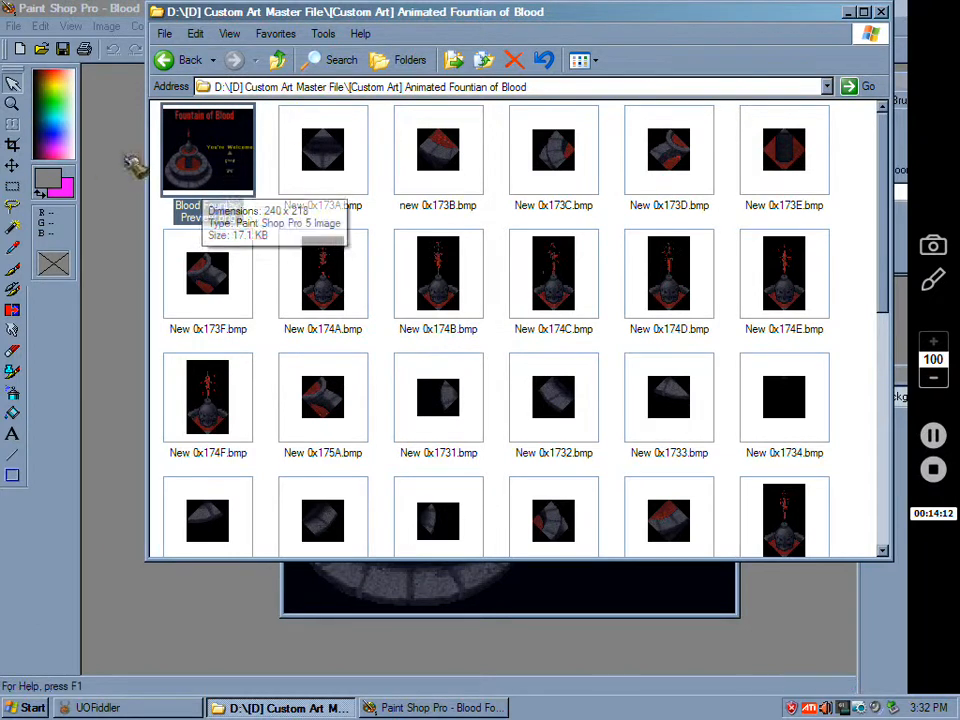